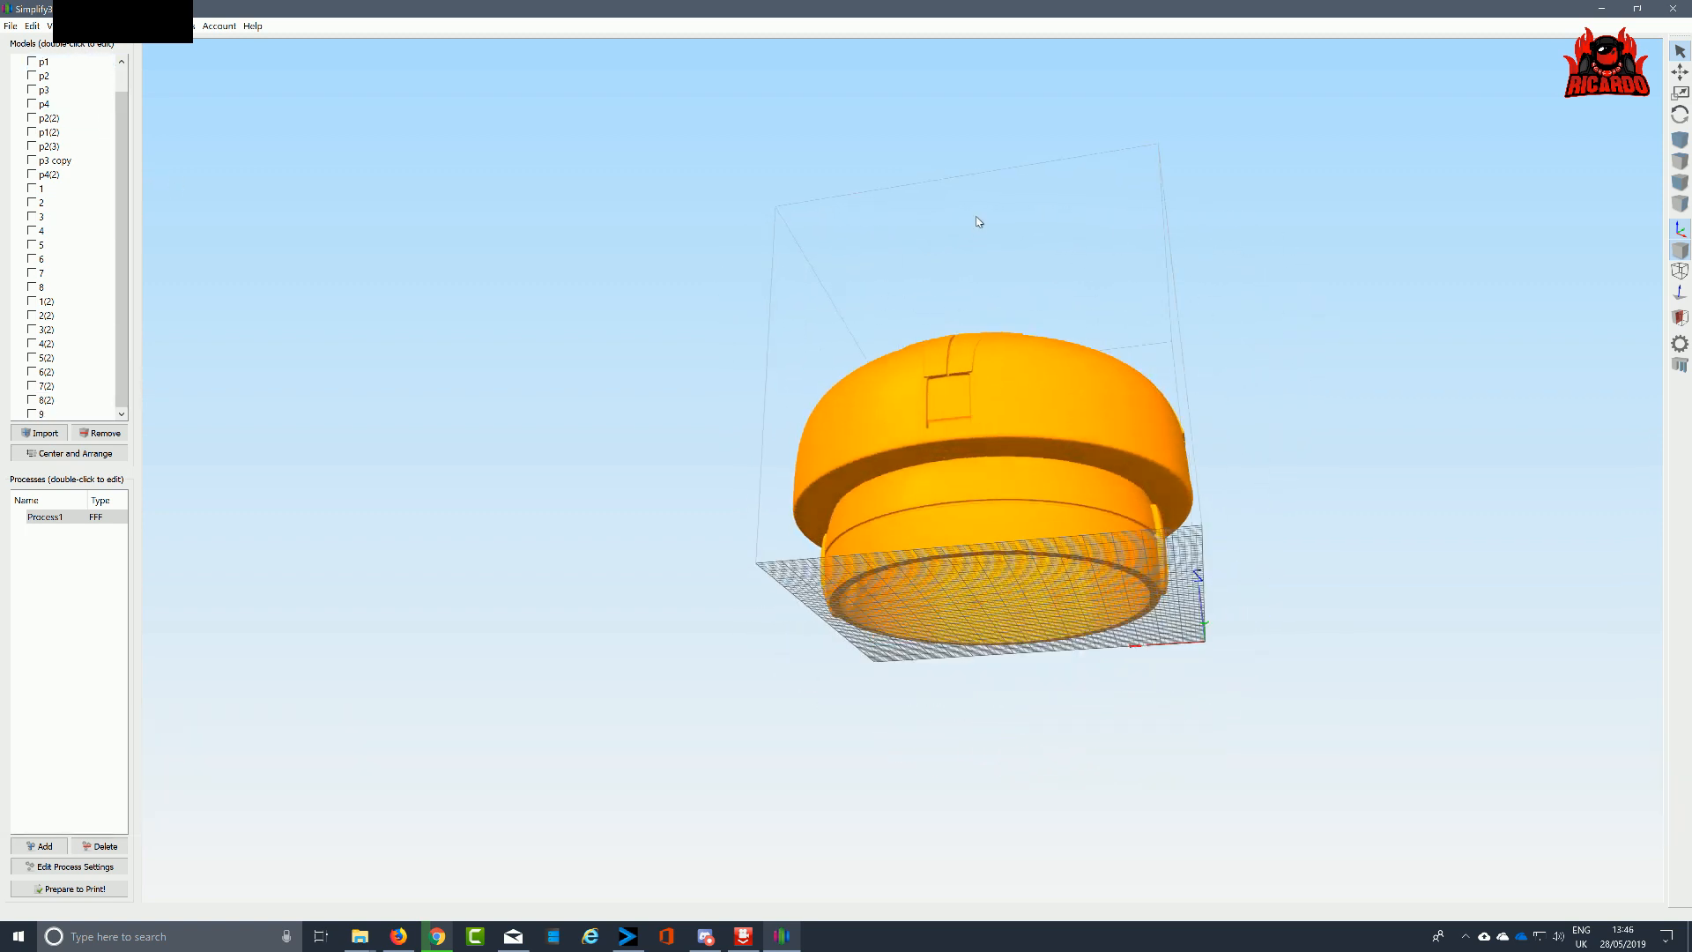
Orbit the view around the helmet quadrant pieces
{"action": "left_click_drag", "start_coordinate": [977, 221], "coordinate": [947, 222]}
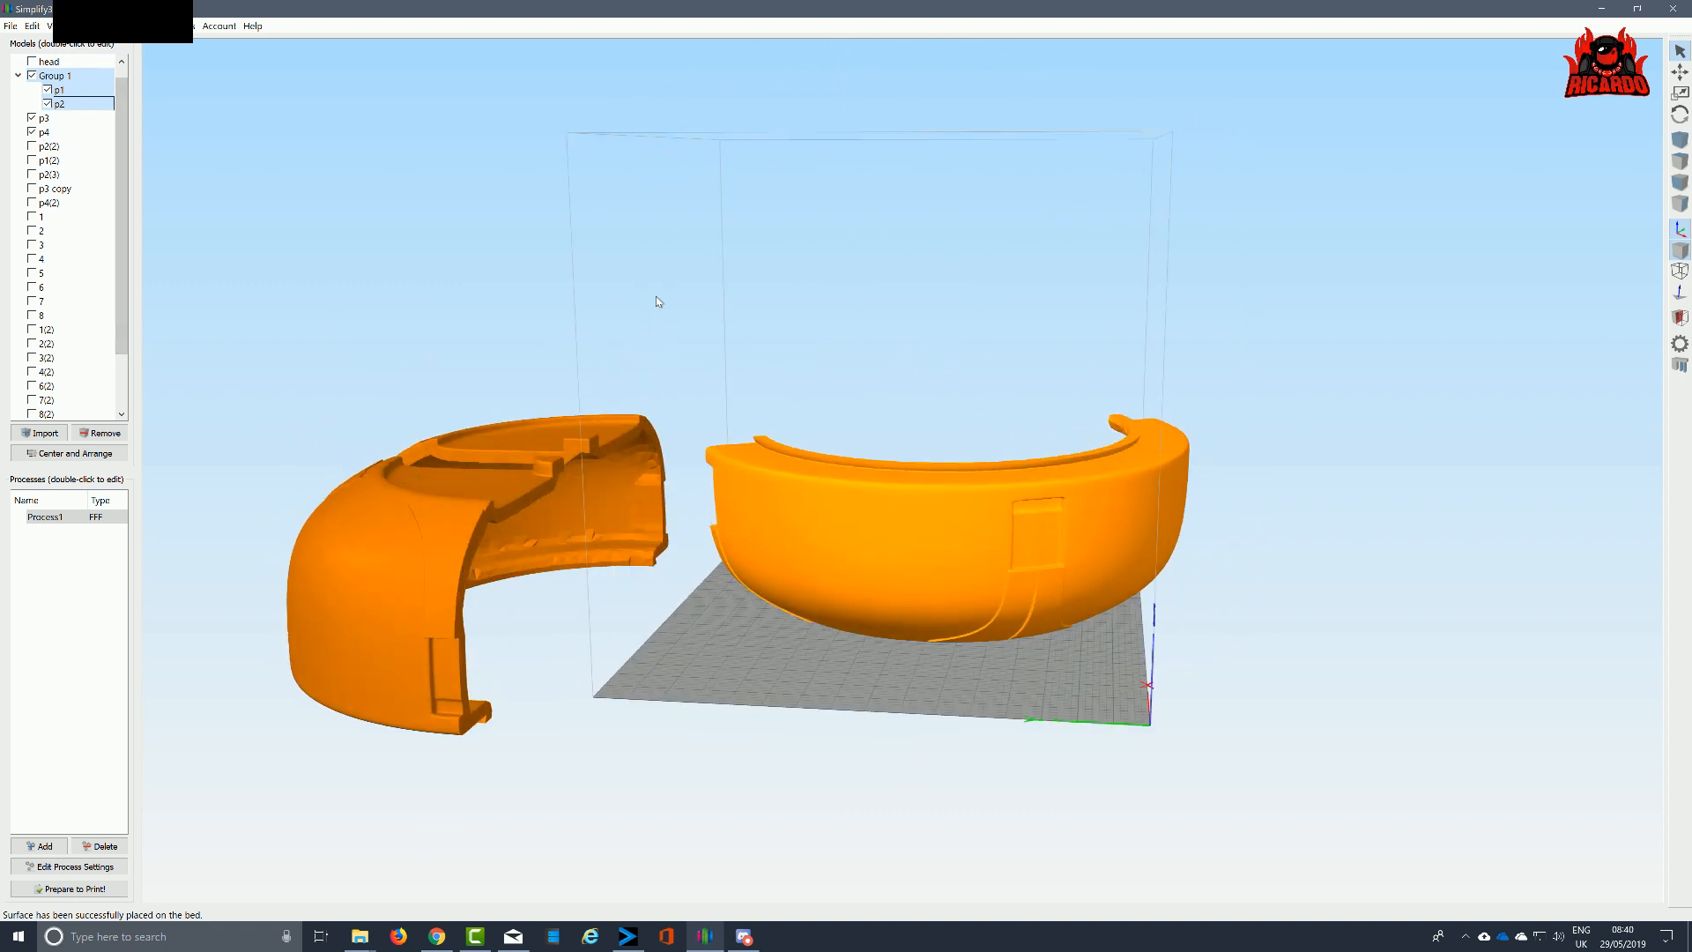
Orbit beneath the grouped piece and lay a chosen face flat using Place Surface on Bed
{"action": "left_click_drag", "start_coordinate": [656, 301], "coordinate": [591, 318]}
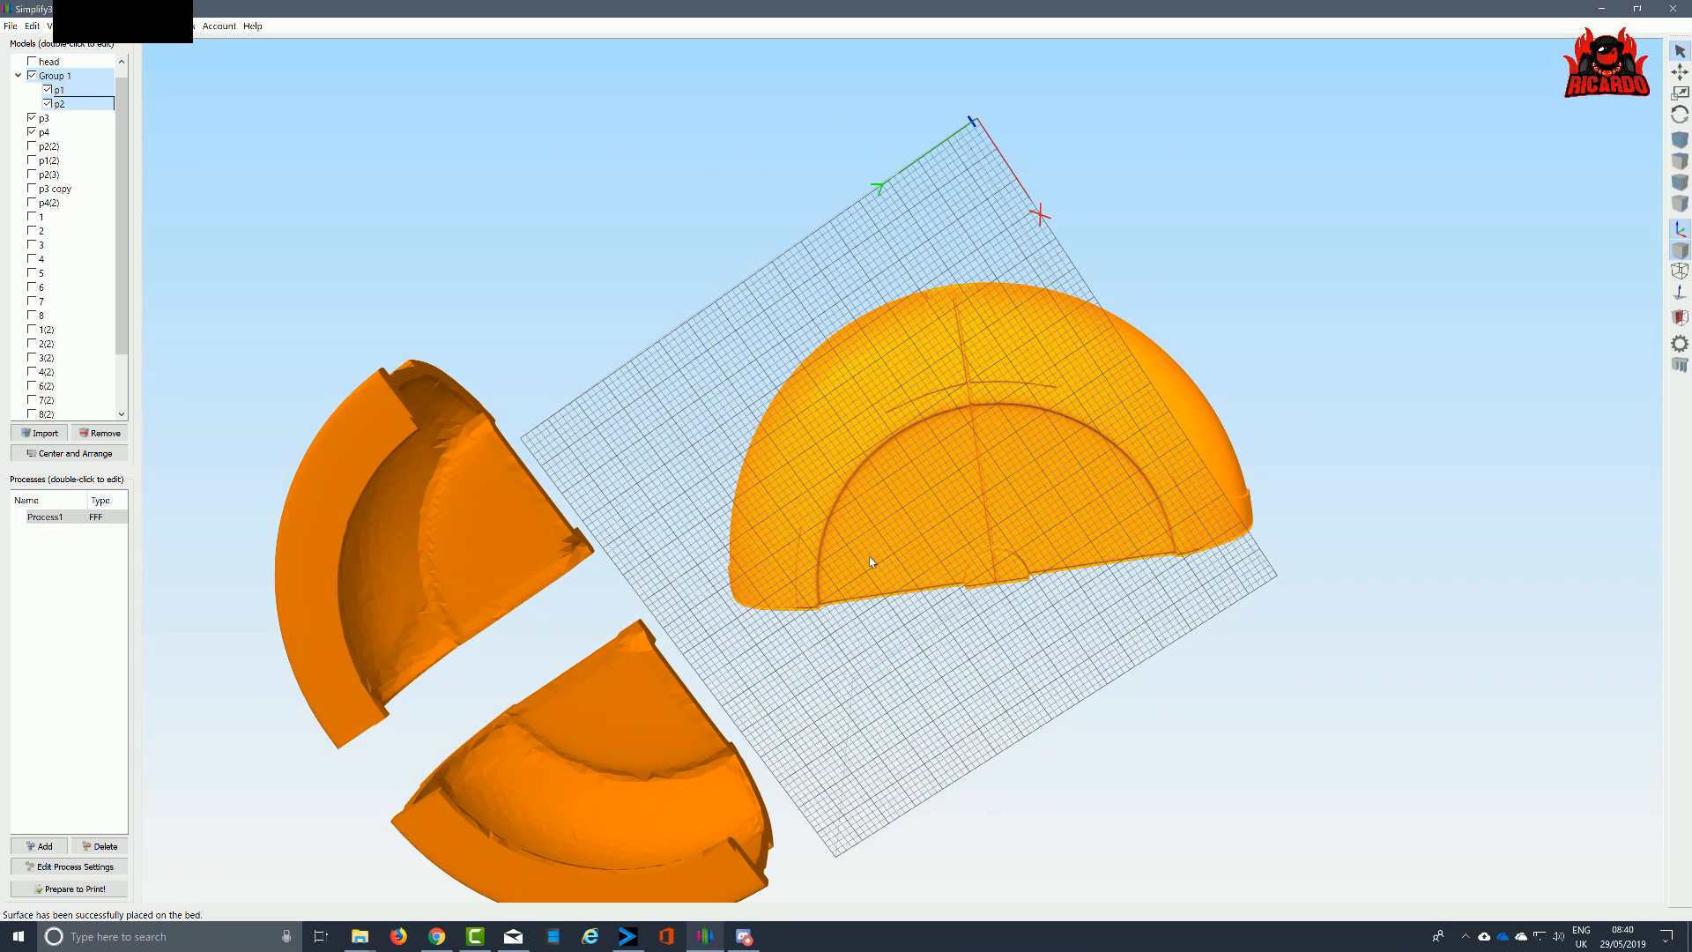
{"action": "mouse_move", "coordinate": [924, 536]}
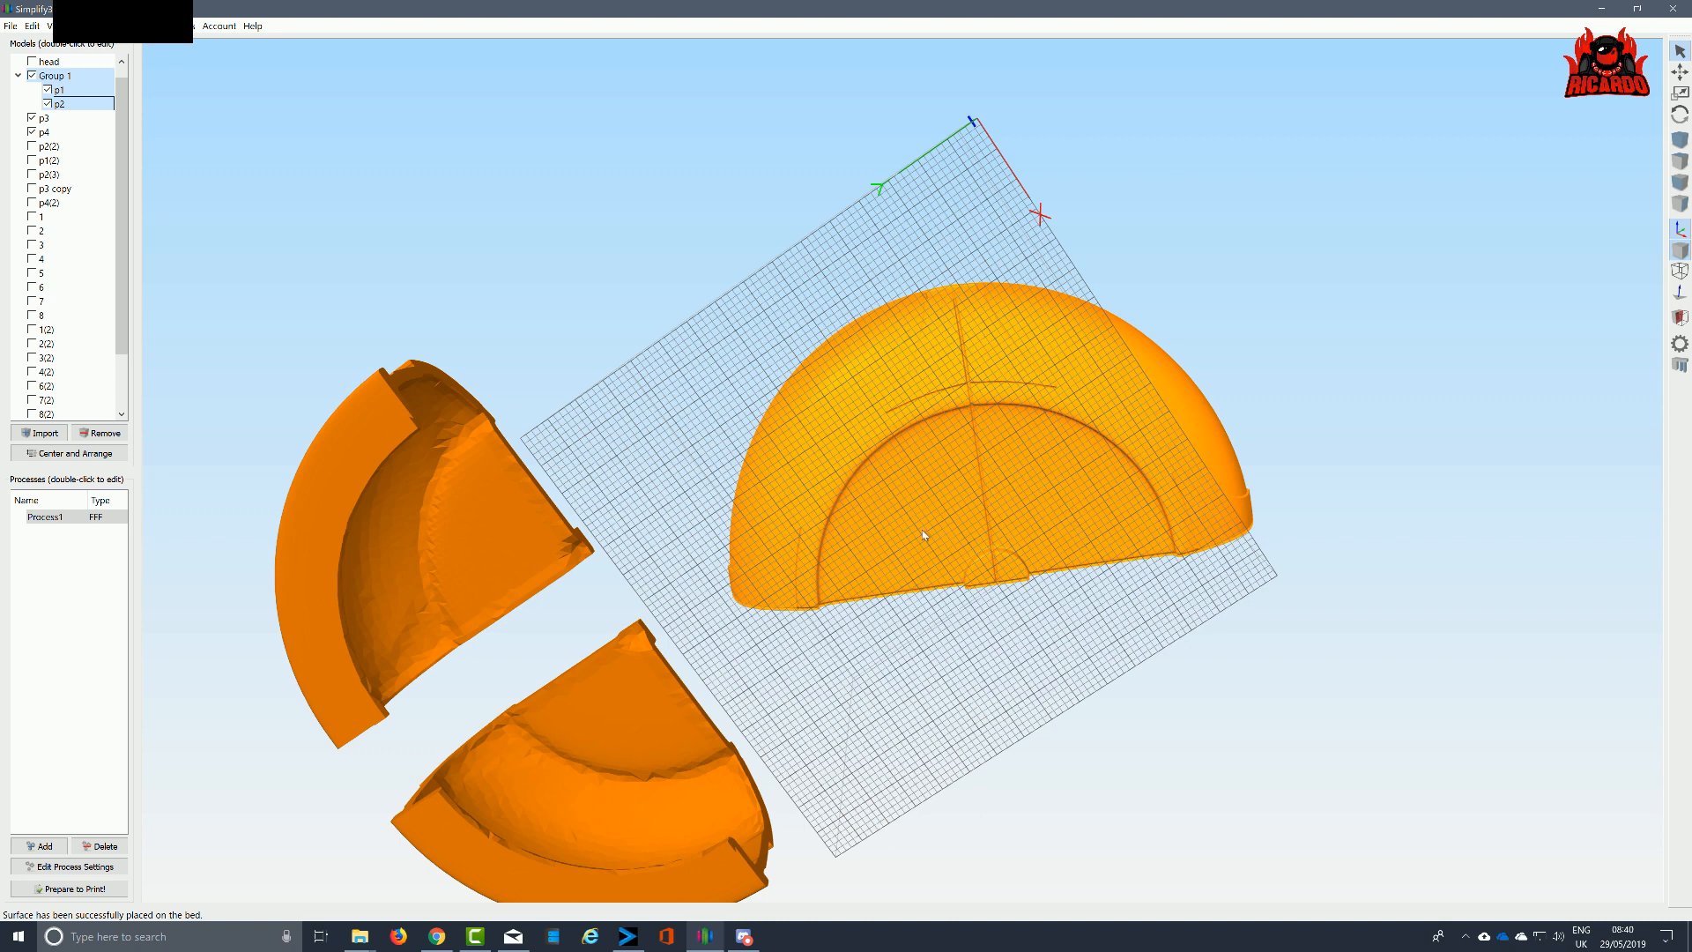
{"action": "left_click_drag", "start_coordinate": [923, 537], "coordinate": [814, 626]}
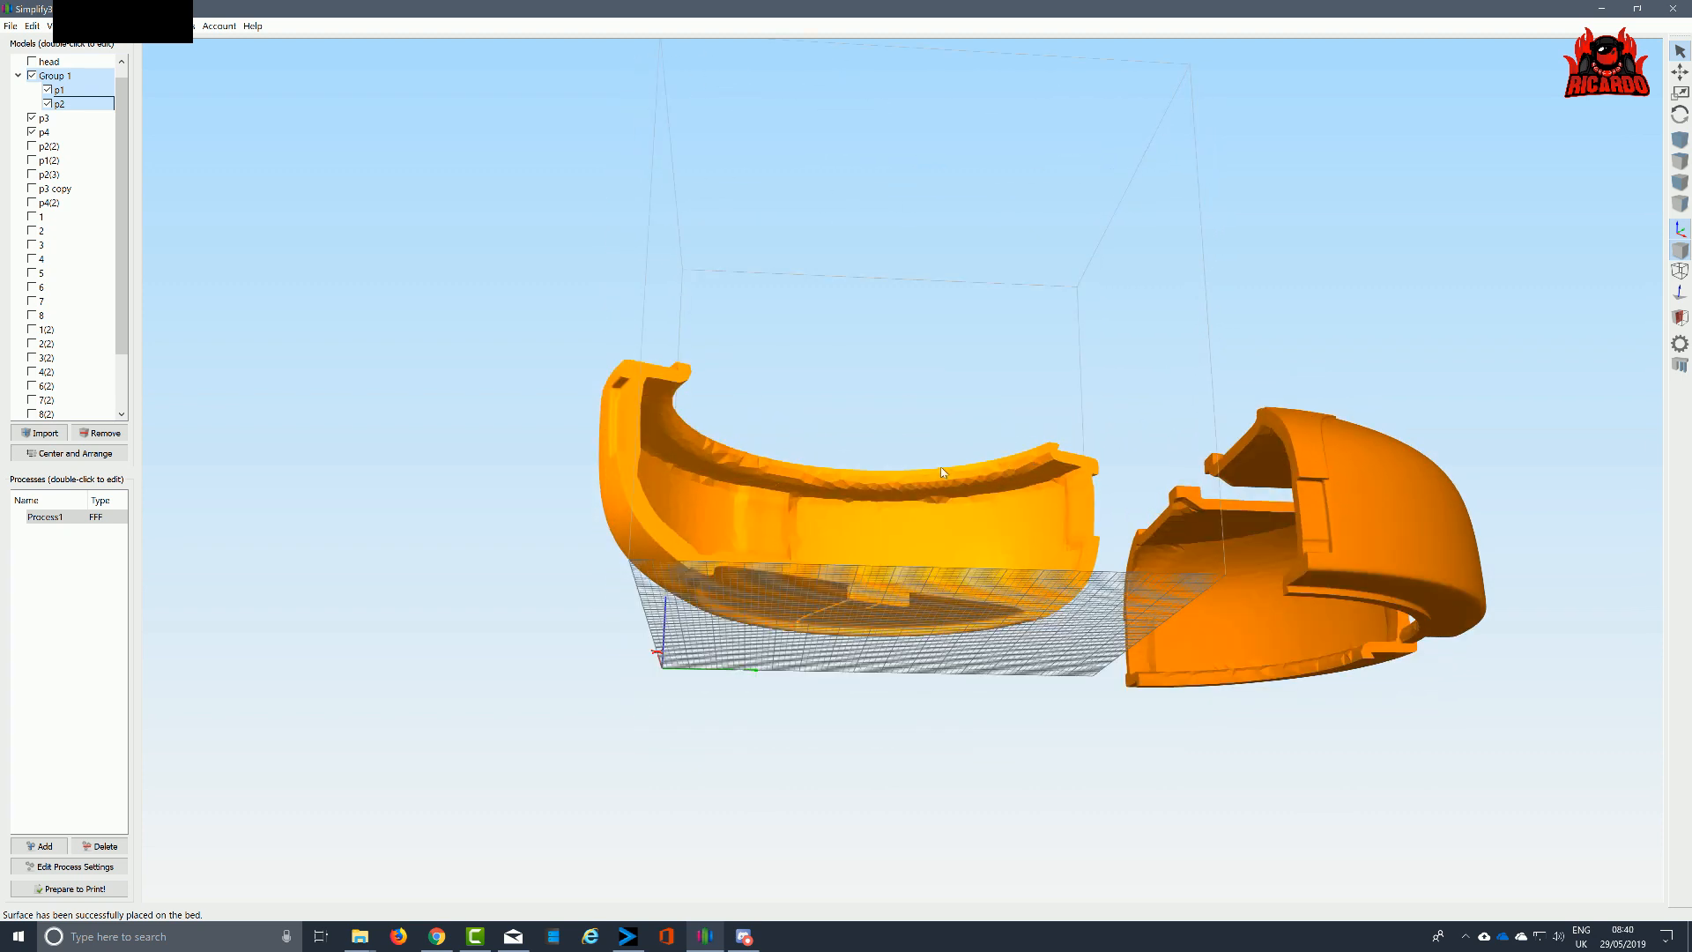
{"action": "mouse_move", "coordinate": [792, 463]}
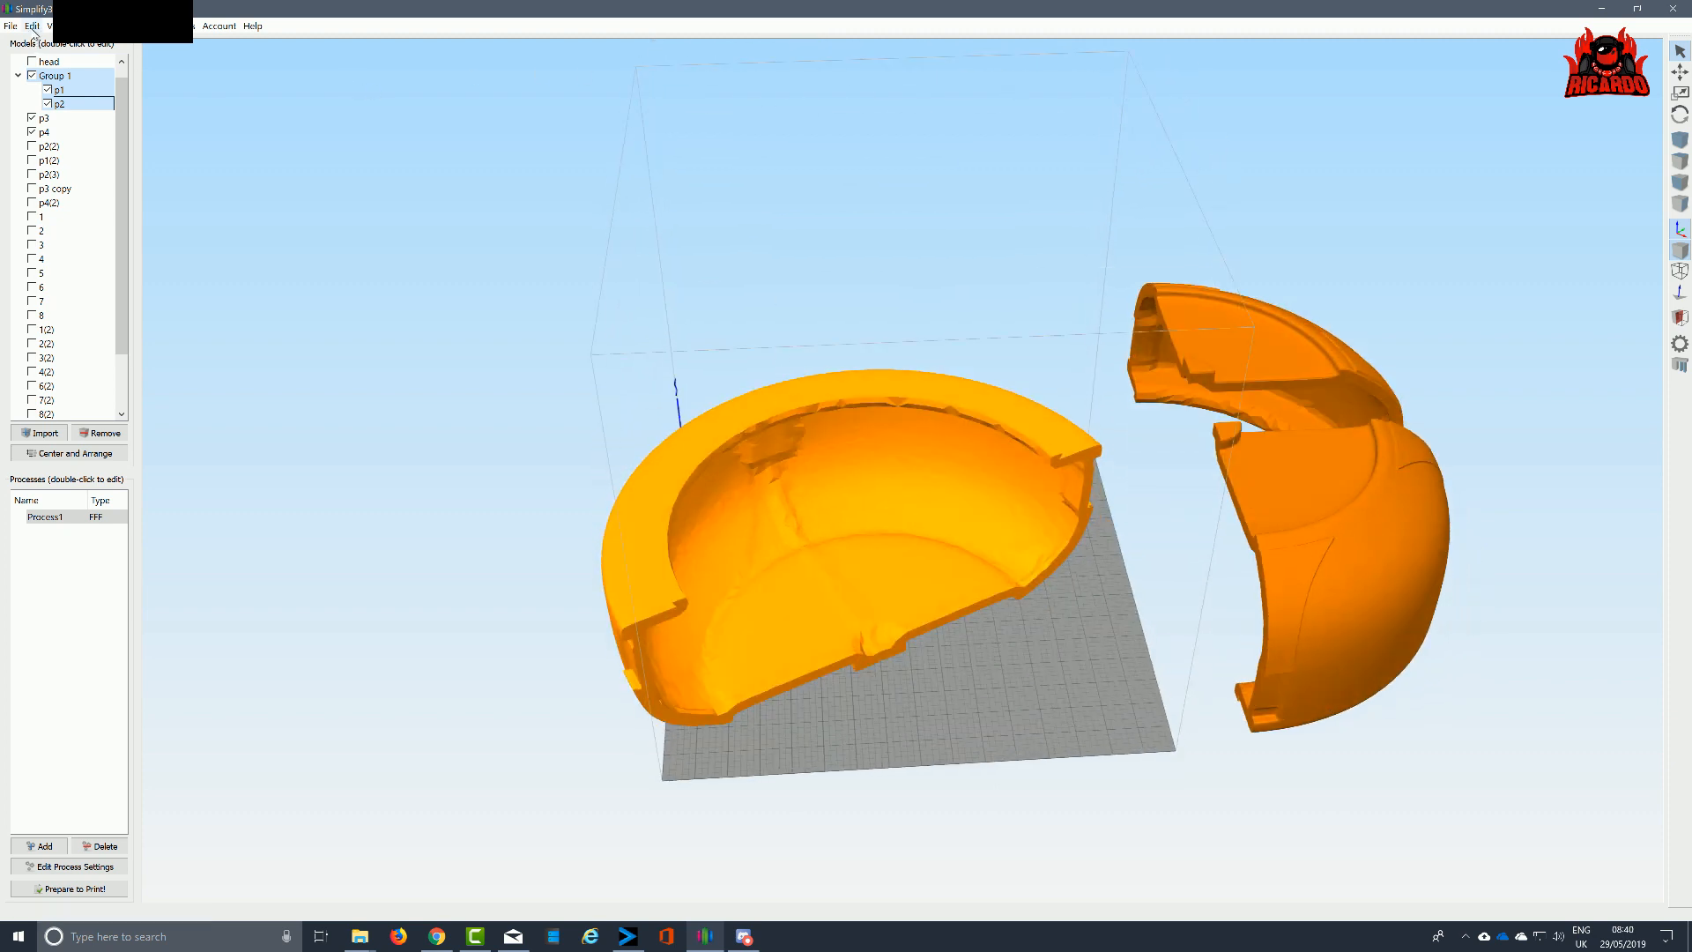
{"action": "left_click", "coordinate": [53, 21]}
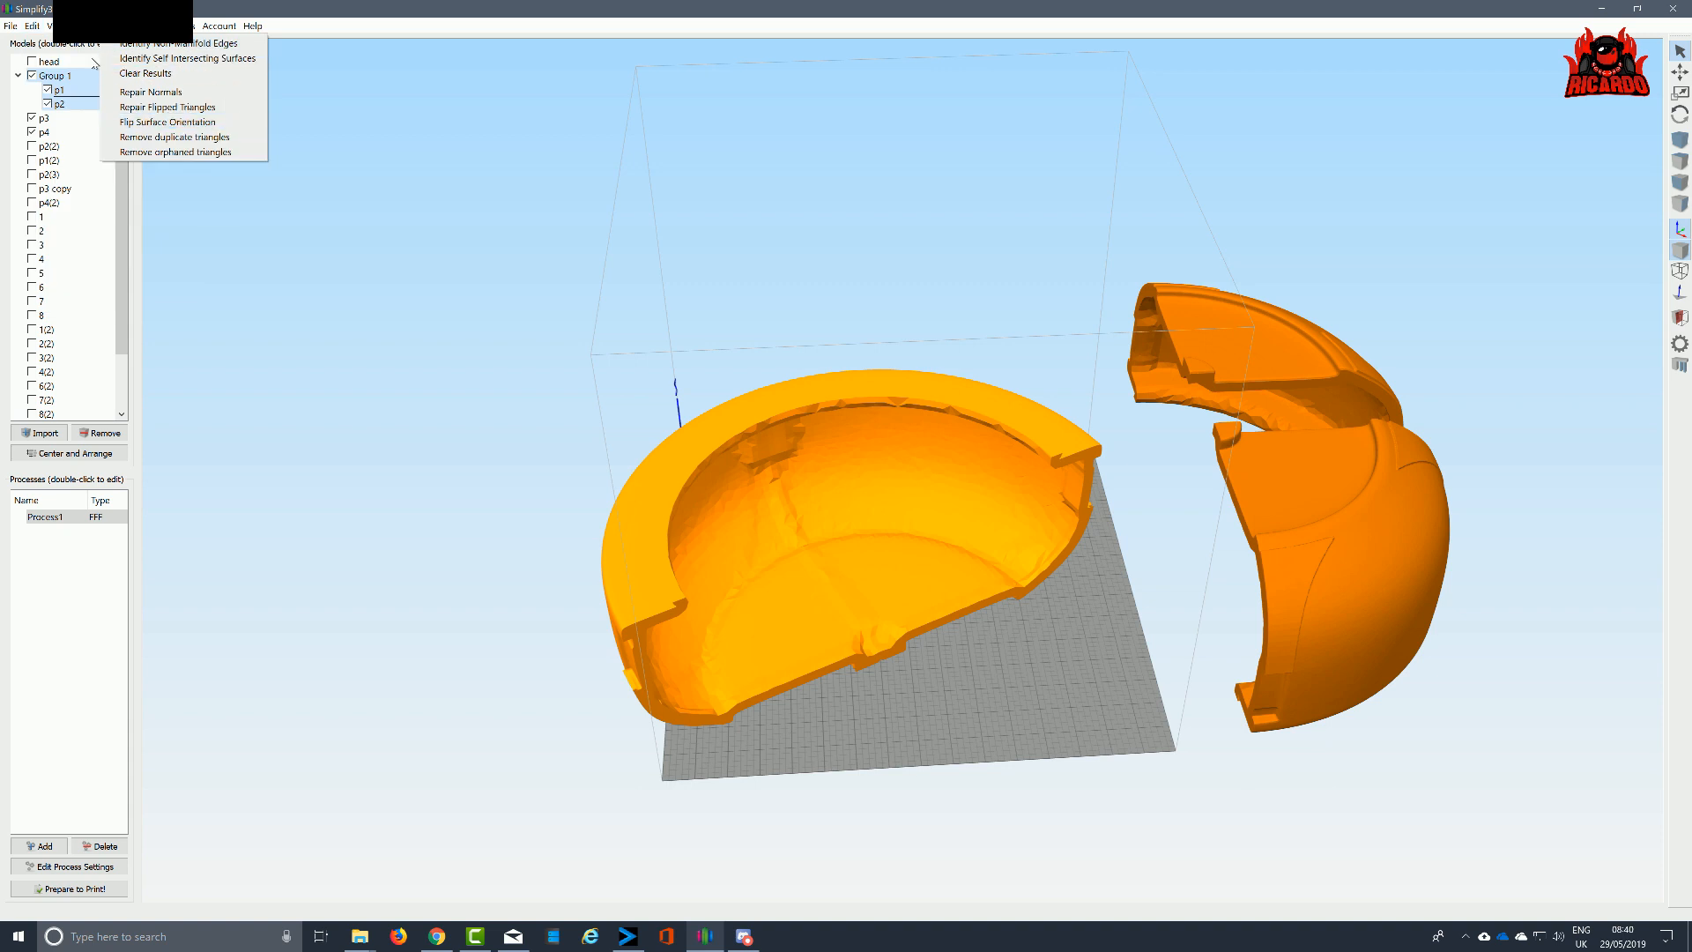
{"action": "left_click", "coordinate": [33, 21]}
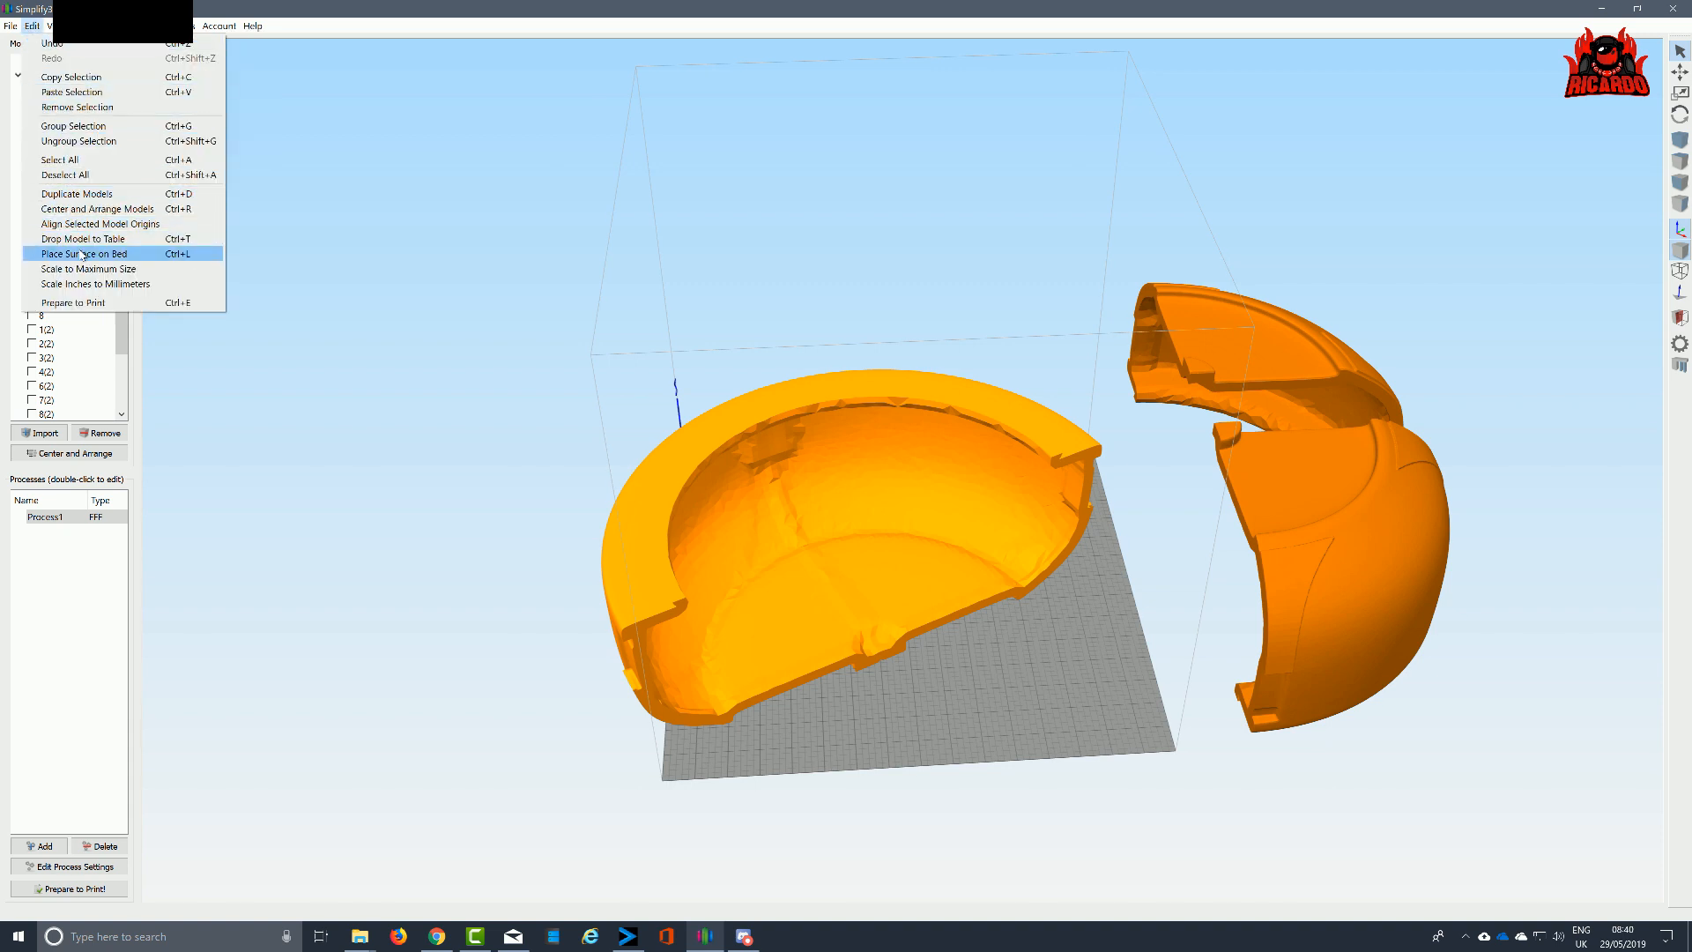
{"action": "left_click", "coordinate": [79, 254]}
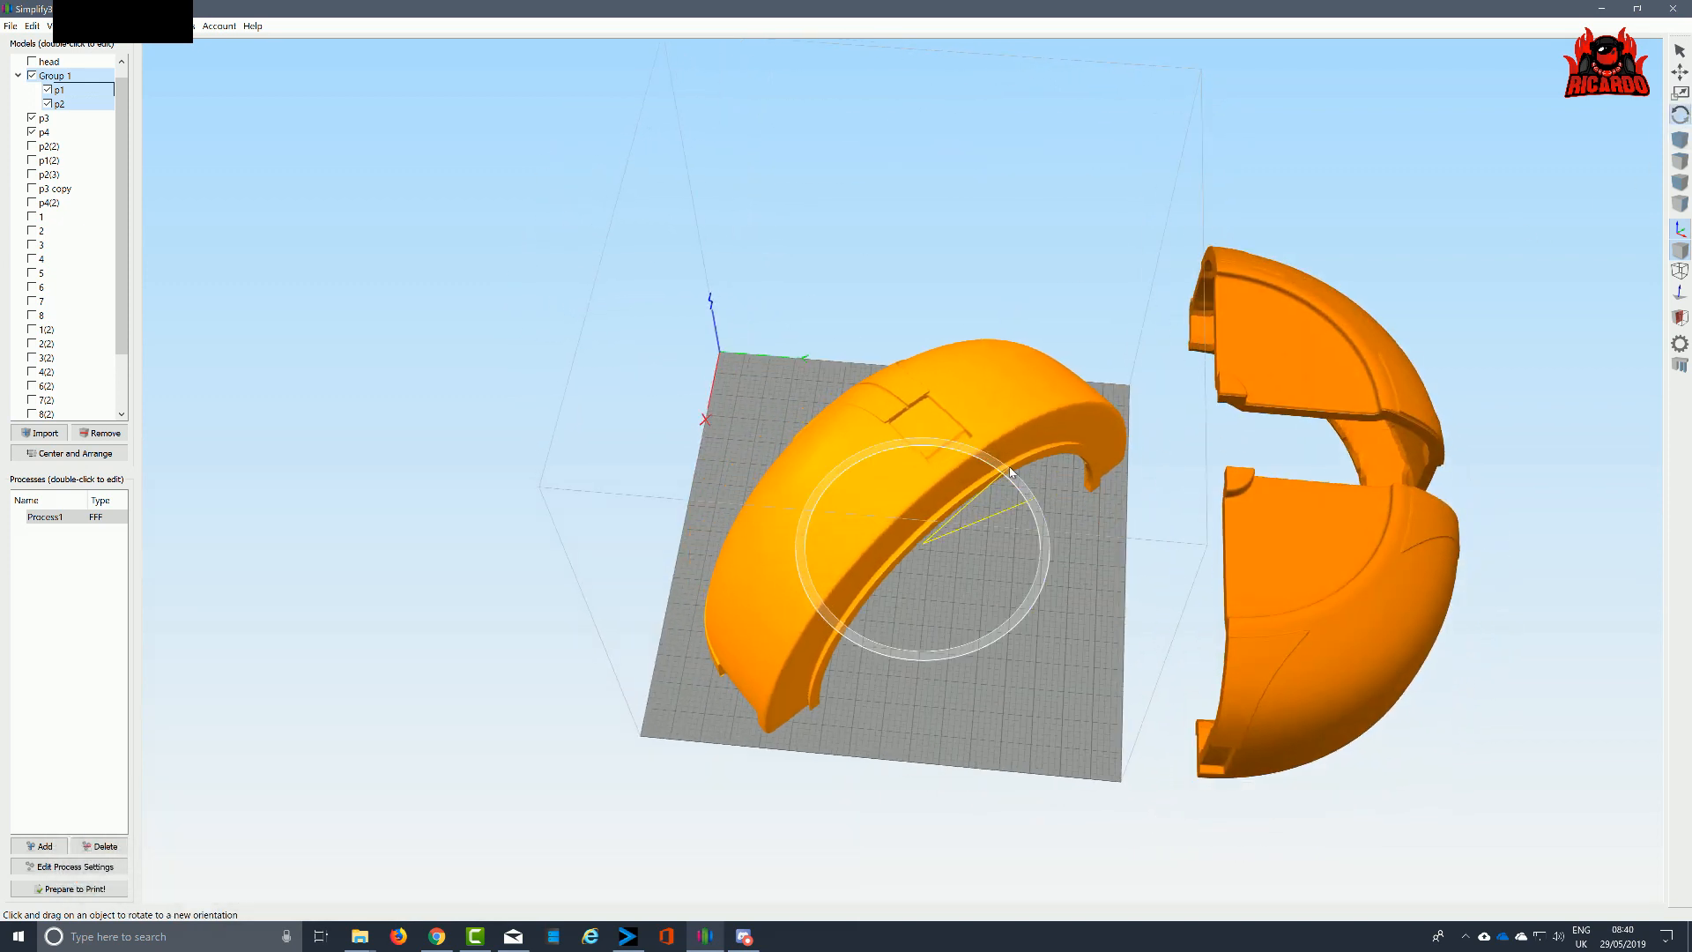
Rotate the grouped piece with the gizmo and reset the camera to a standard view
{"action": "left_click_drag", "start_coordinate": [1011, 472], "coordinate": [1043, 523]}
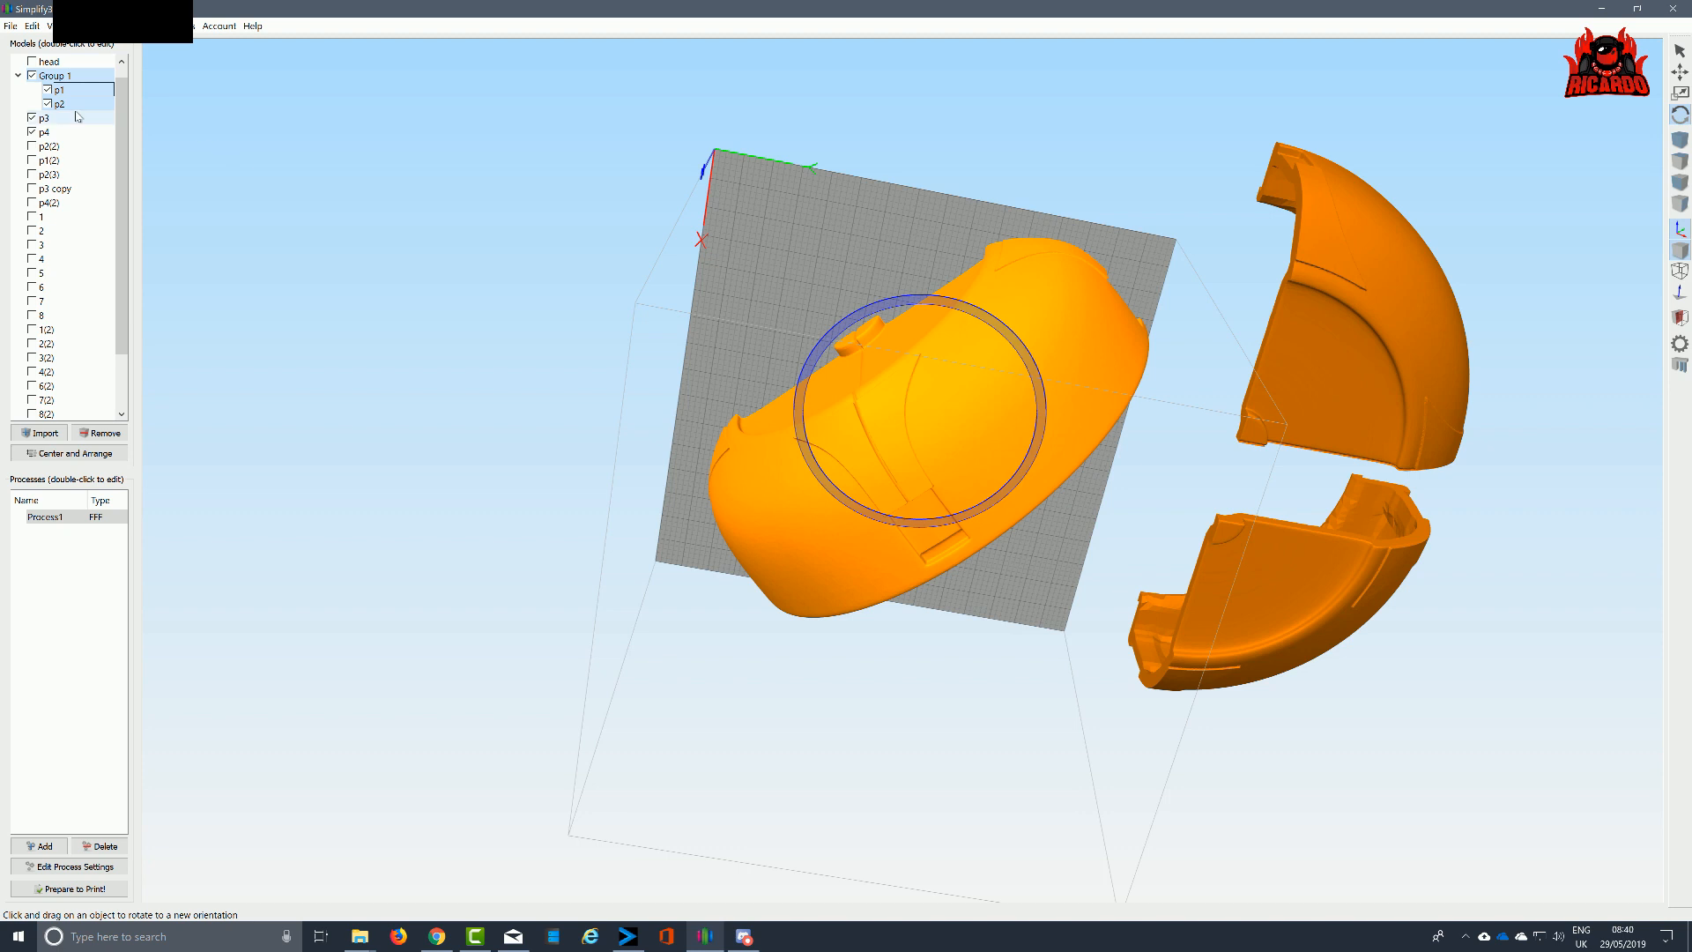
{"action": "left_click", "coordinate": [44, 21]}
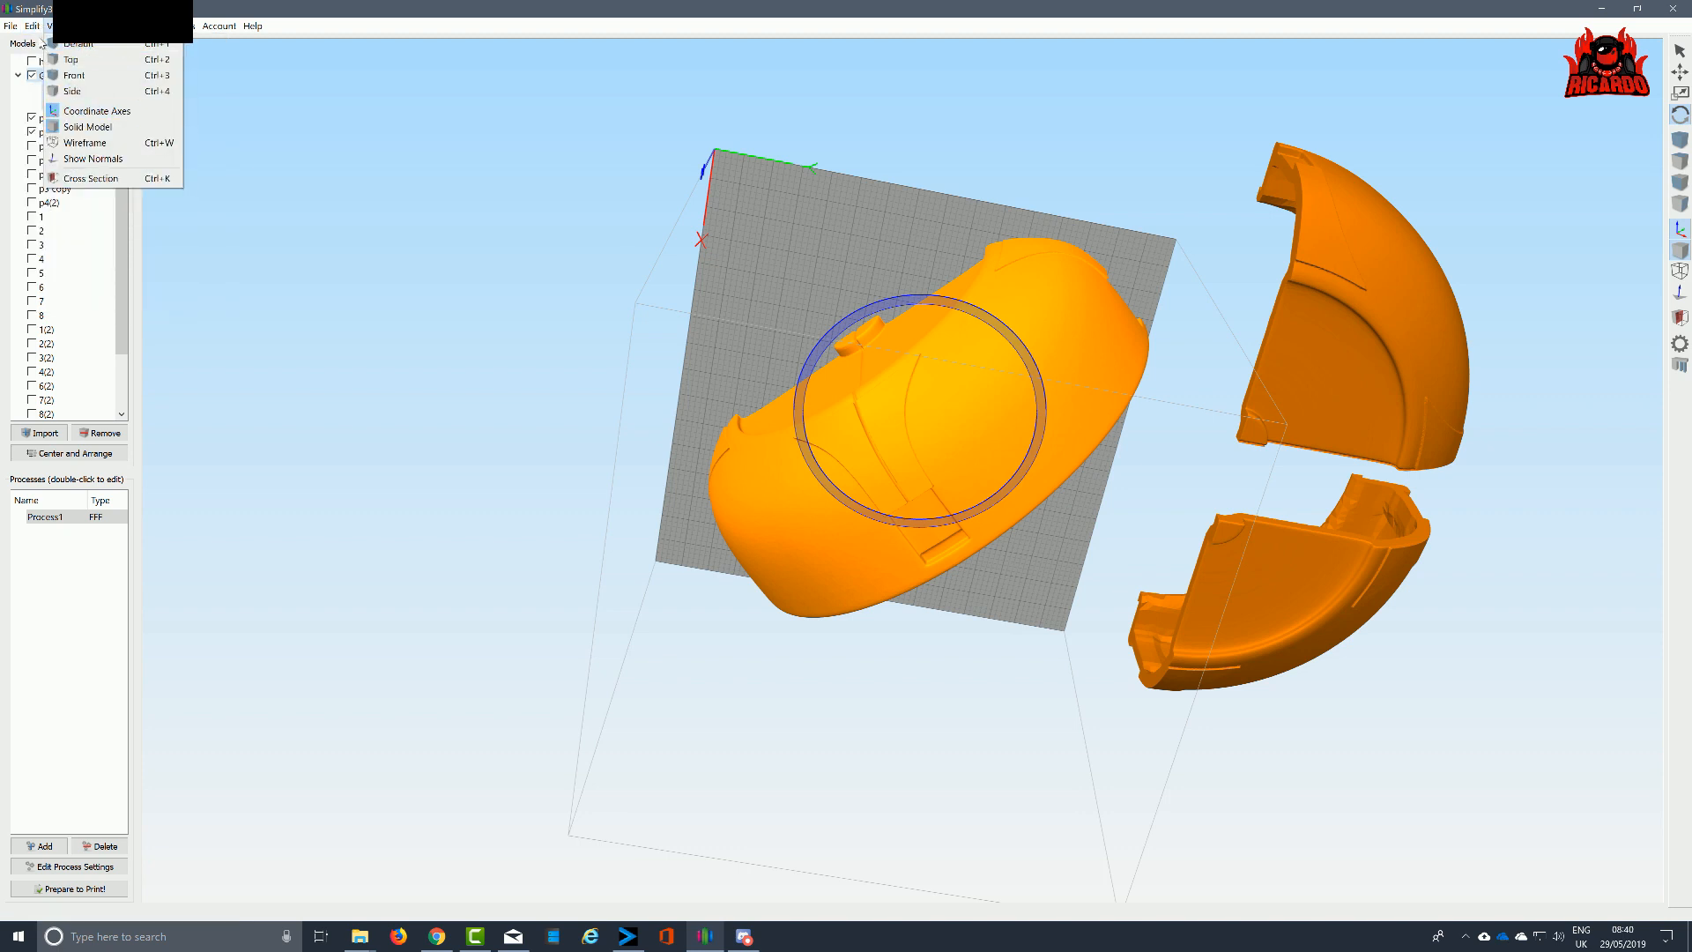
{"action": "left_click", "coordinate": [31, 29]}
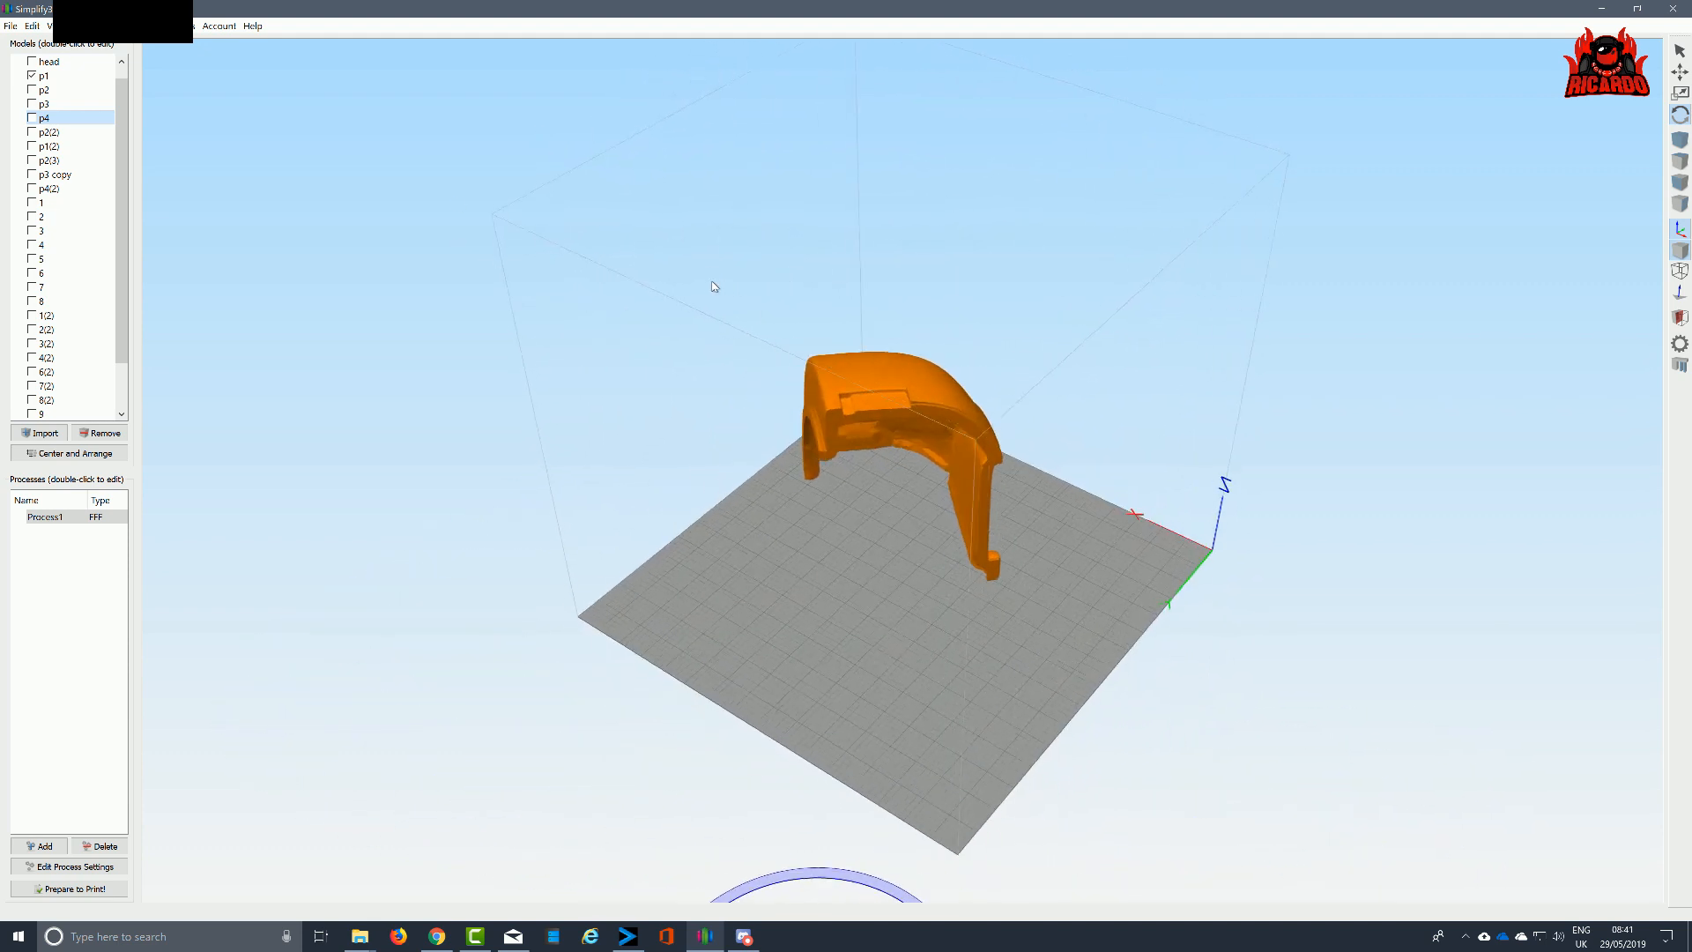
Orbit the view around the p1 quadrant
{"action": "left_click_drag", "start_coordinate": [712, 288], "coordinate": [758, 278]}
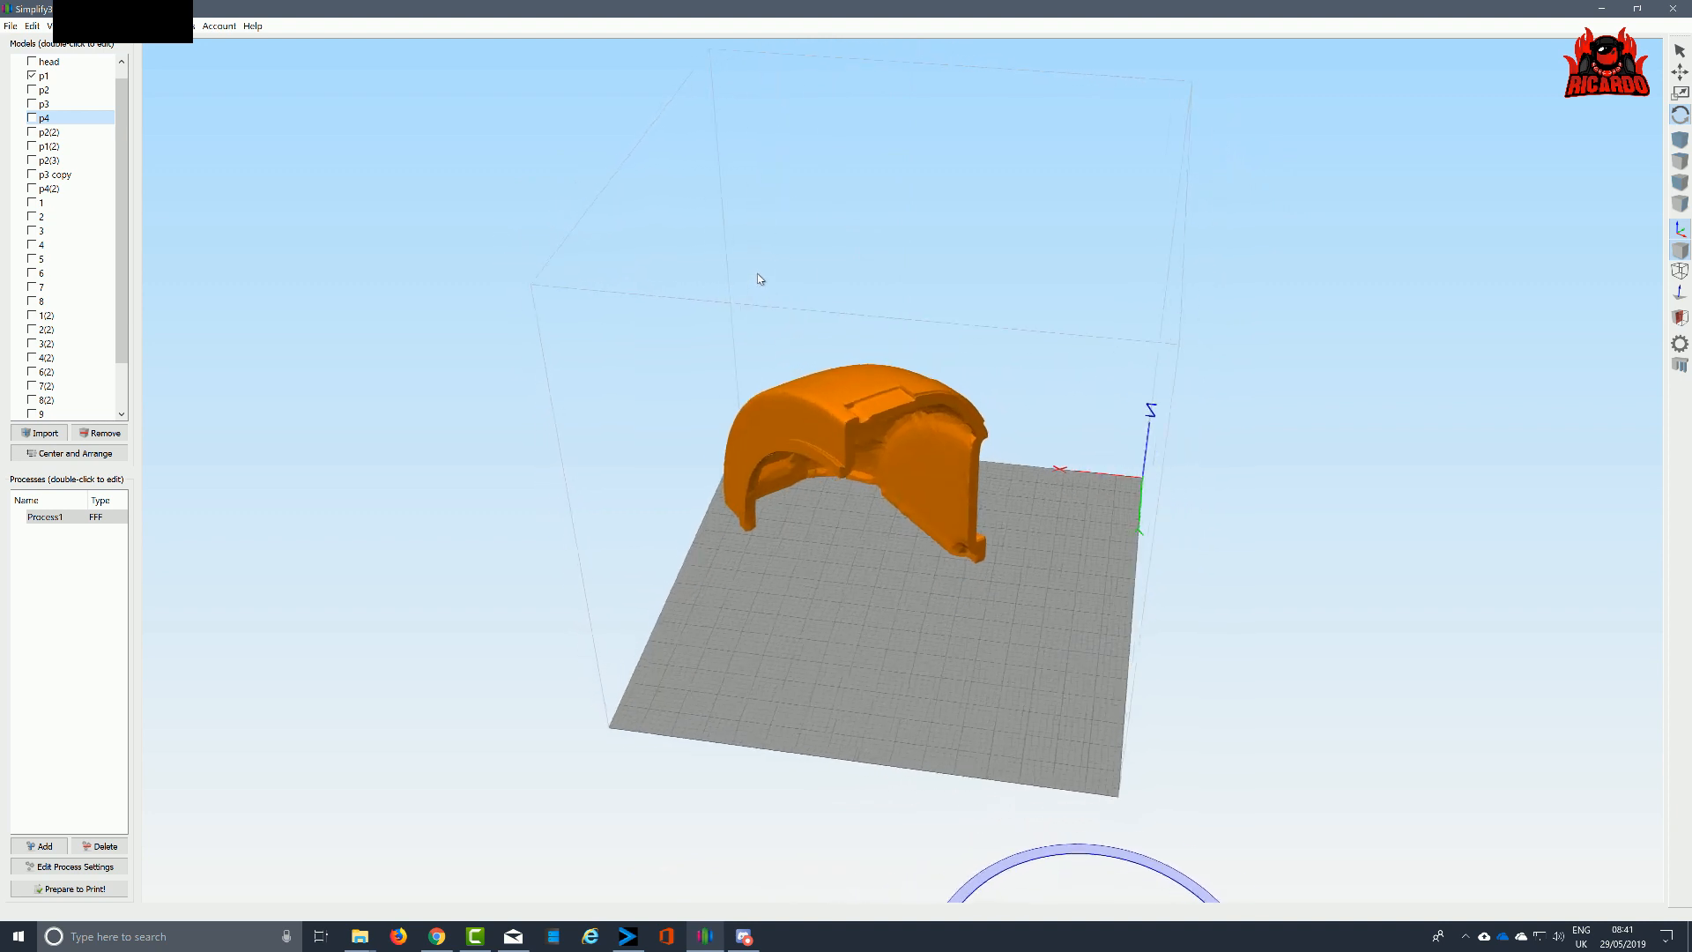
{"action": "left_click_drag", "start_coordinate": [755, 279], "coordinate": [784, 222]}
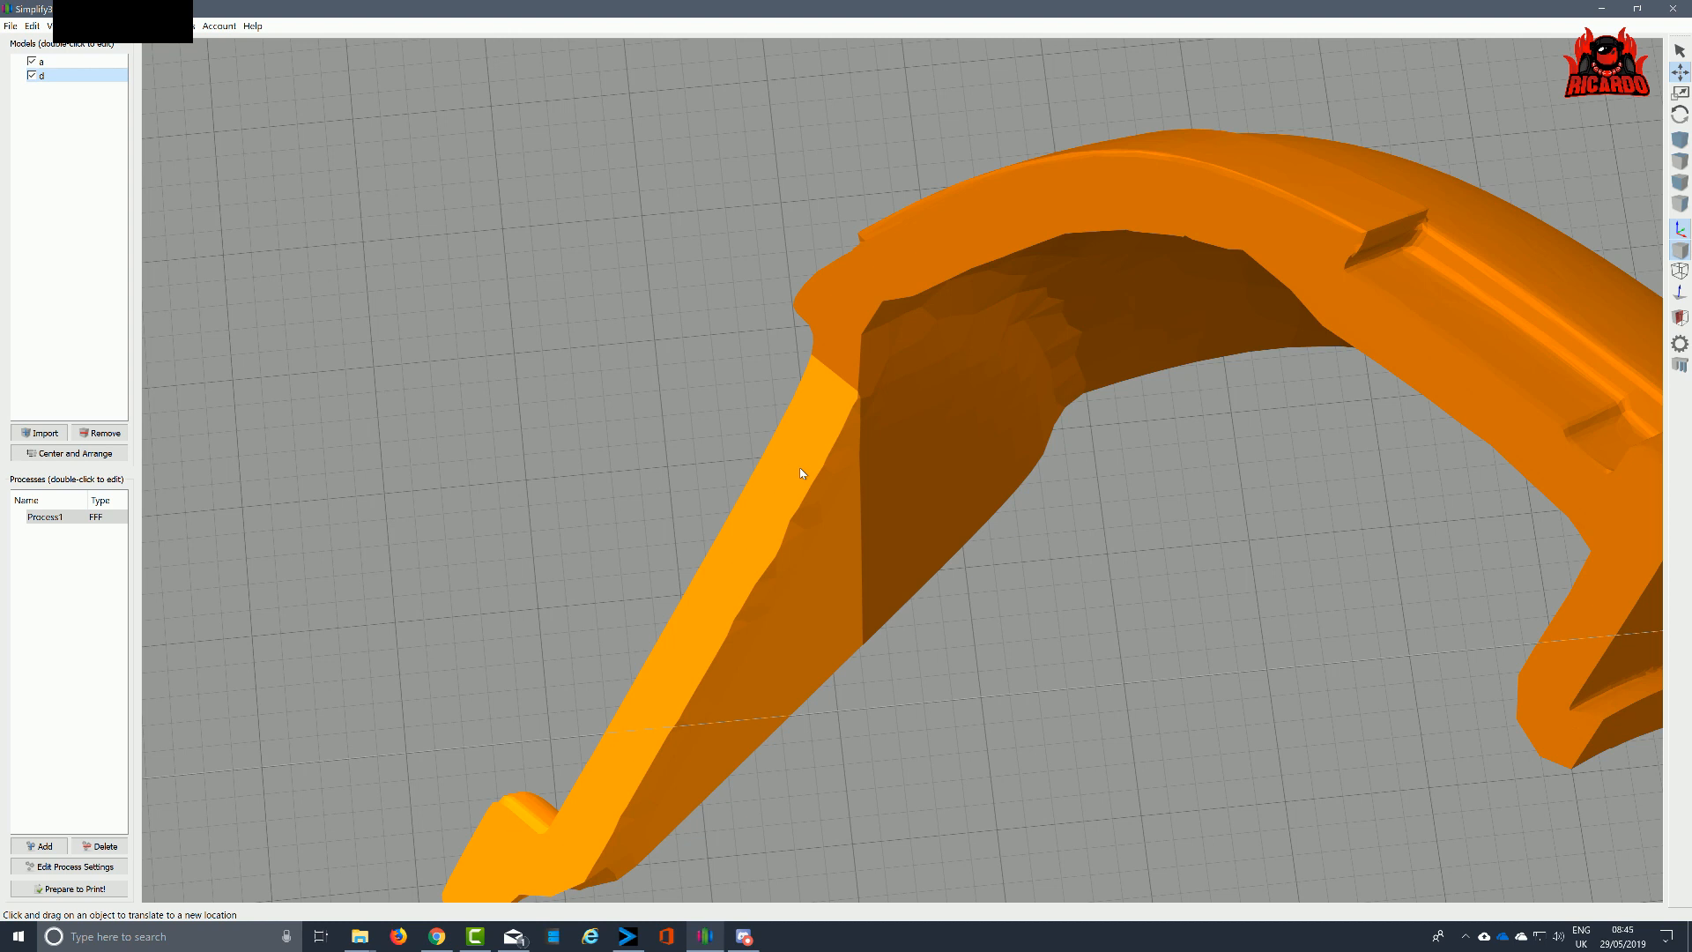
{"action": "mouse_move", "coordinate": [967, 404]}
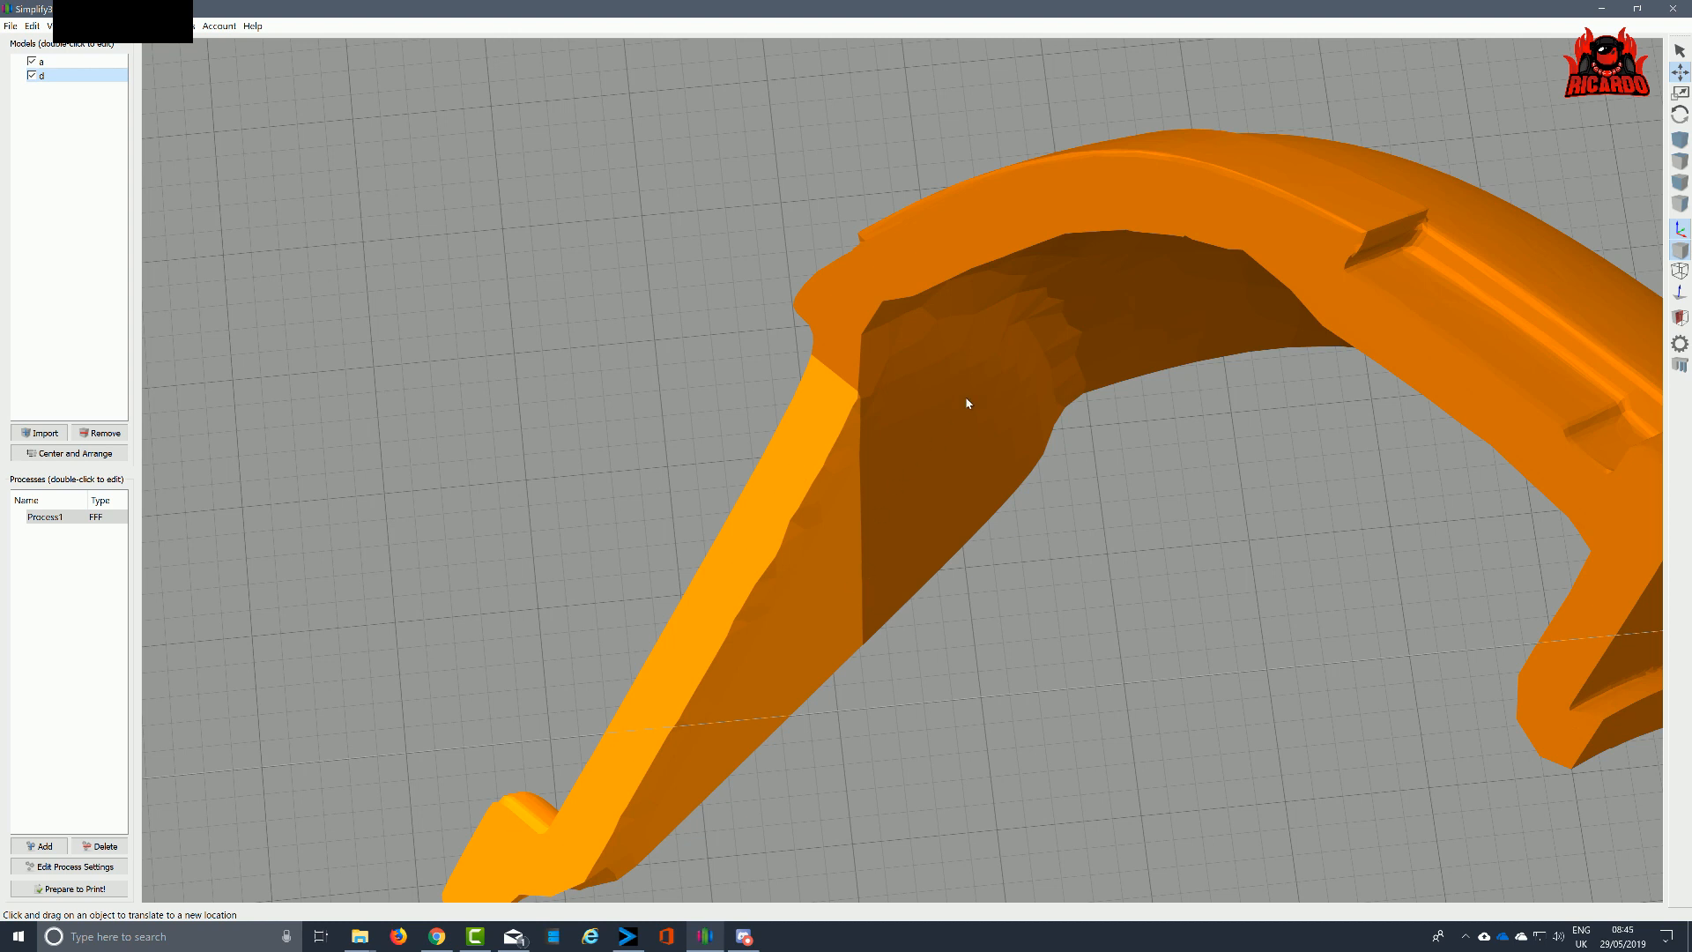
Group parts a and d with Group Selection and orbit to inspect the grouped quadrant
{"action": "left_click", "coordinate": [26, 20]}
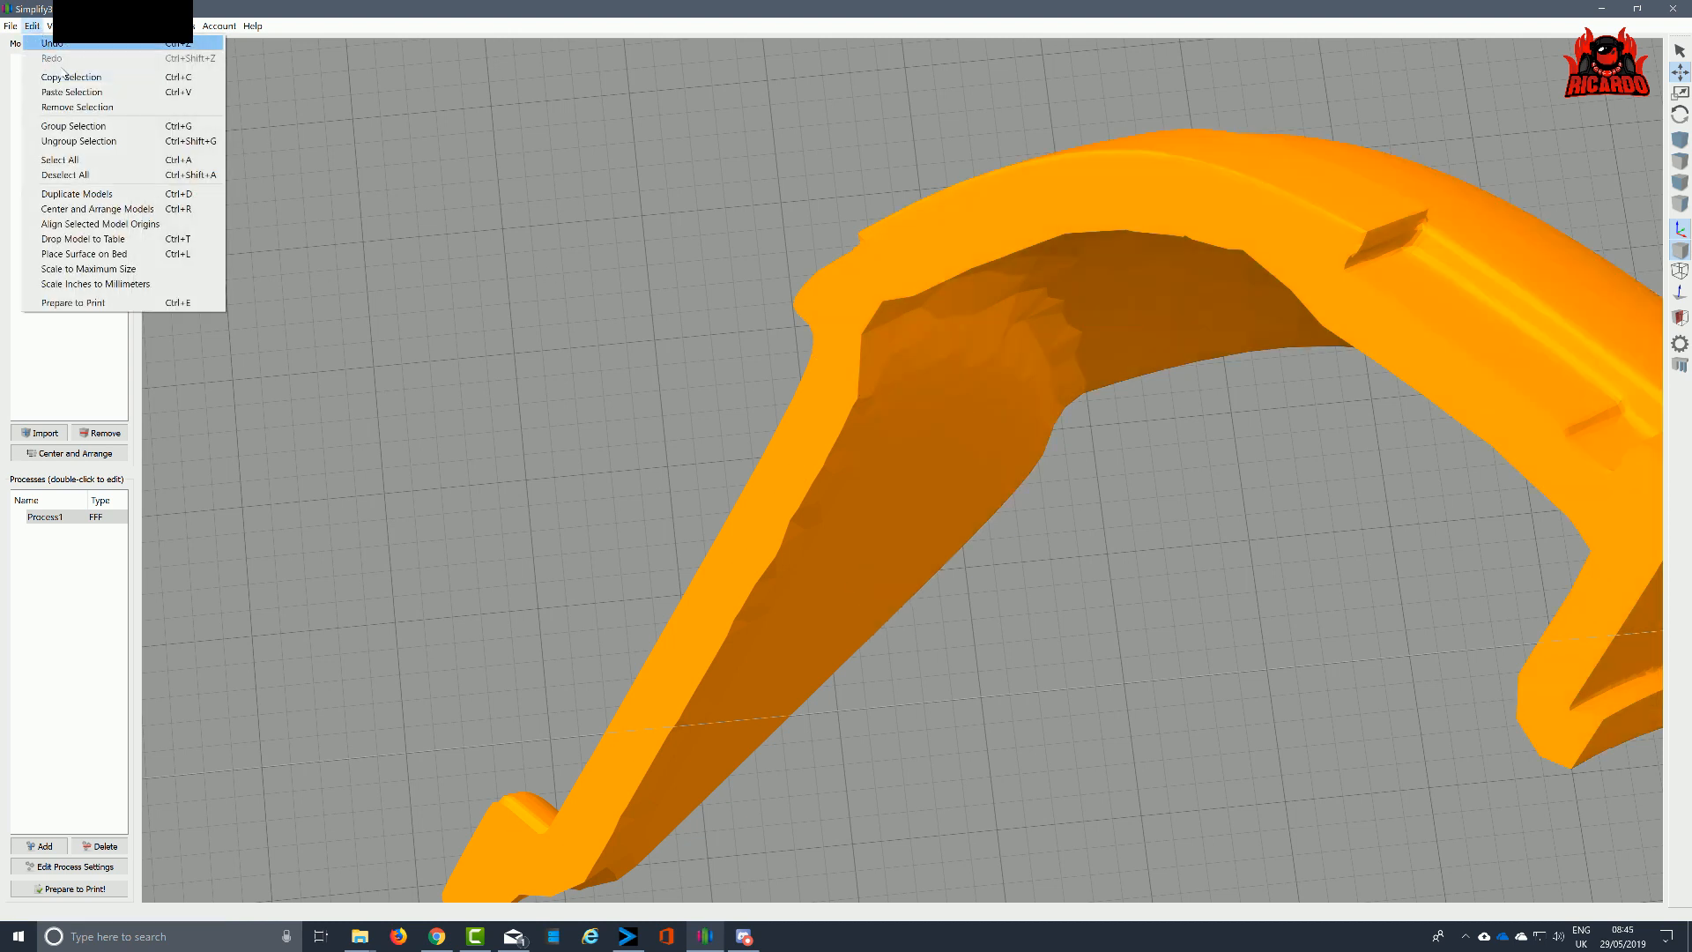
{"action": "mouse_move", "coordinate": [73, 126]}
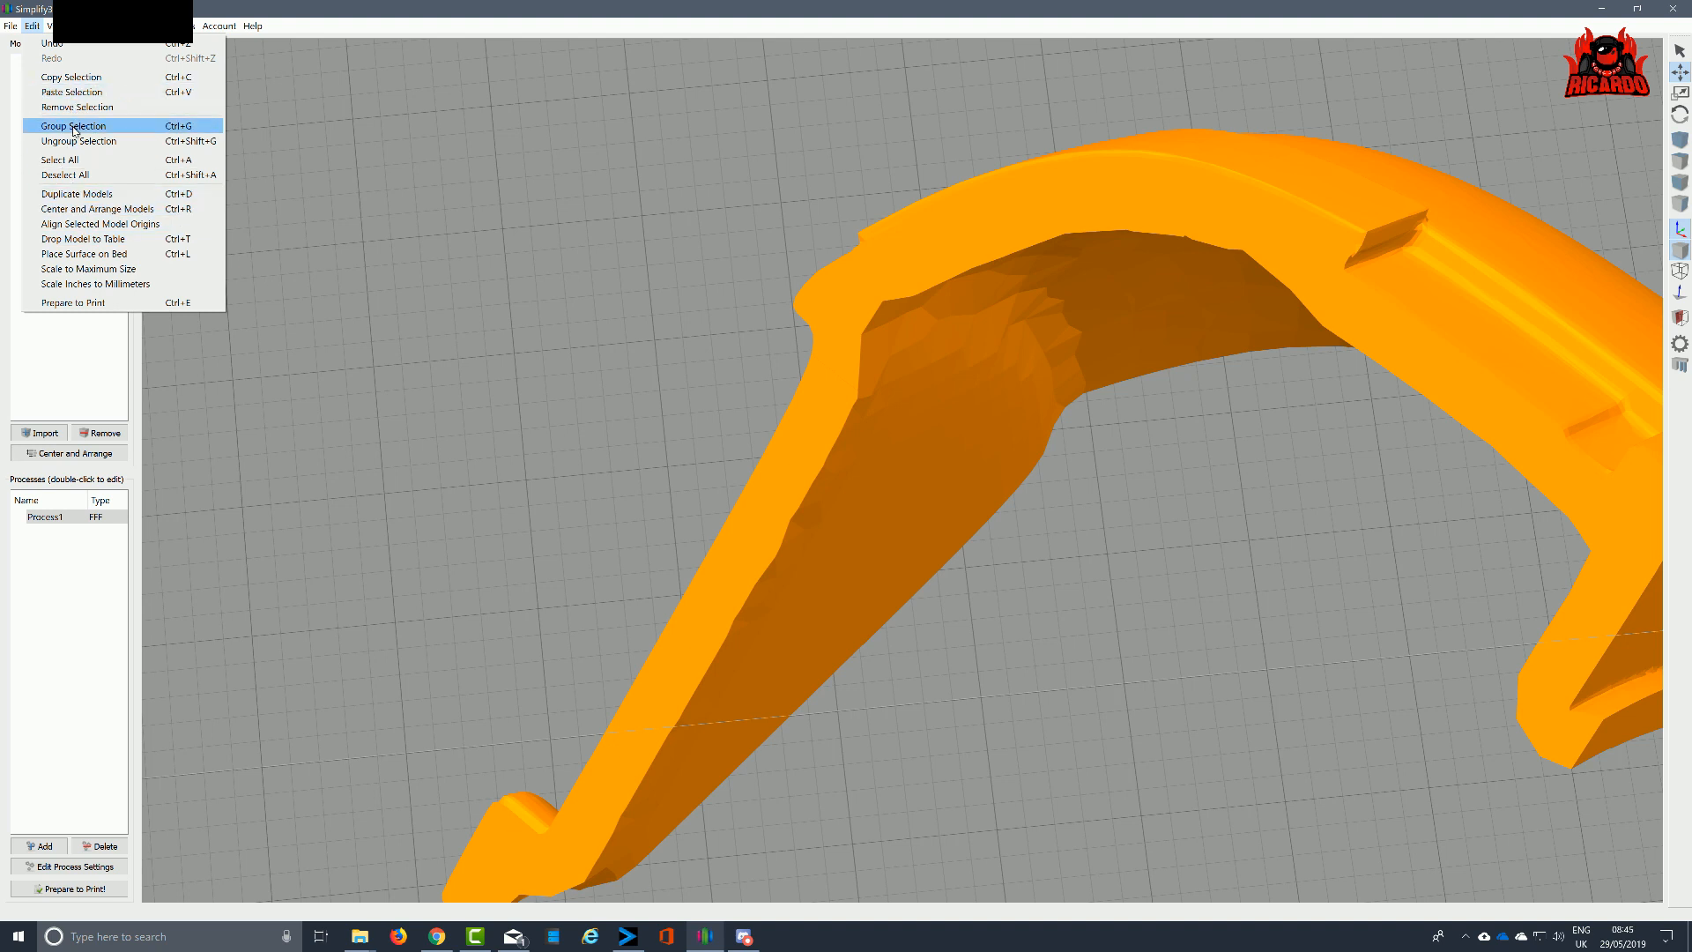
{"action": "left_click", "coordinate": [75, 125]}
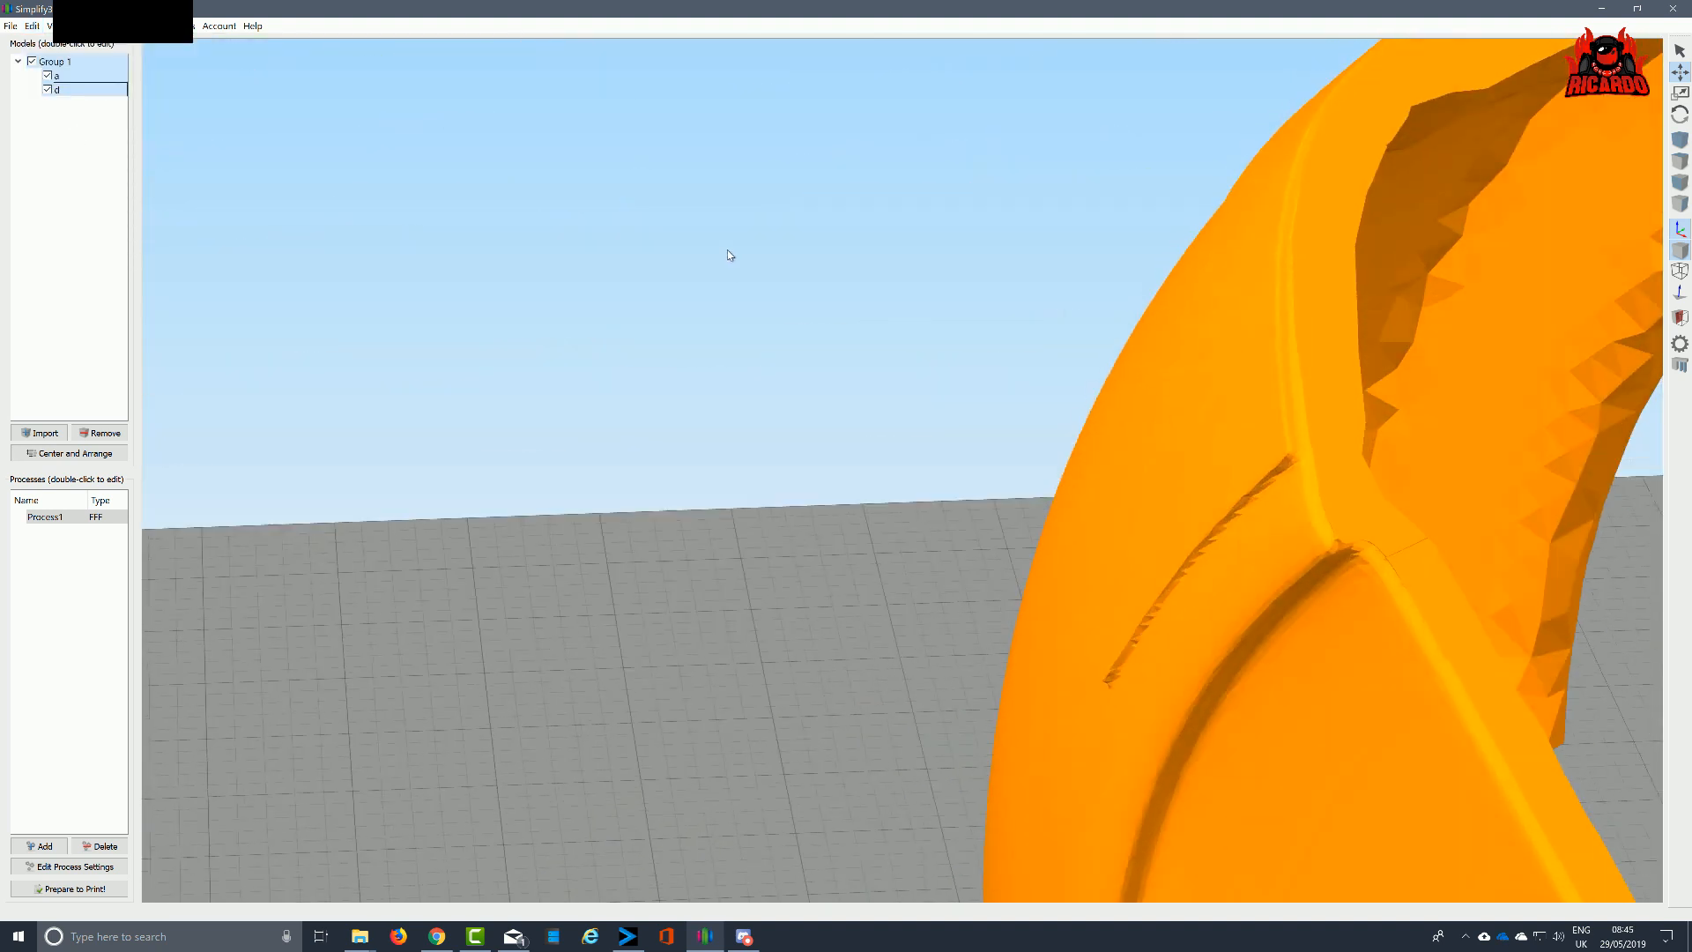
{"action": "left_click_drag", "start_coordinate": [729, 256], "coordinate": [492, 313]}
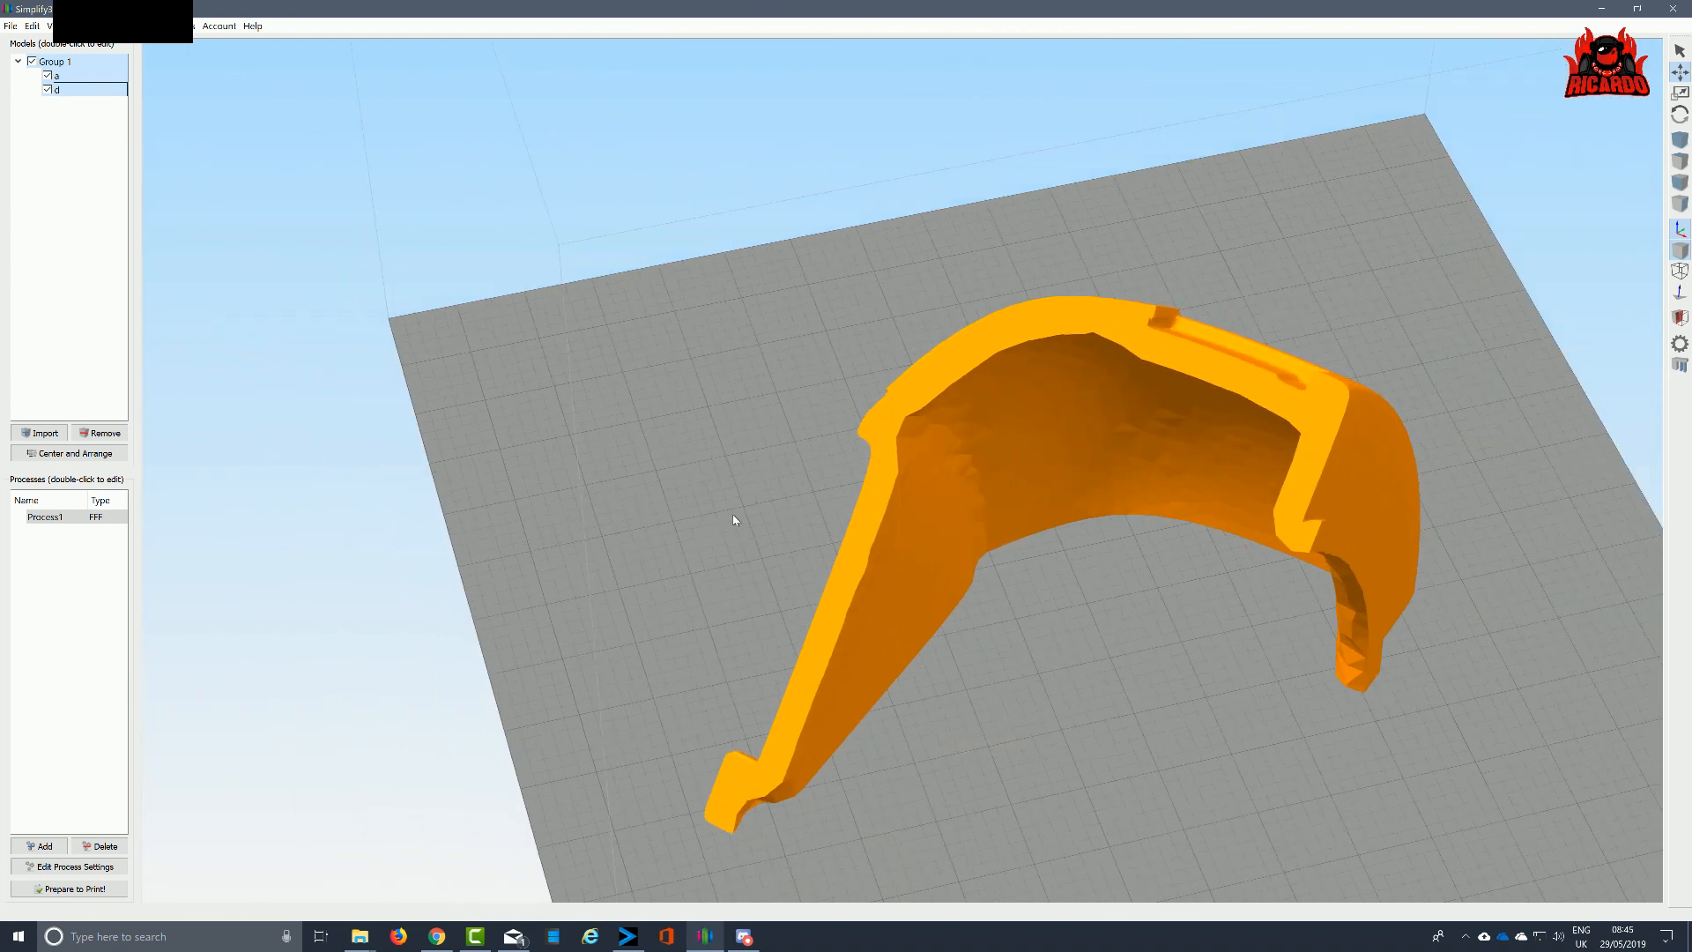
{"action": "left_click_drag", "start_coordinate": [734, 519], "coordinate": [1004, 559]}
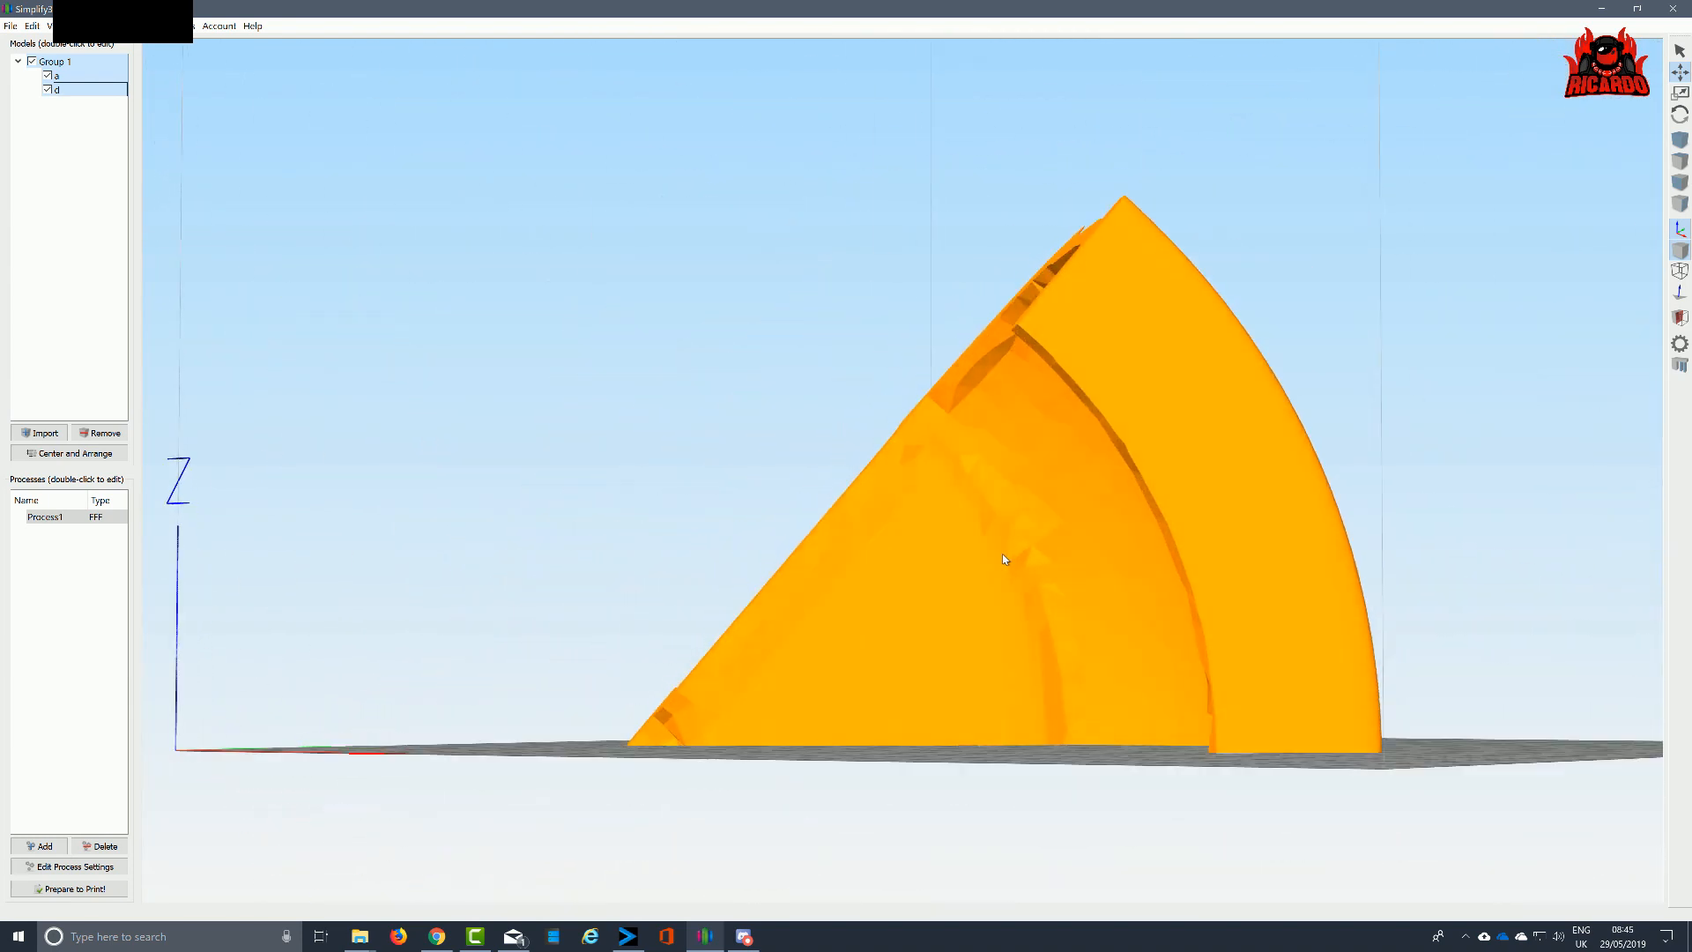
{"action": "left_click_drag", "start_coordinate": [1004, 559], "coordinate": [1498, 580]}
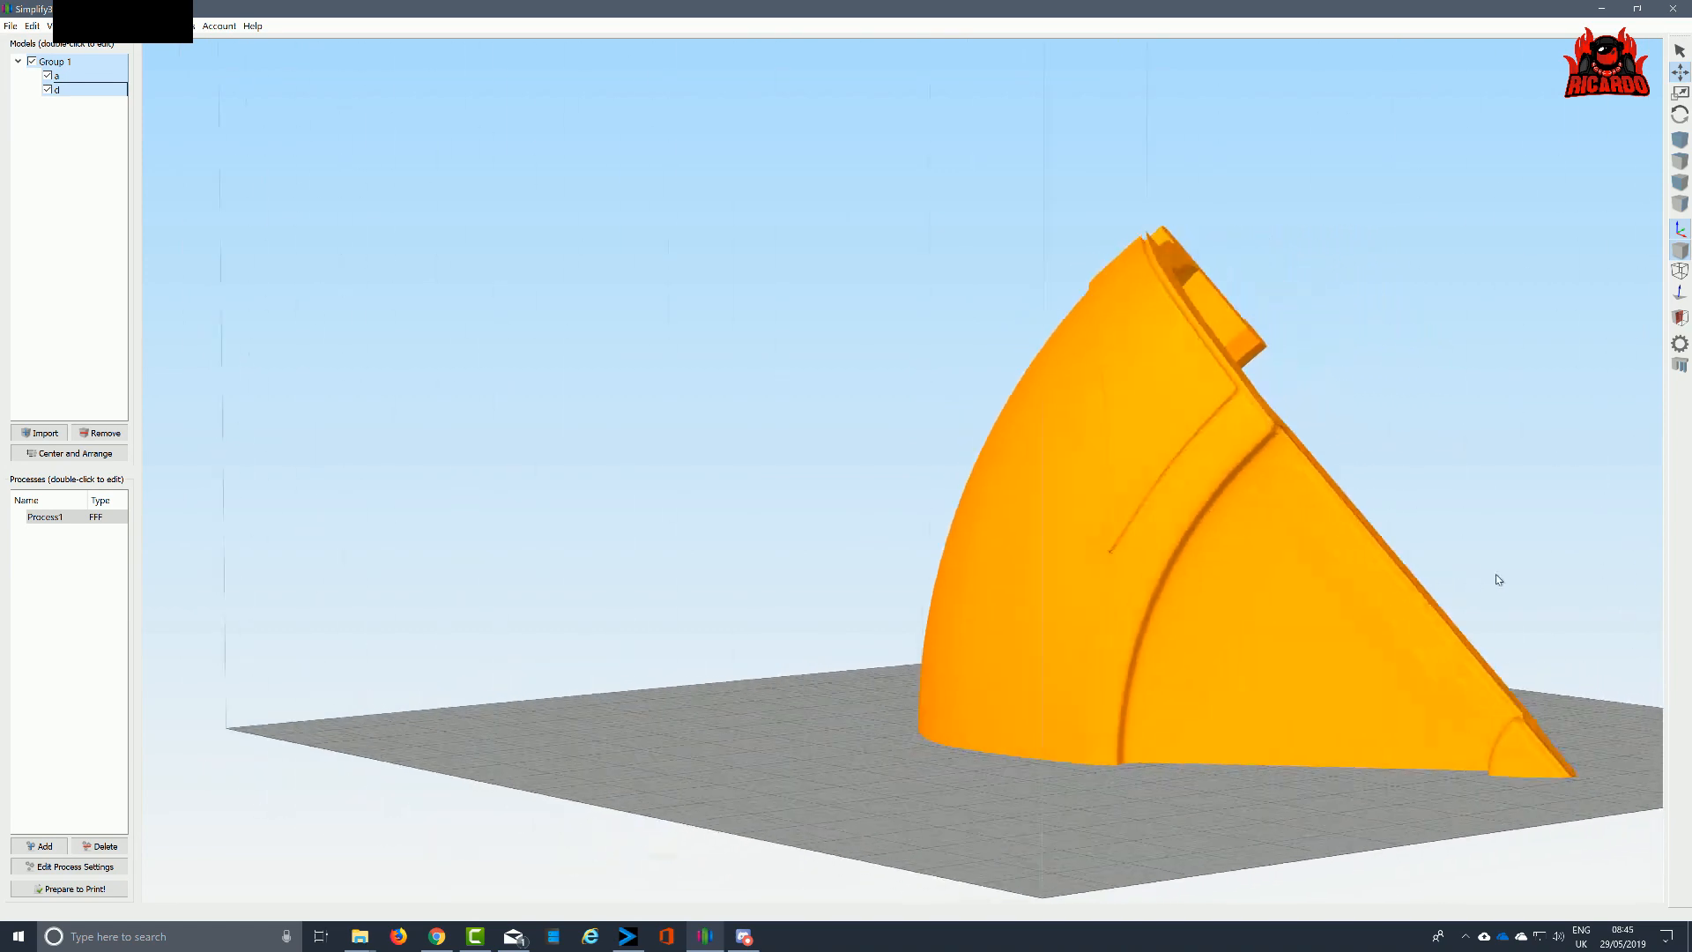
{"action": "left_click_drag", "start_coordinate": [1498, 580], "coordinate": [1530, 606]}
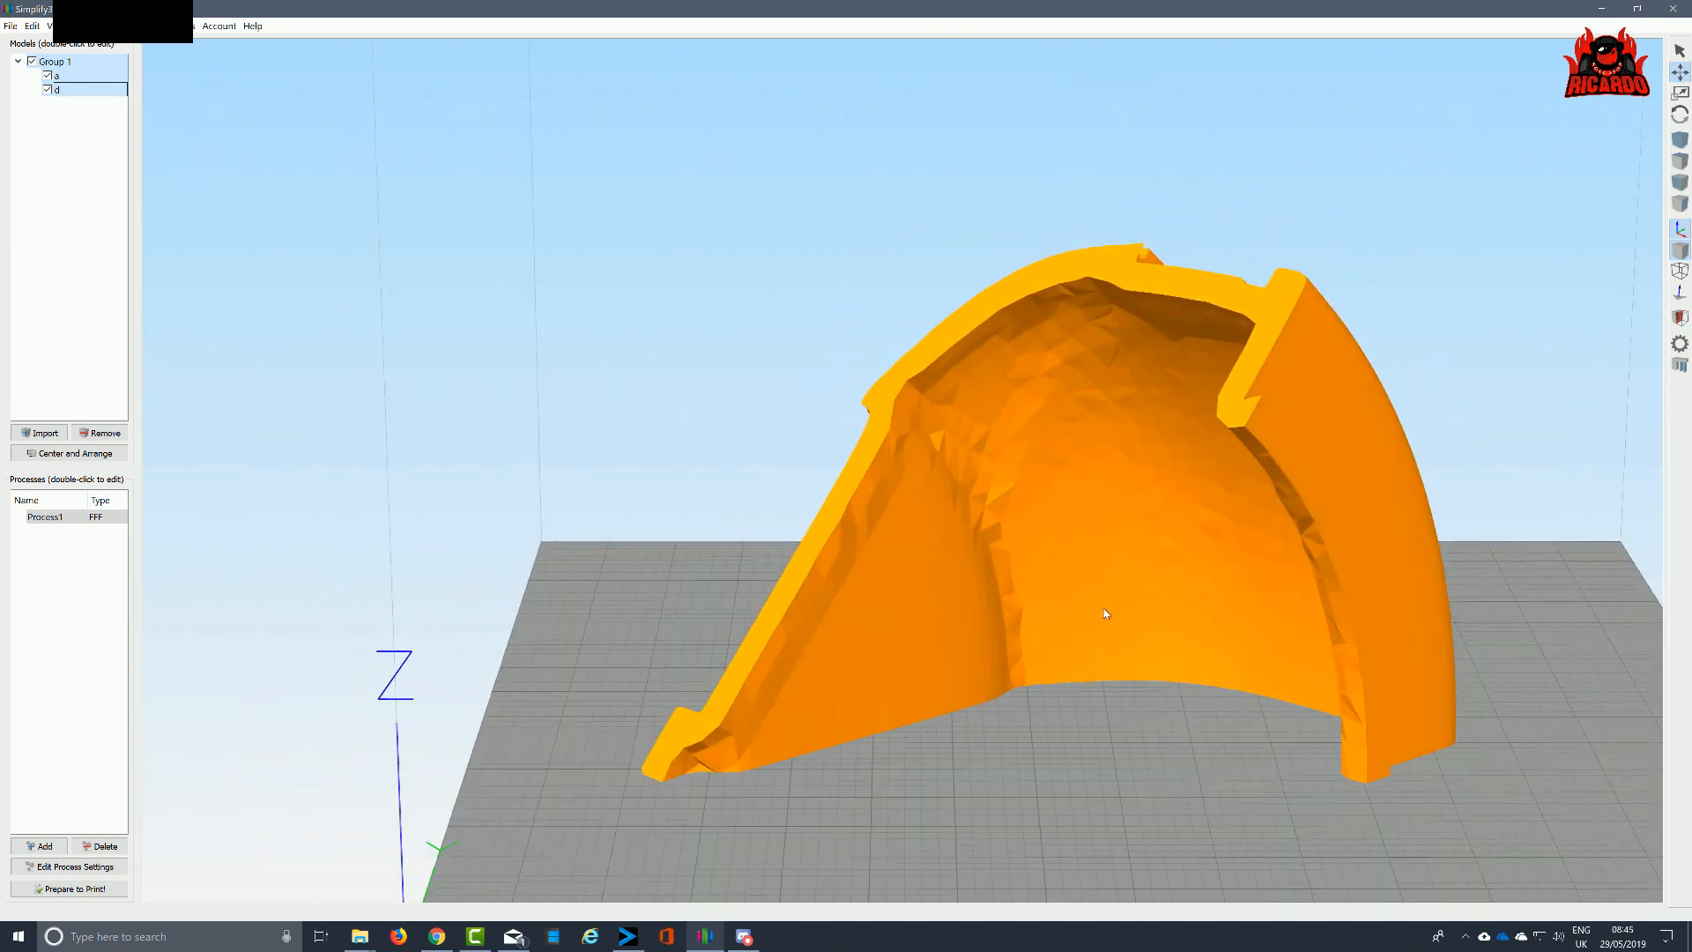
Slice the grouped quadrant and orbit the toolpath preview to see the support pillars
{"action": "left_click", "coordinate": [74, 889]}
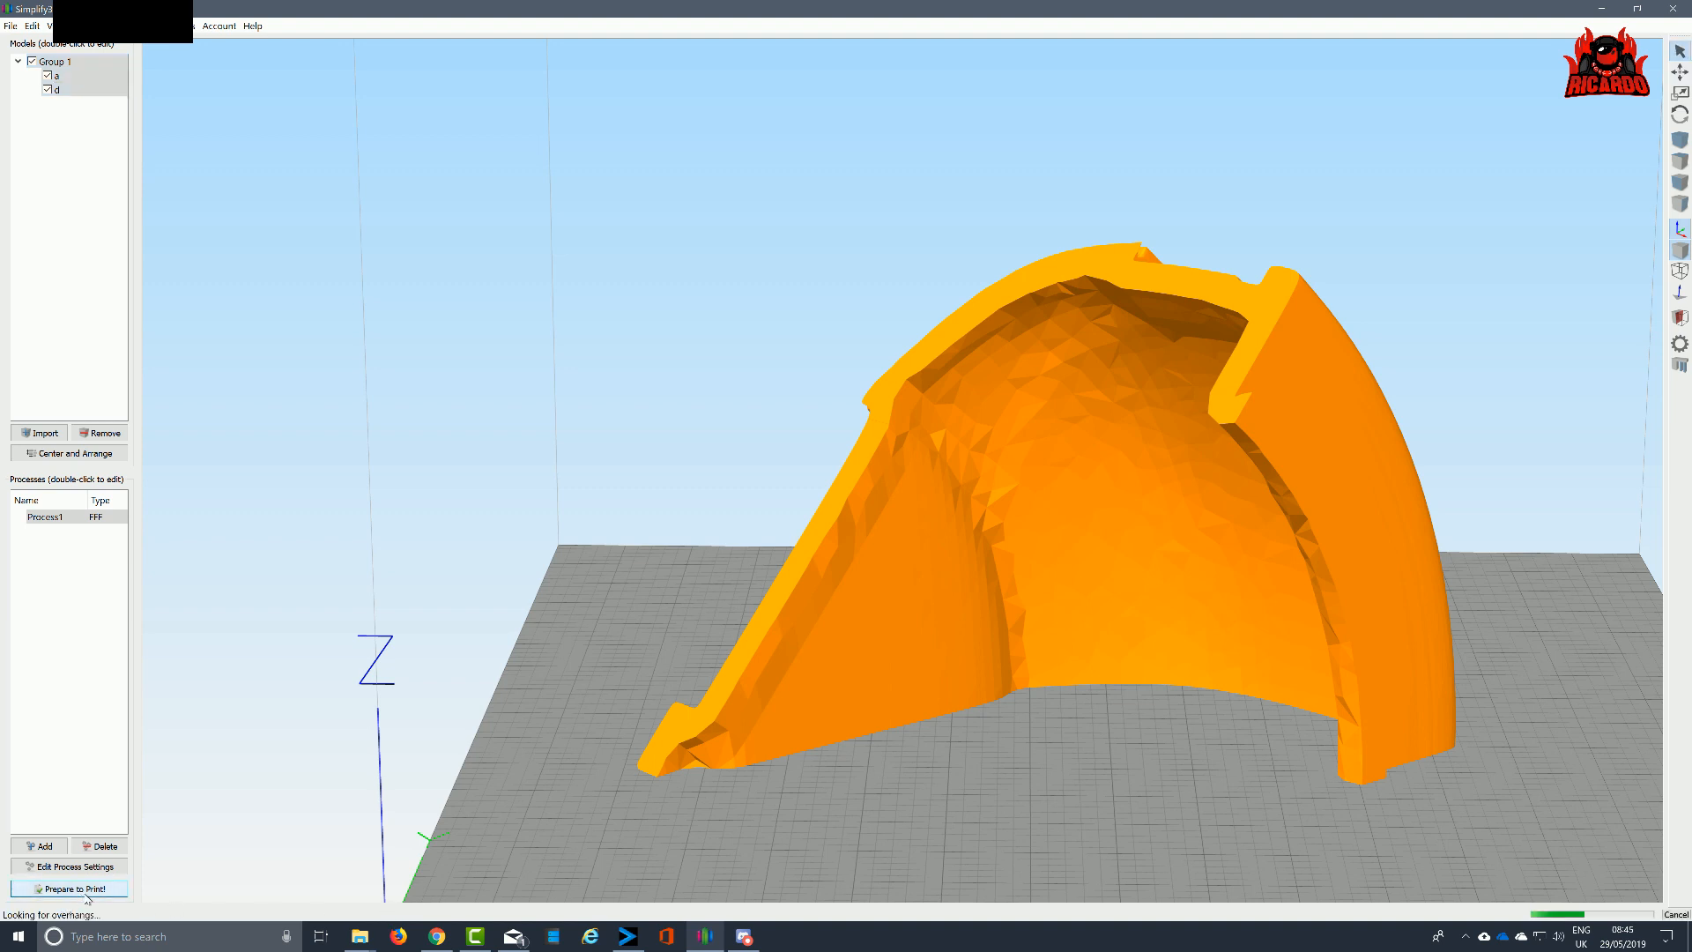
{"action": "left_click", "coordinate": [73, 888]}
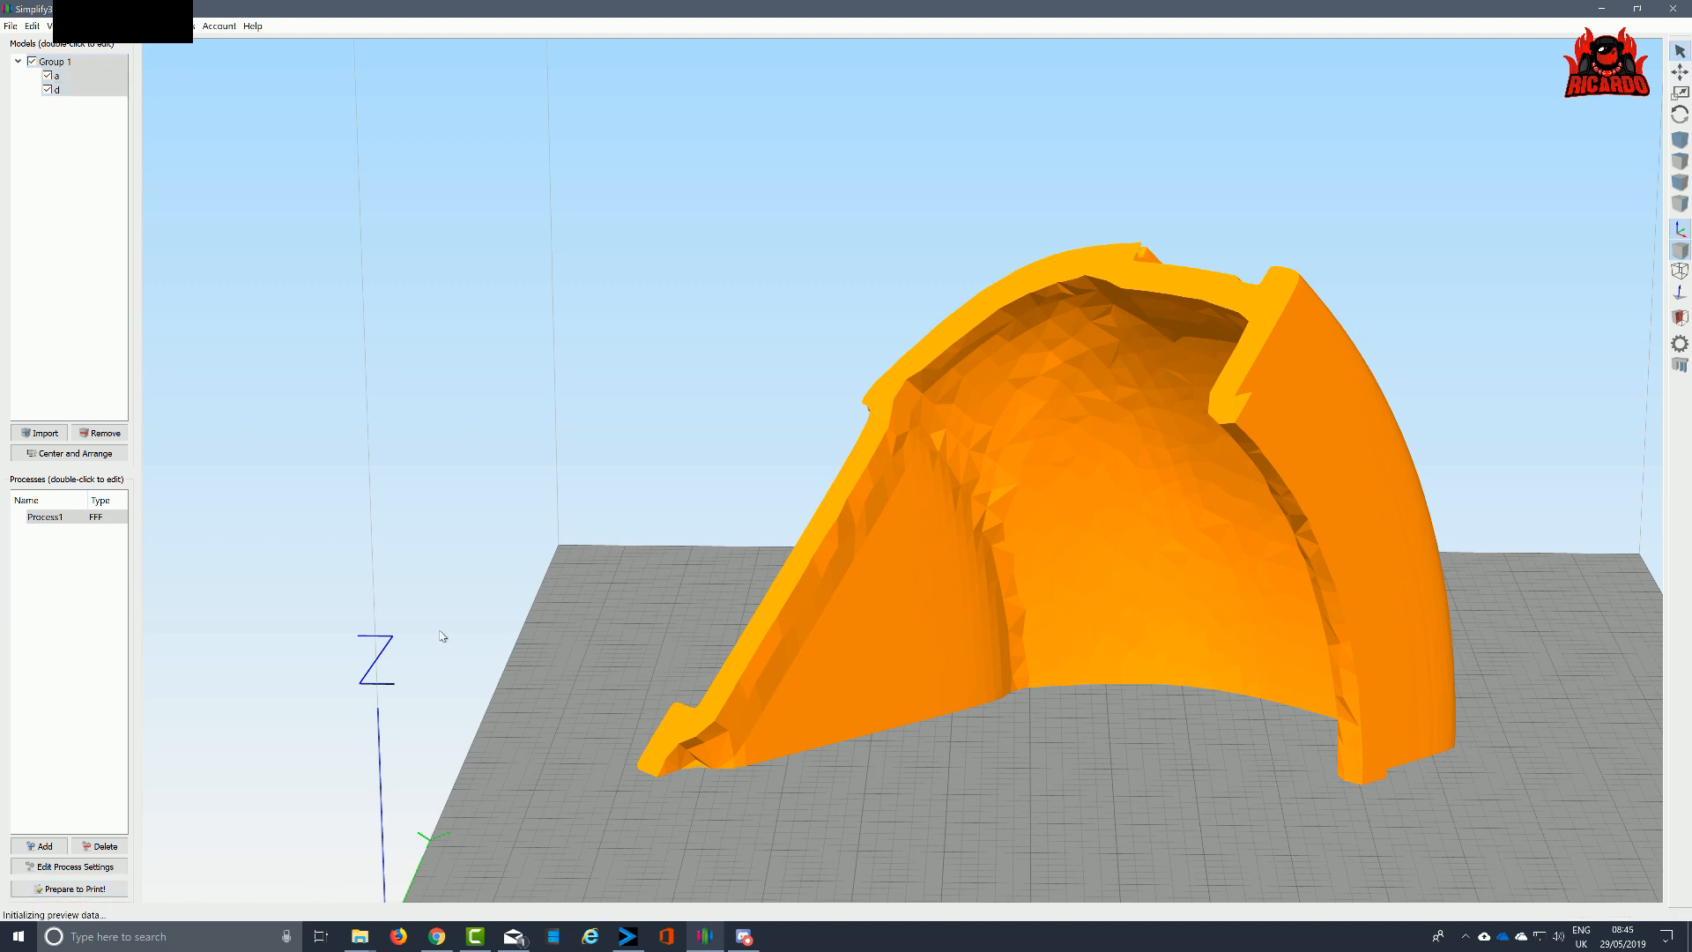
{"action": "left_click", "coordinate": [73, 889]}
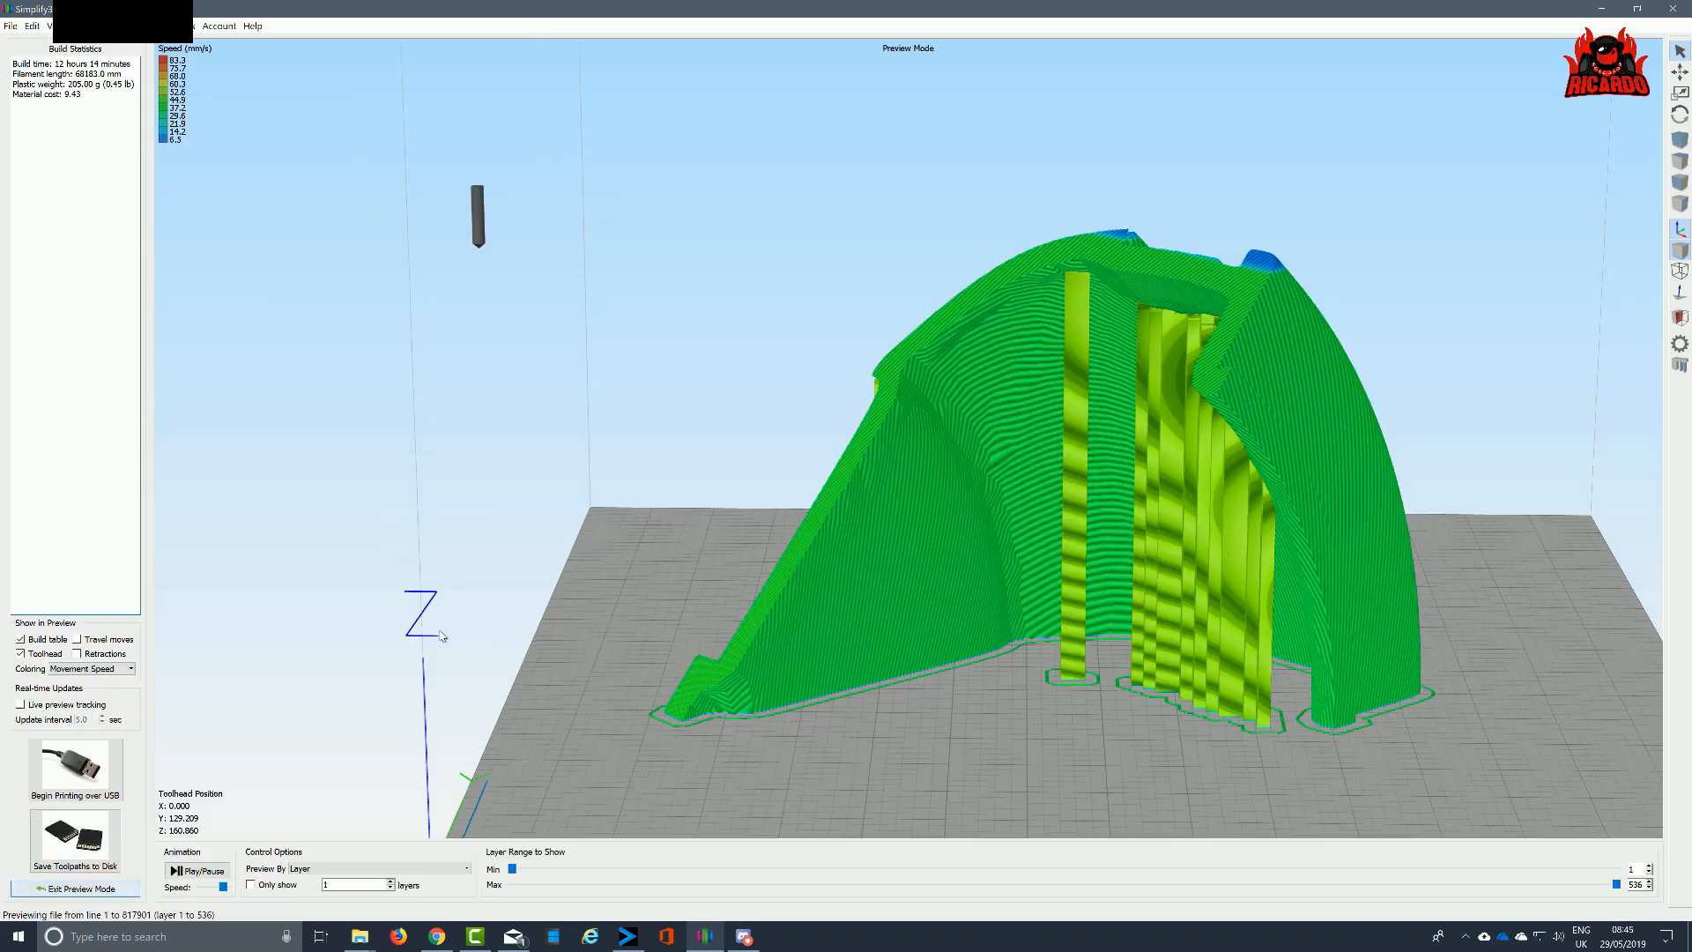
{"action": "mouse_move", "coordinate": [868, 576]}
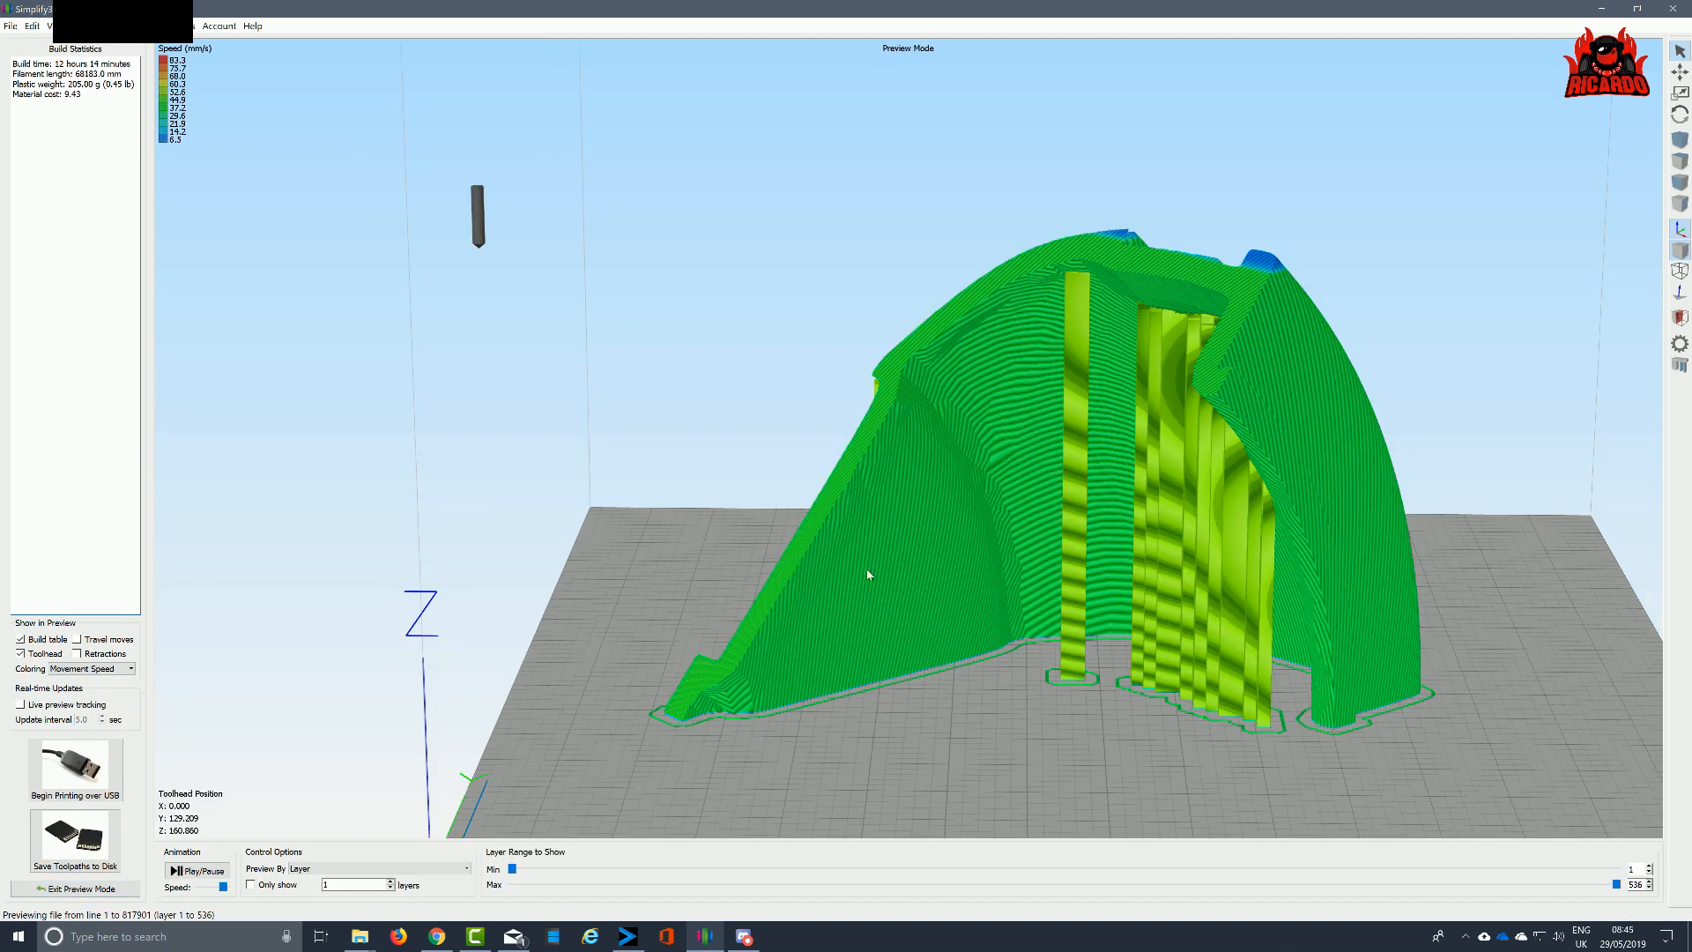
{"action": "left_click_drag", "start_coordinate": [869, 575], "coordinate": [952, 453]}
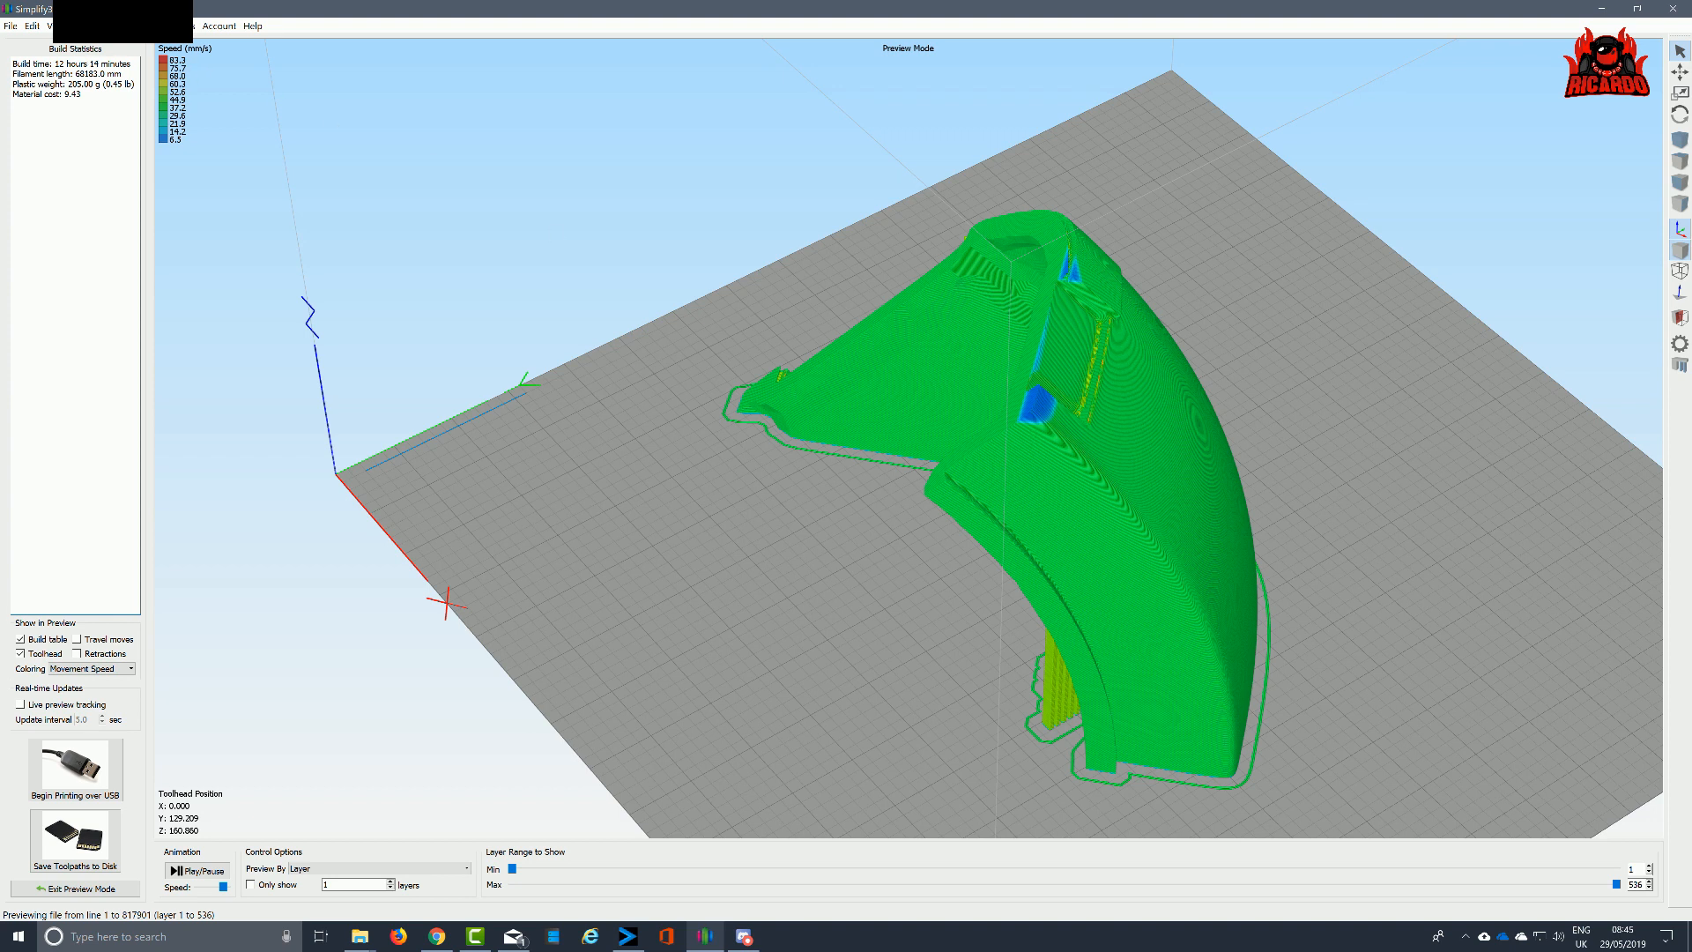
{"action": "mouse_move", "coordinate": [921, 456]}
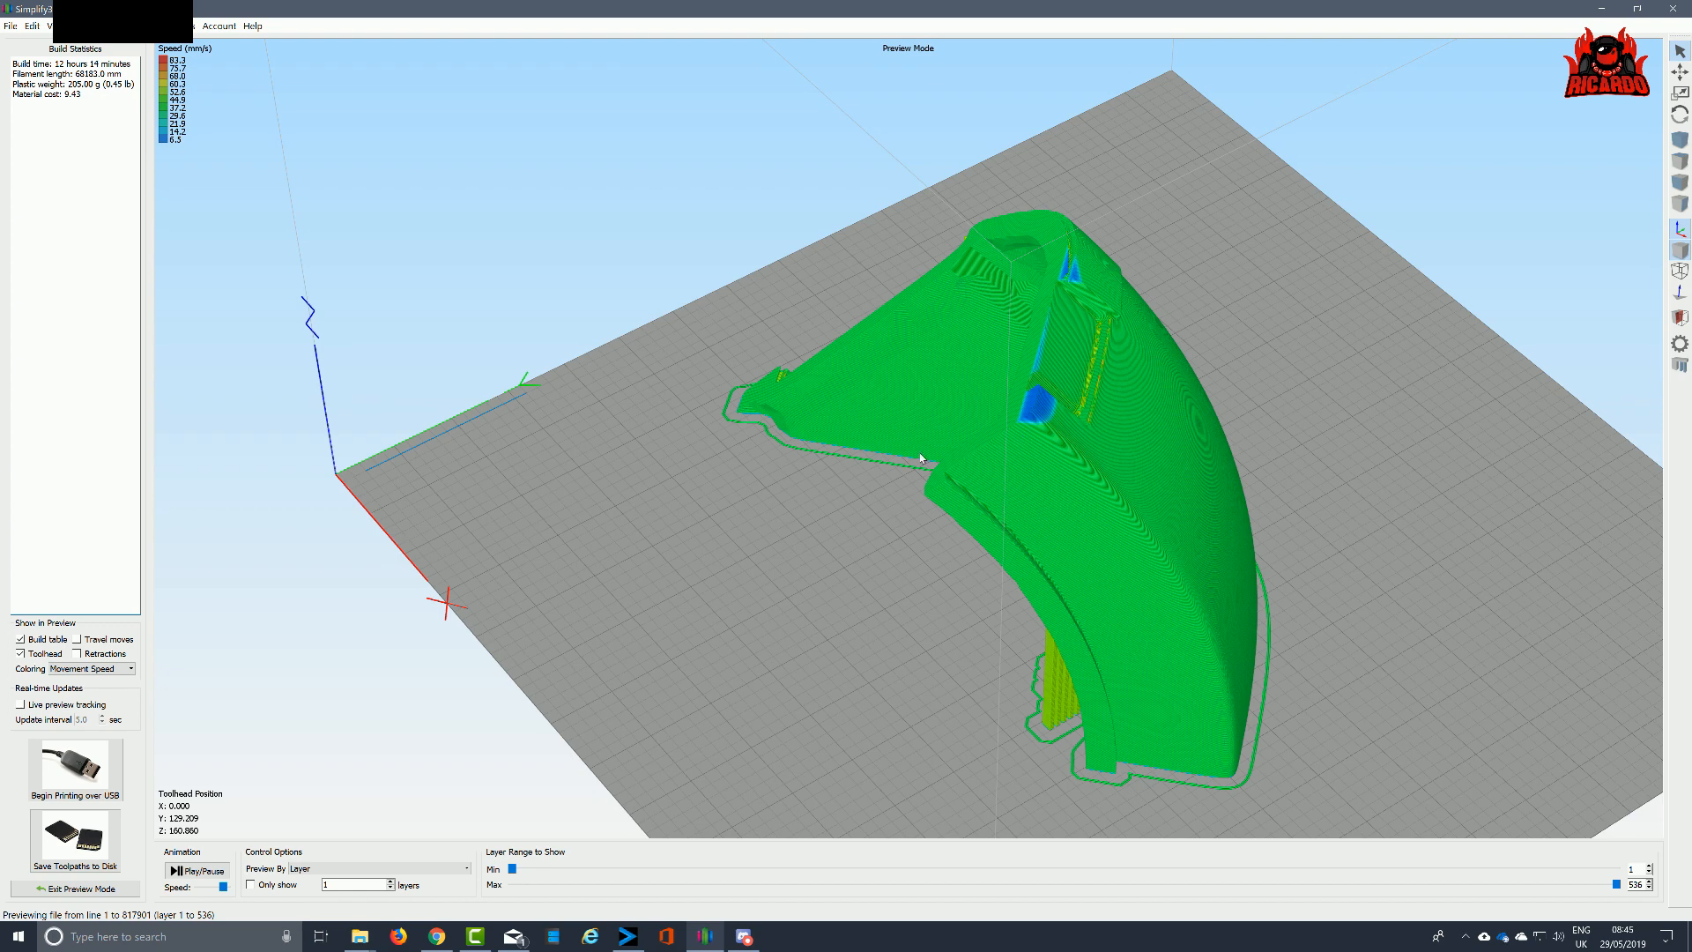
{"action": "left_click_drag", "start_coordinate": [920, 458], "coordinate": [920, 529]}
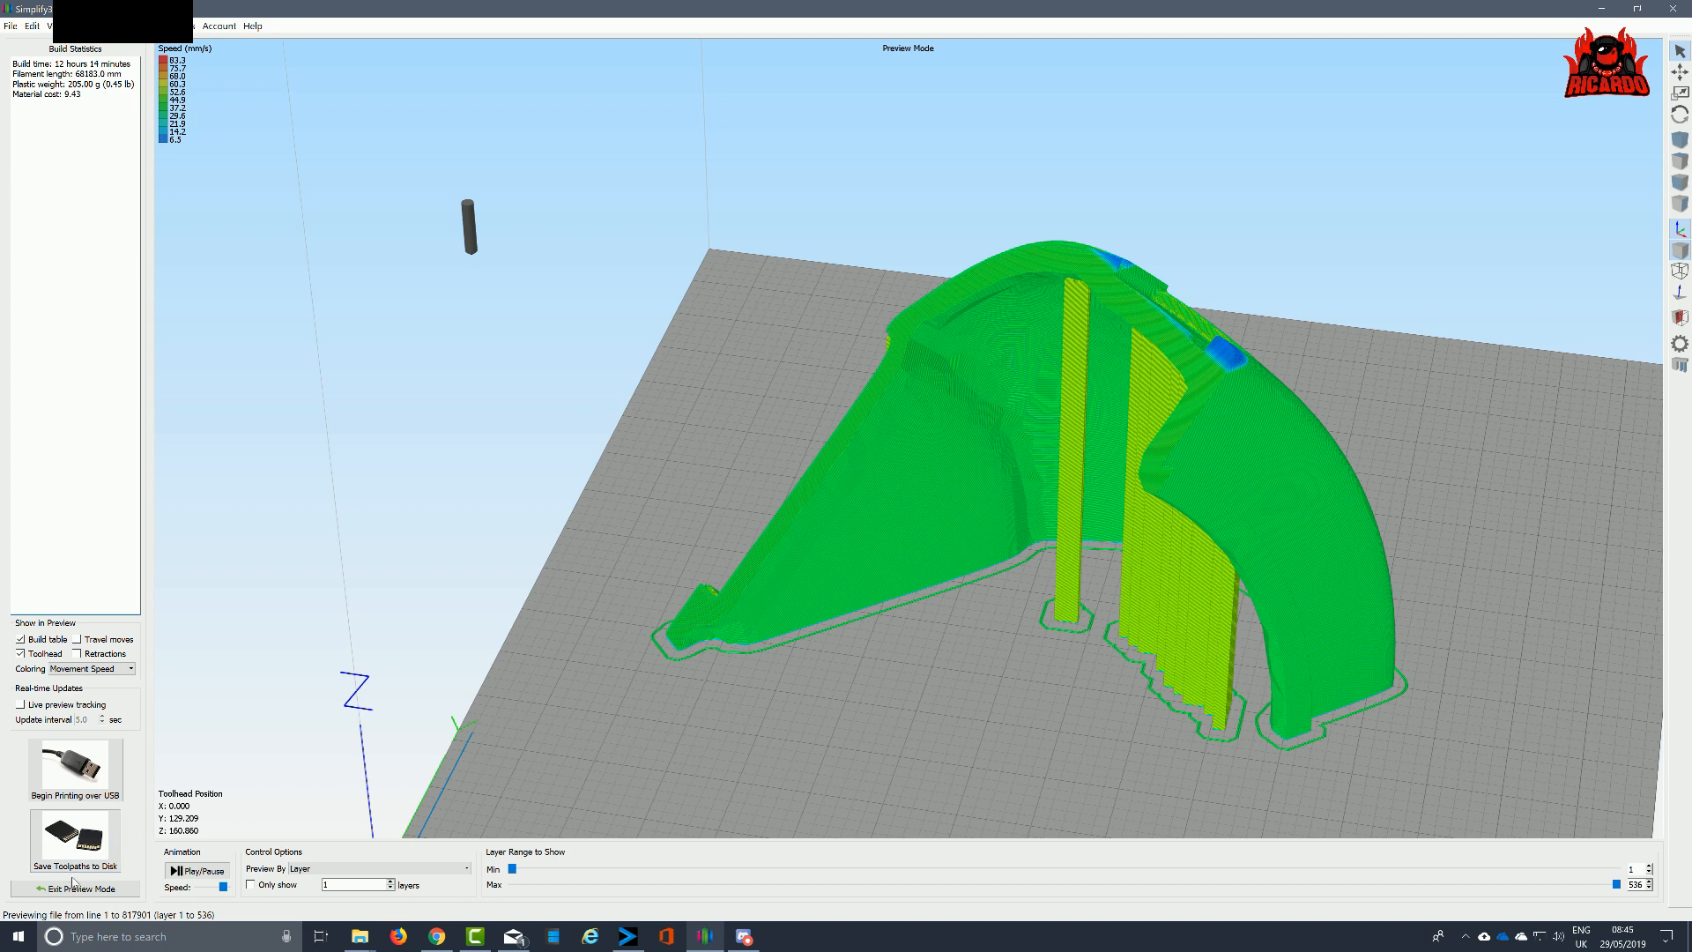
Leave the preview and raise the process infill percentage to 20%
{"action": "left_click", "coordinate": [66, 889]}
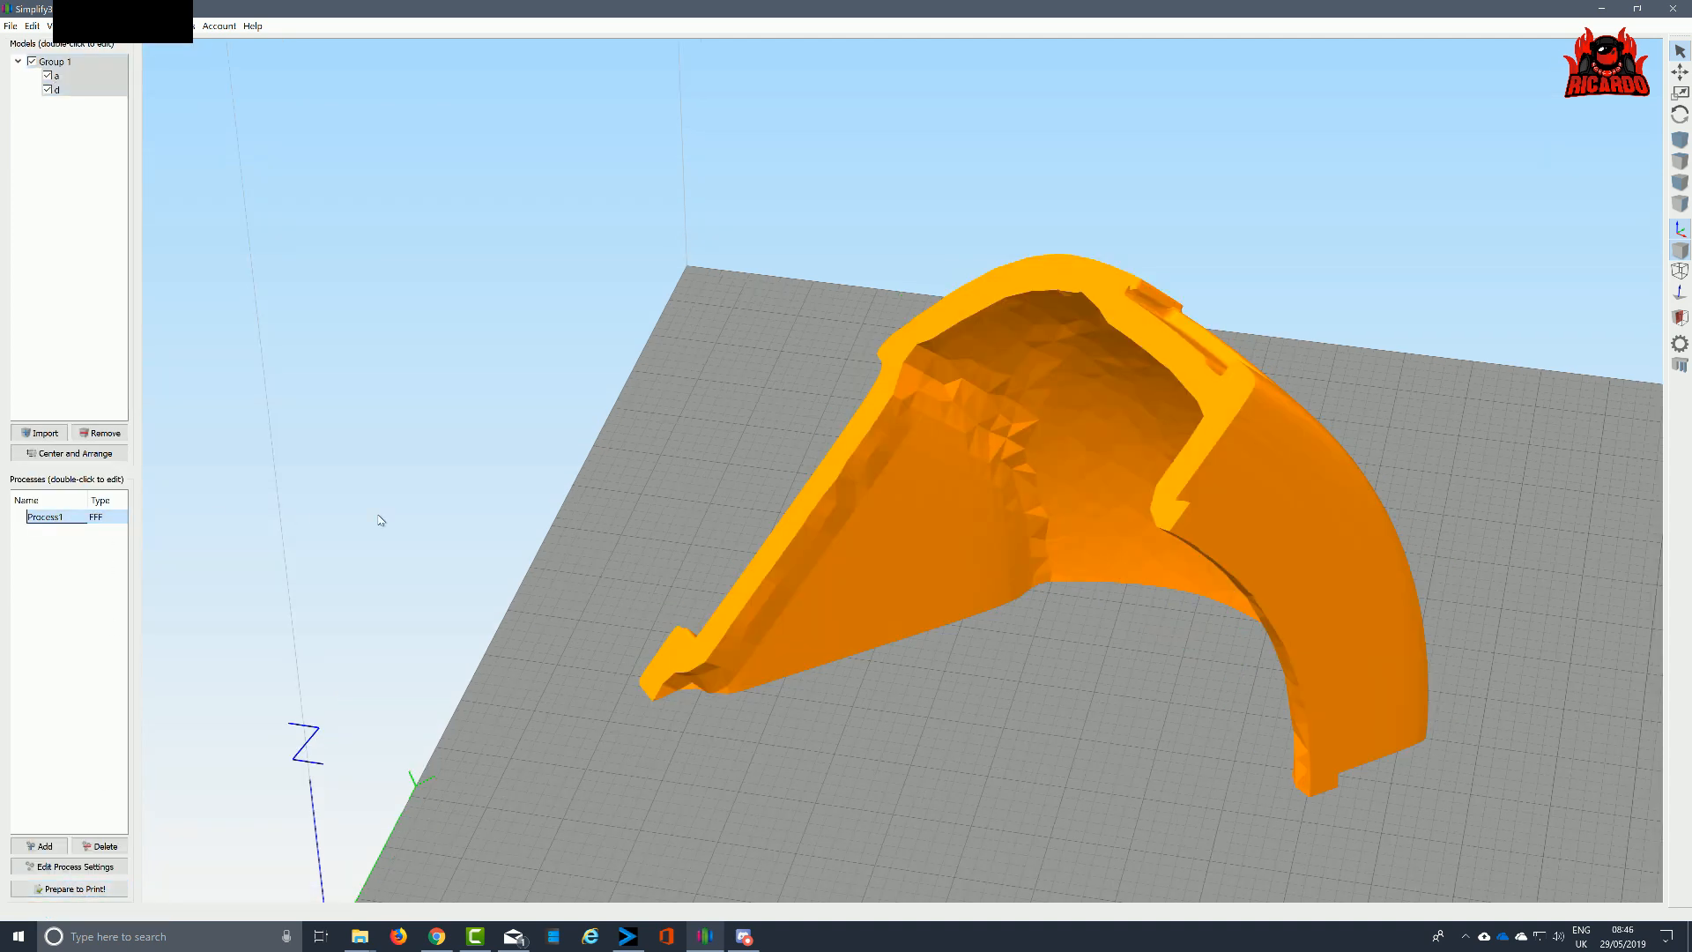
{"action": "left_click", "coordinate": [69, 867]}
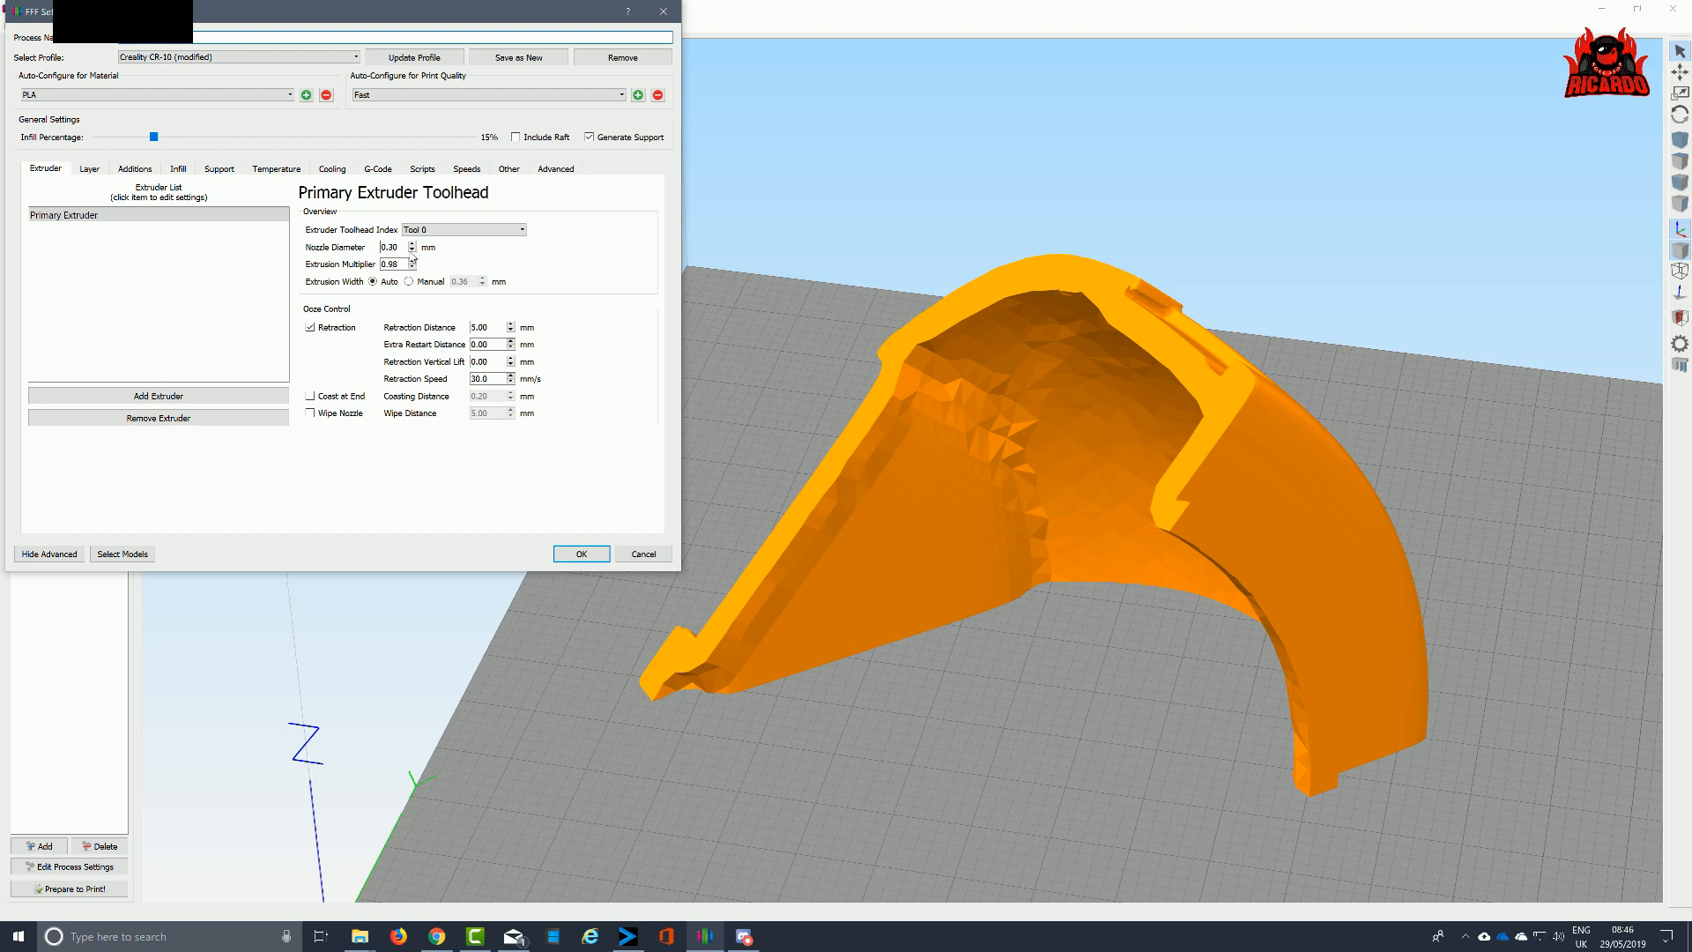
{"action": "mouse_move", "coordinate": [394, 263]}
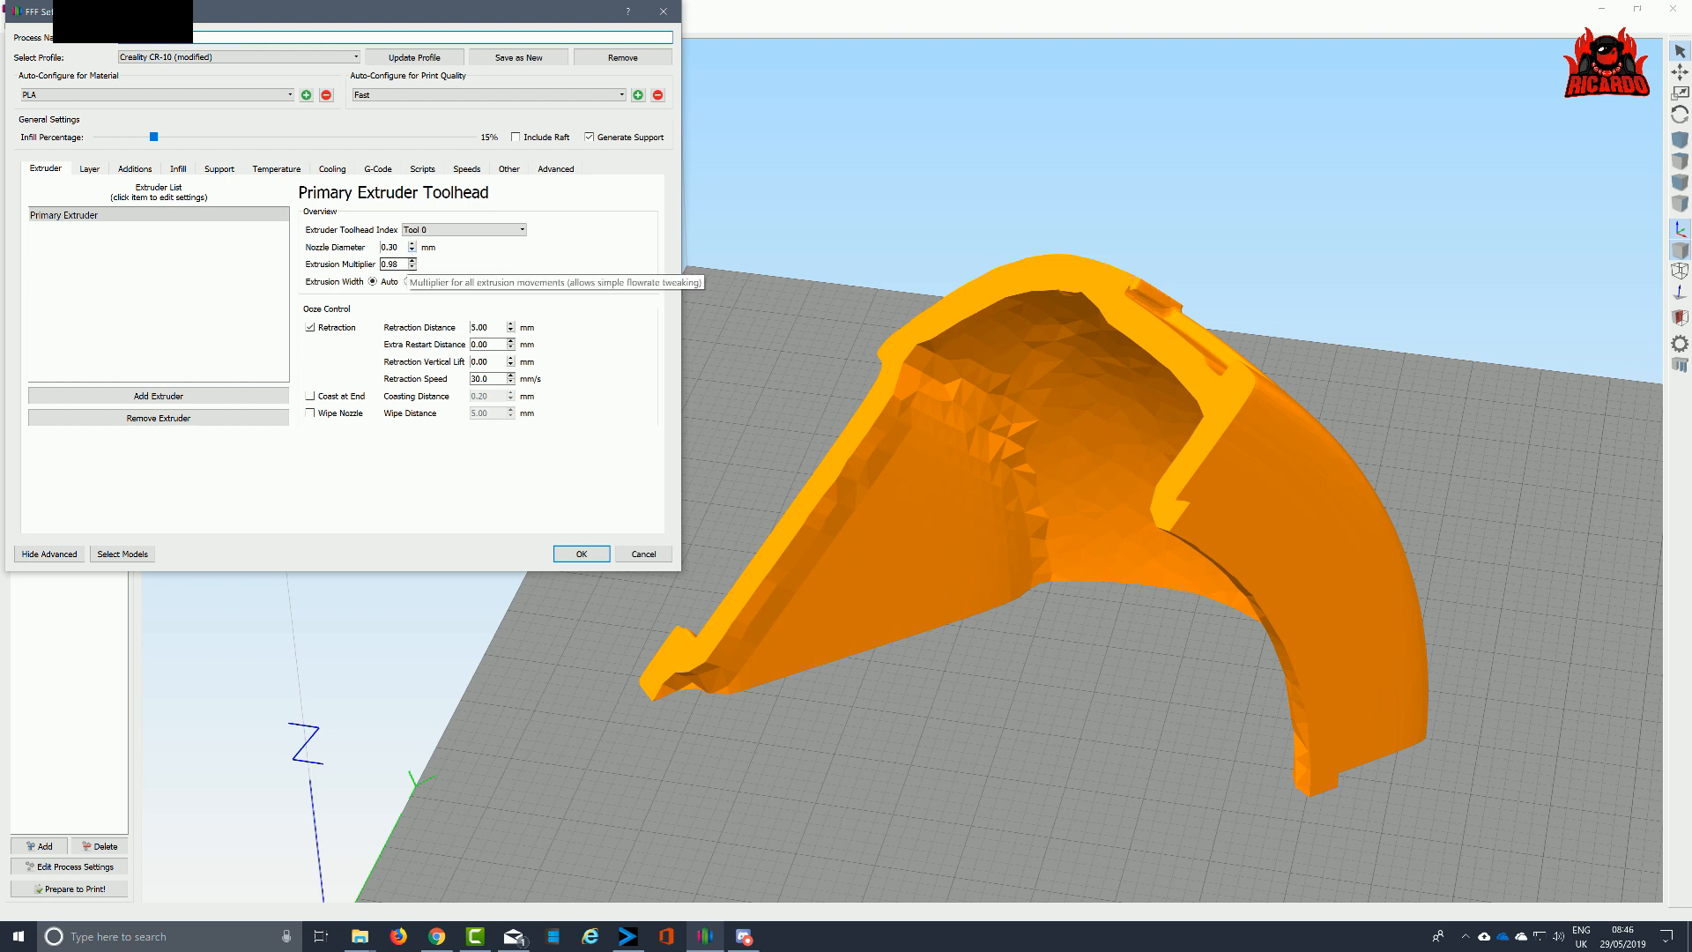
{"action": "left_click", "coordinate": [89, 168]}
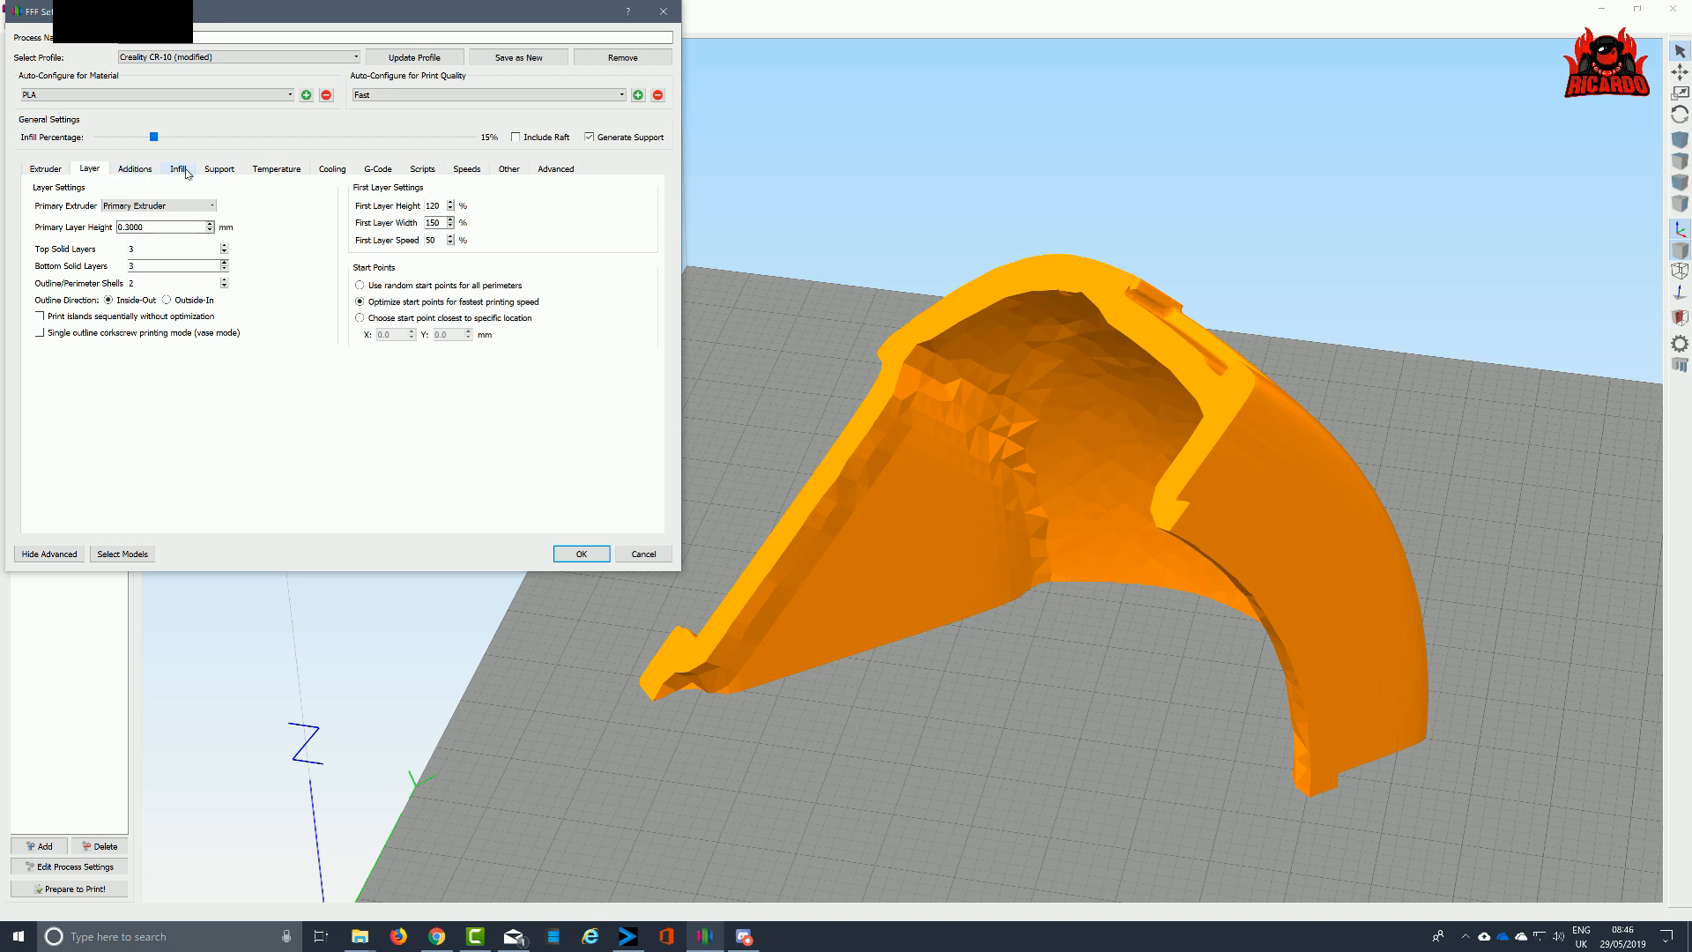
{"action": "left_click", "coordinate": [178, 168]}
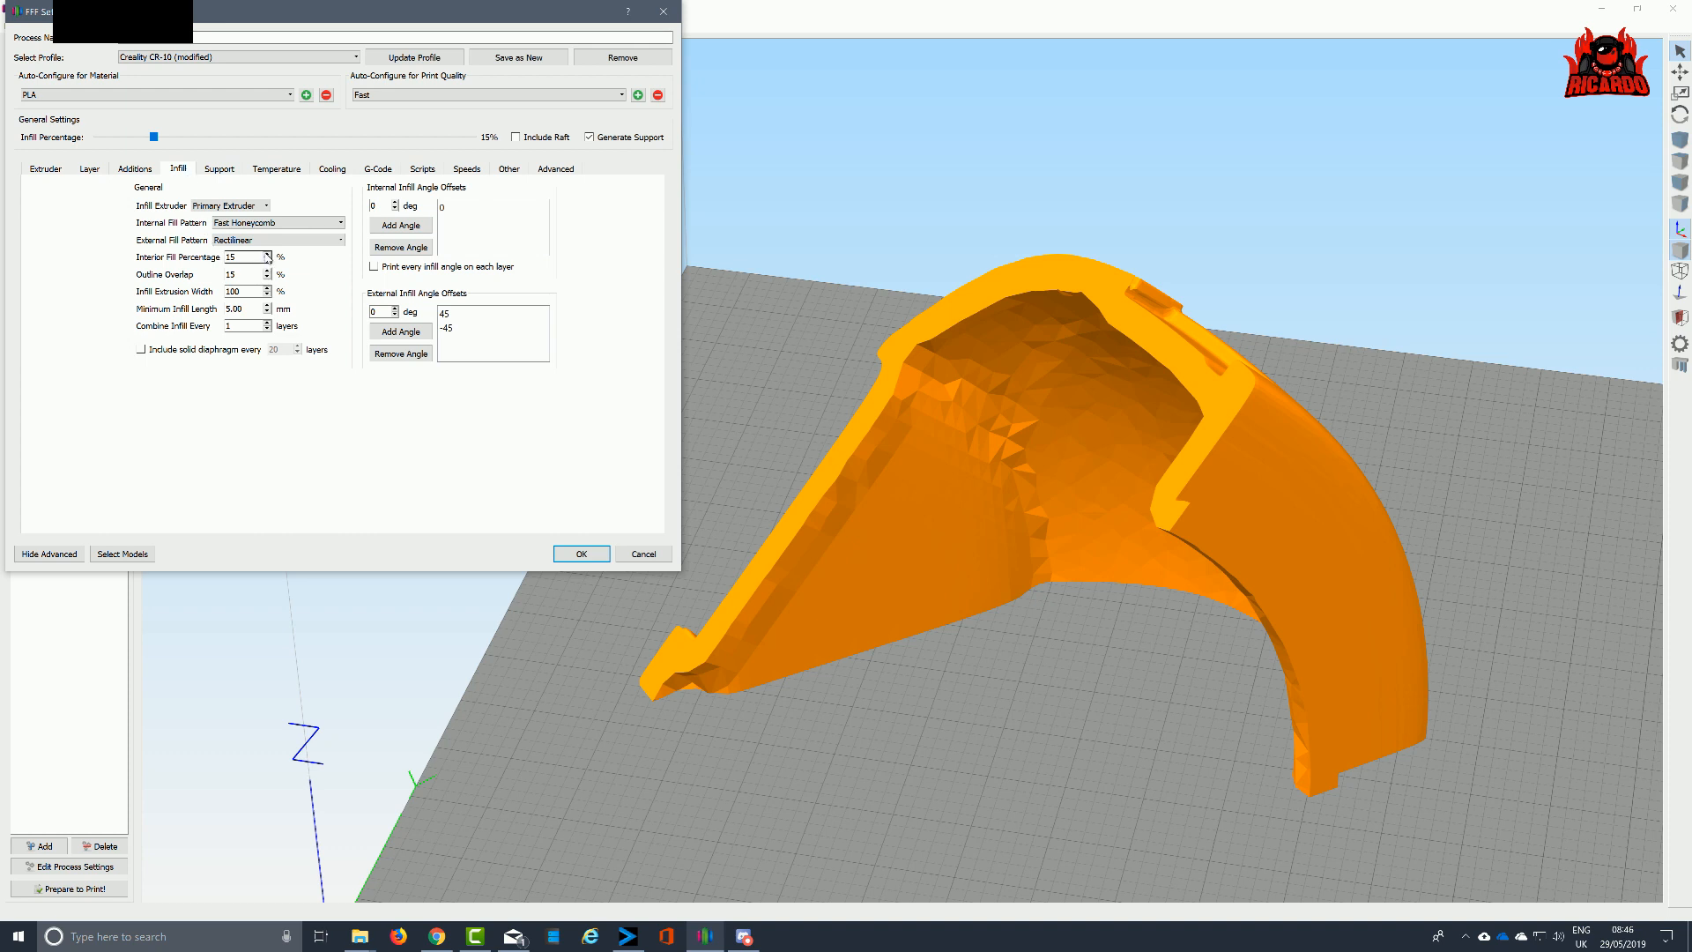
{"action": "mouse_move", "coordinate": [249, 257]}
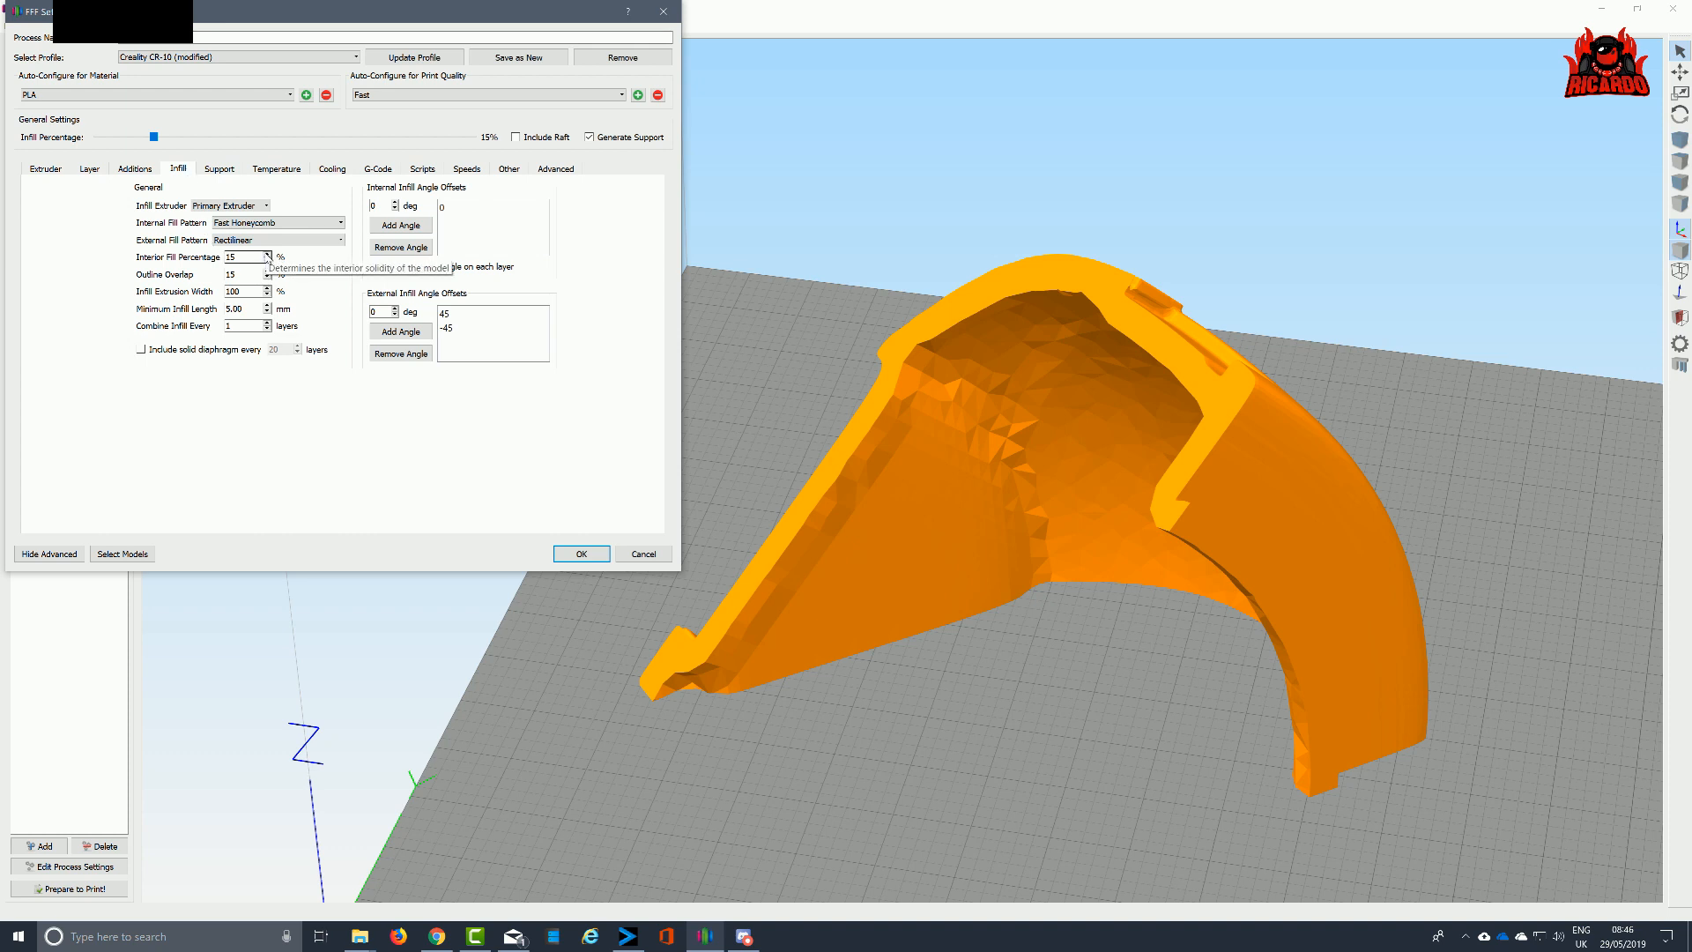
{"action": "left_click_drag", "start_coordinate": [155, 138], "coordinate": [170, 138]}
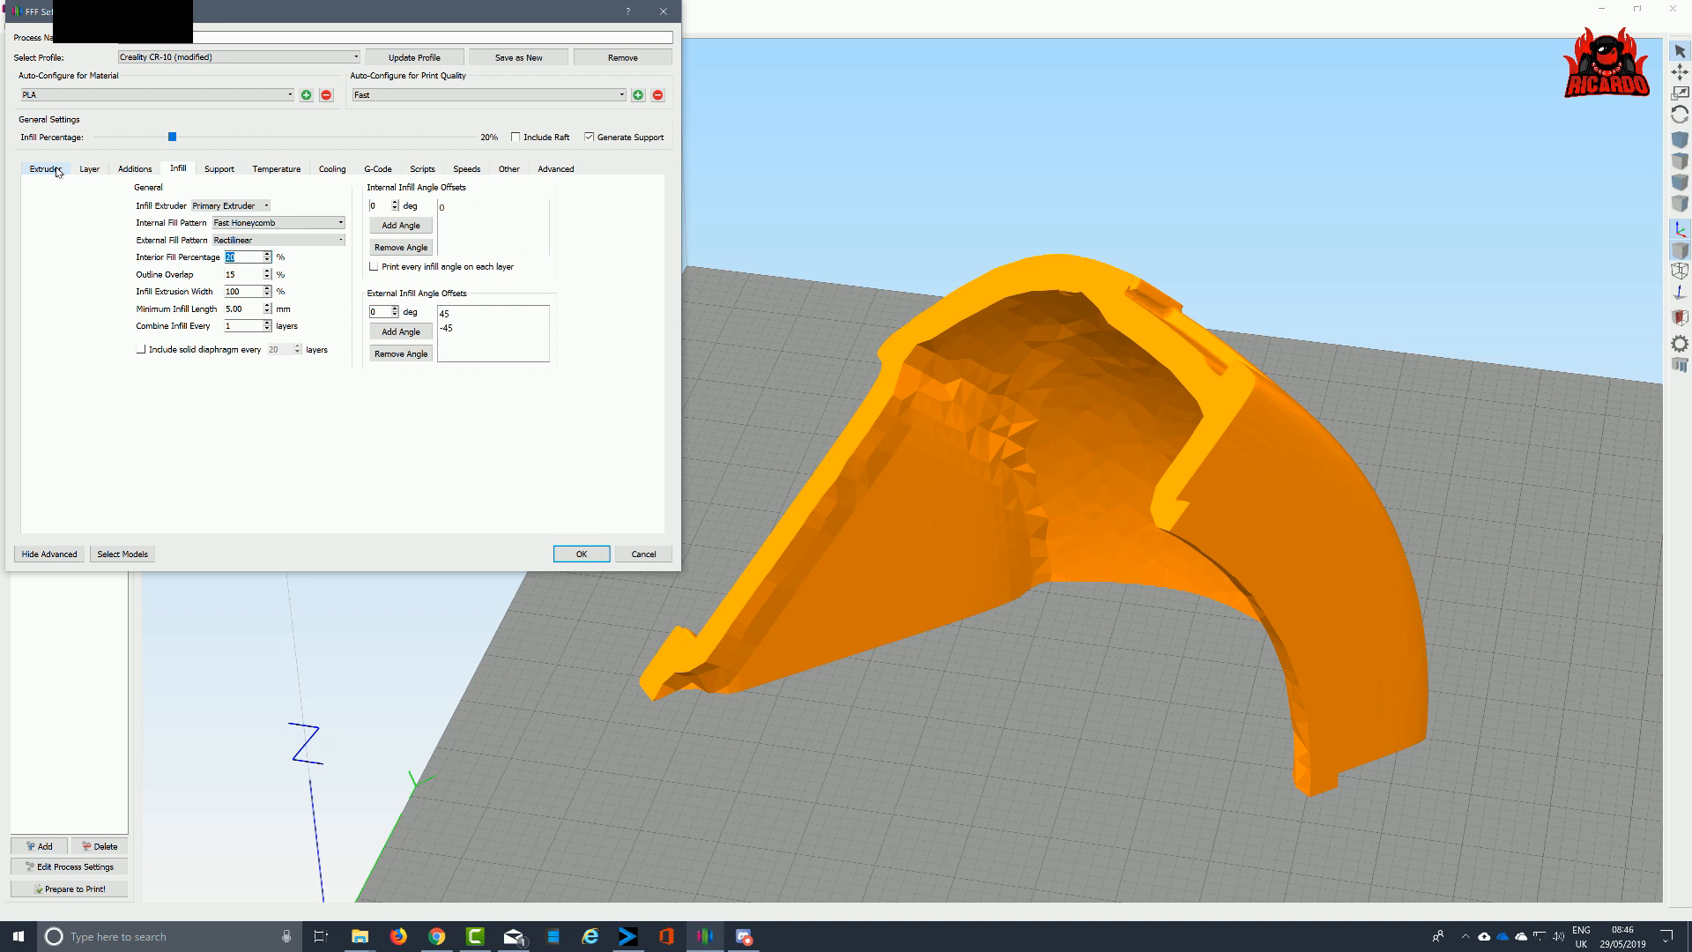
Set nozzle diameter to 0.6 mm, then review layer, additions and speed settings
{"action": "left_click", "coordinate": [44, 168]}
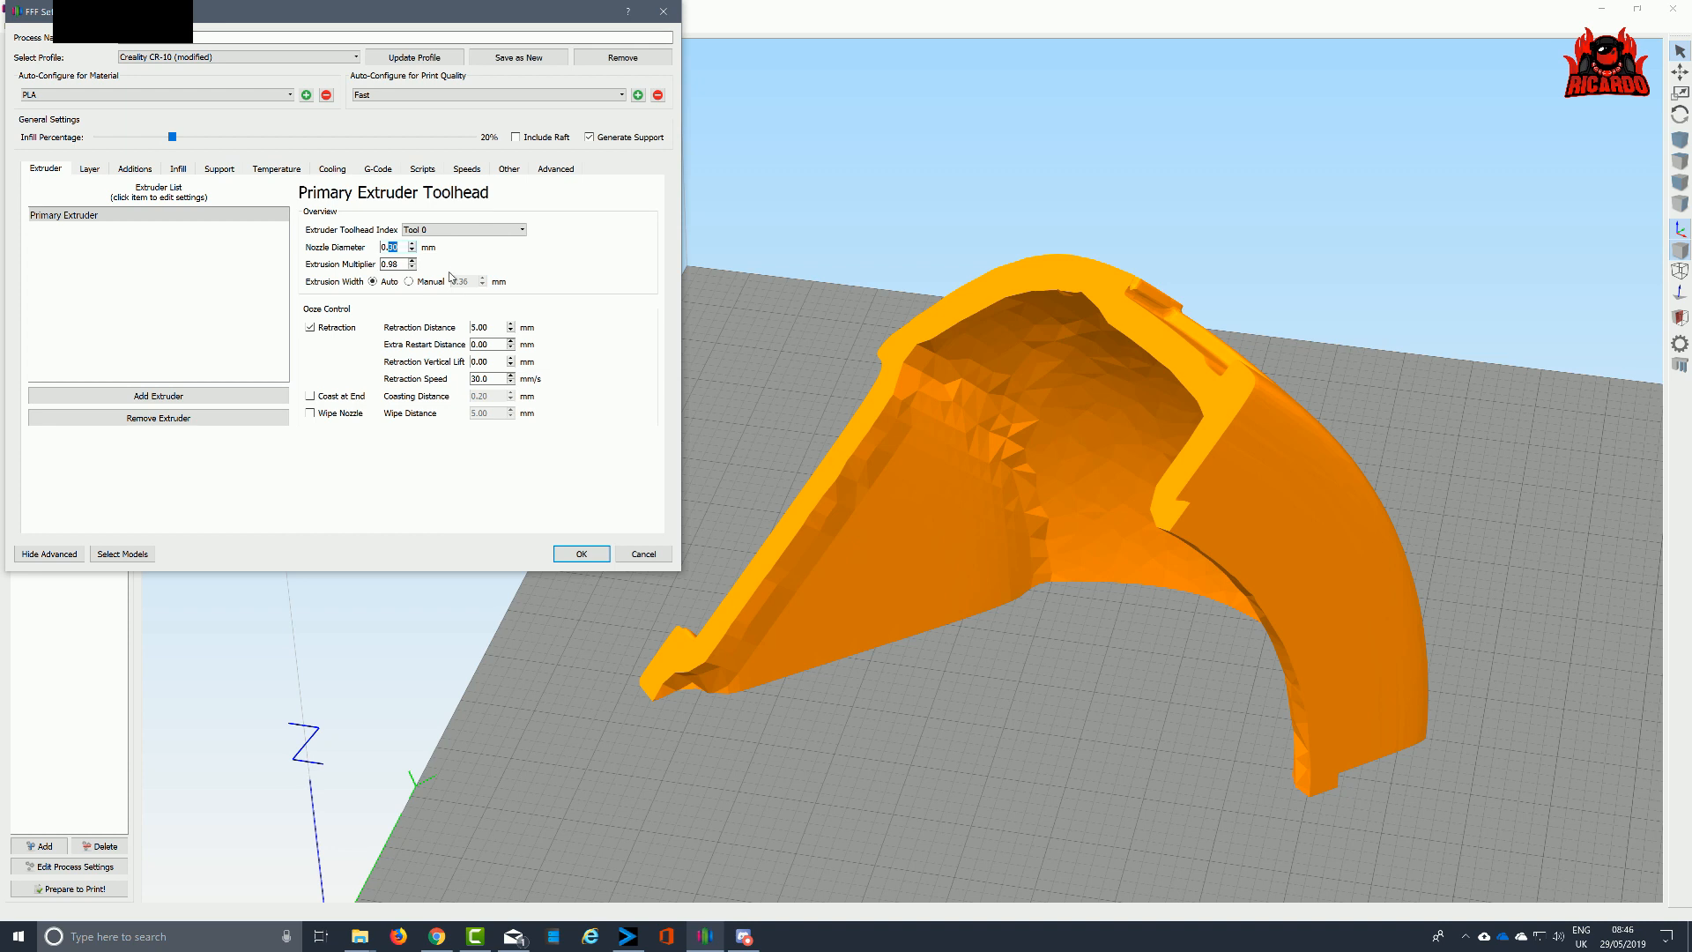
{"action": "type", "text": "0.6"}
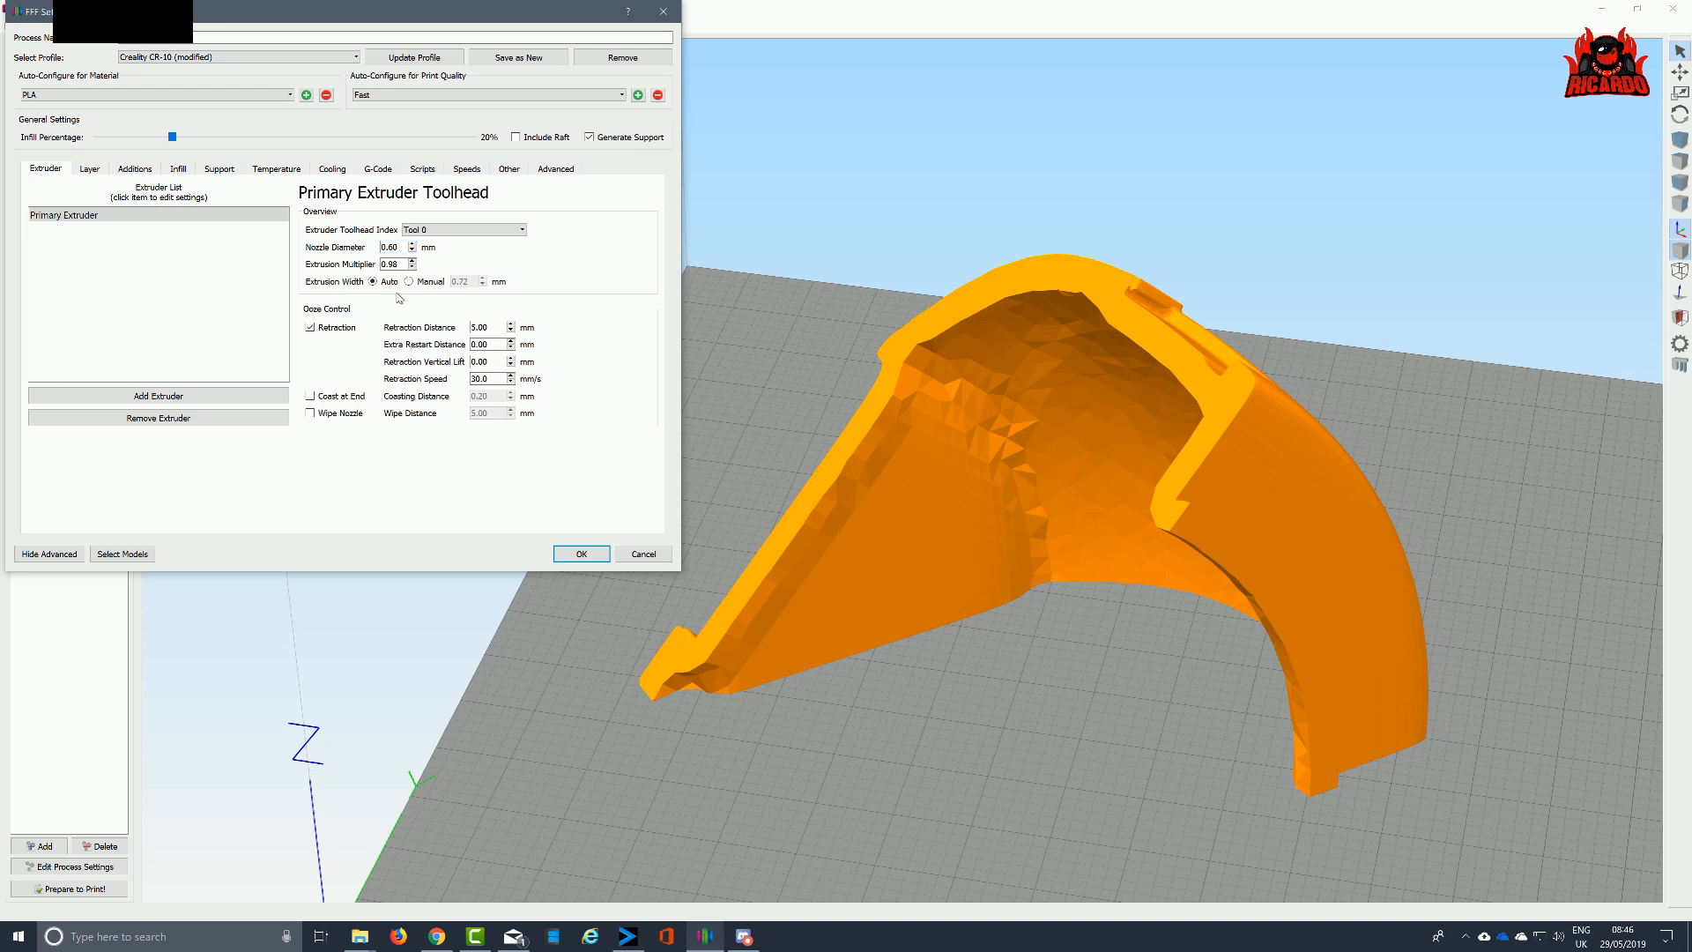
{"action": "left_click", "coordinate": [409, 281]}
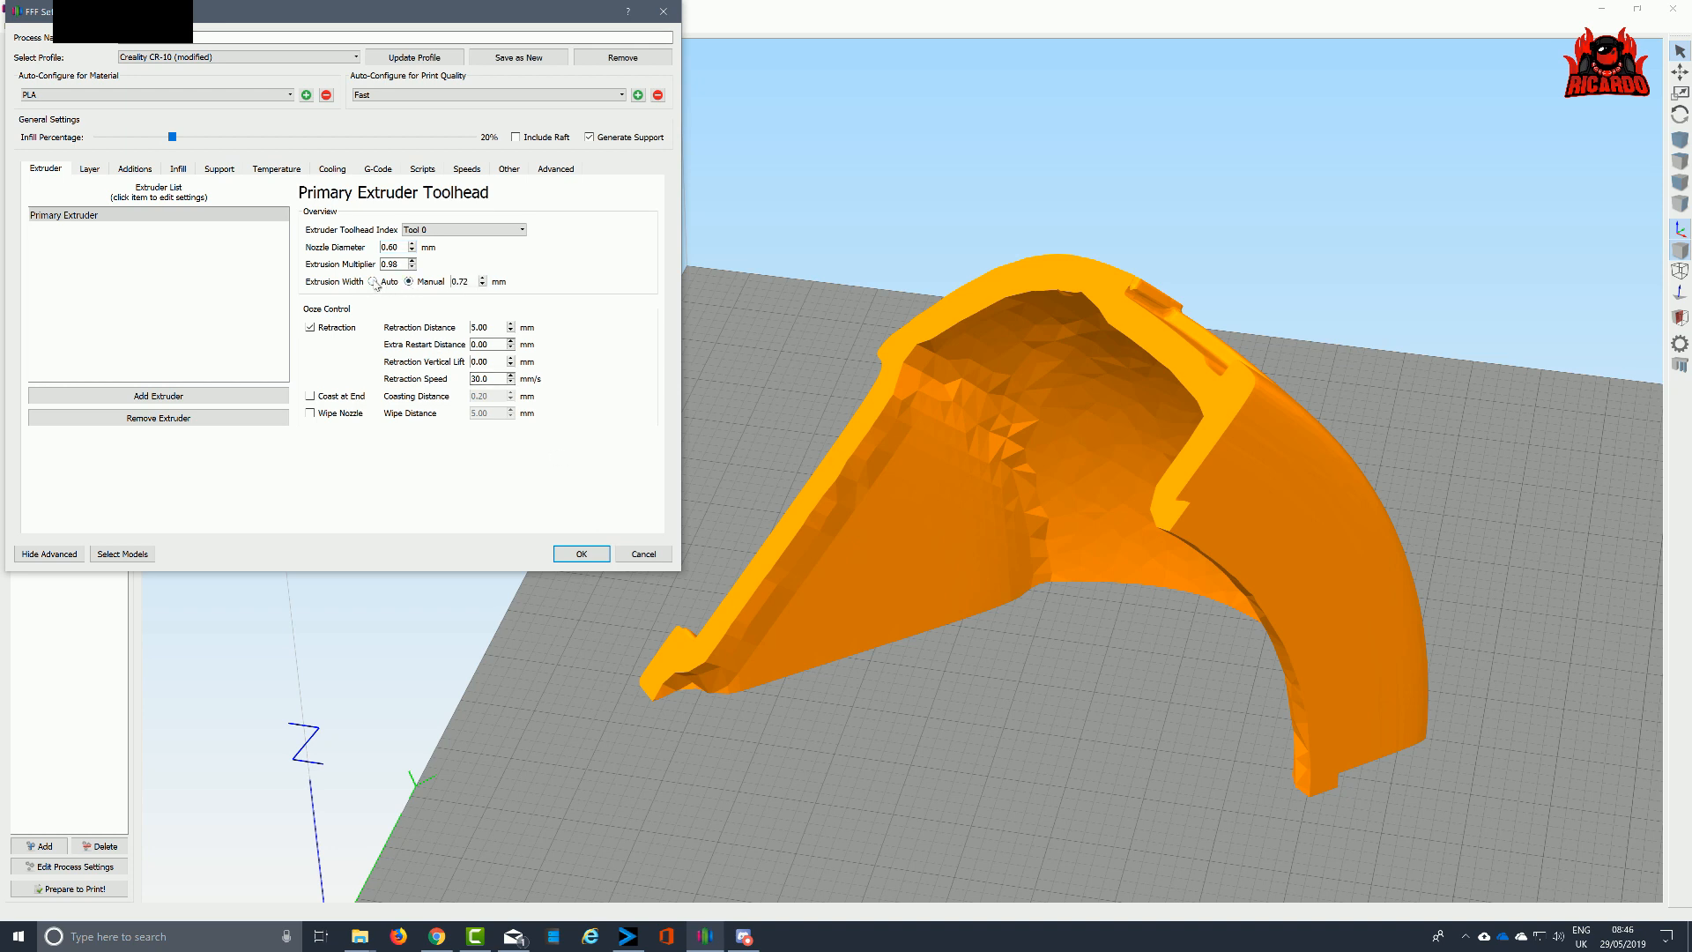
{"action": "left_click", "coordinate": [374, 281]}
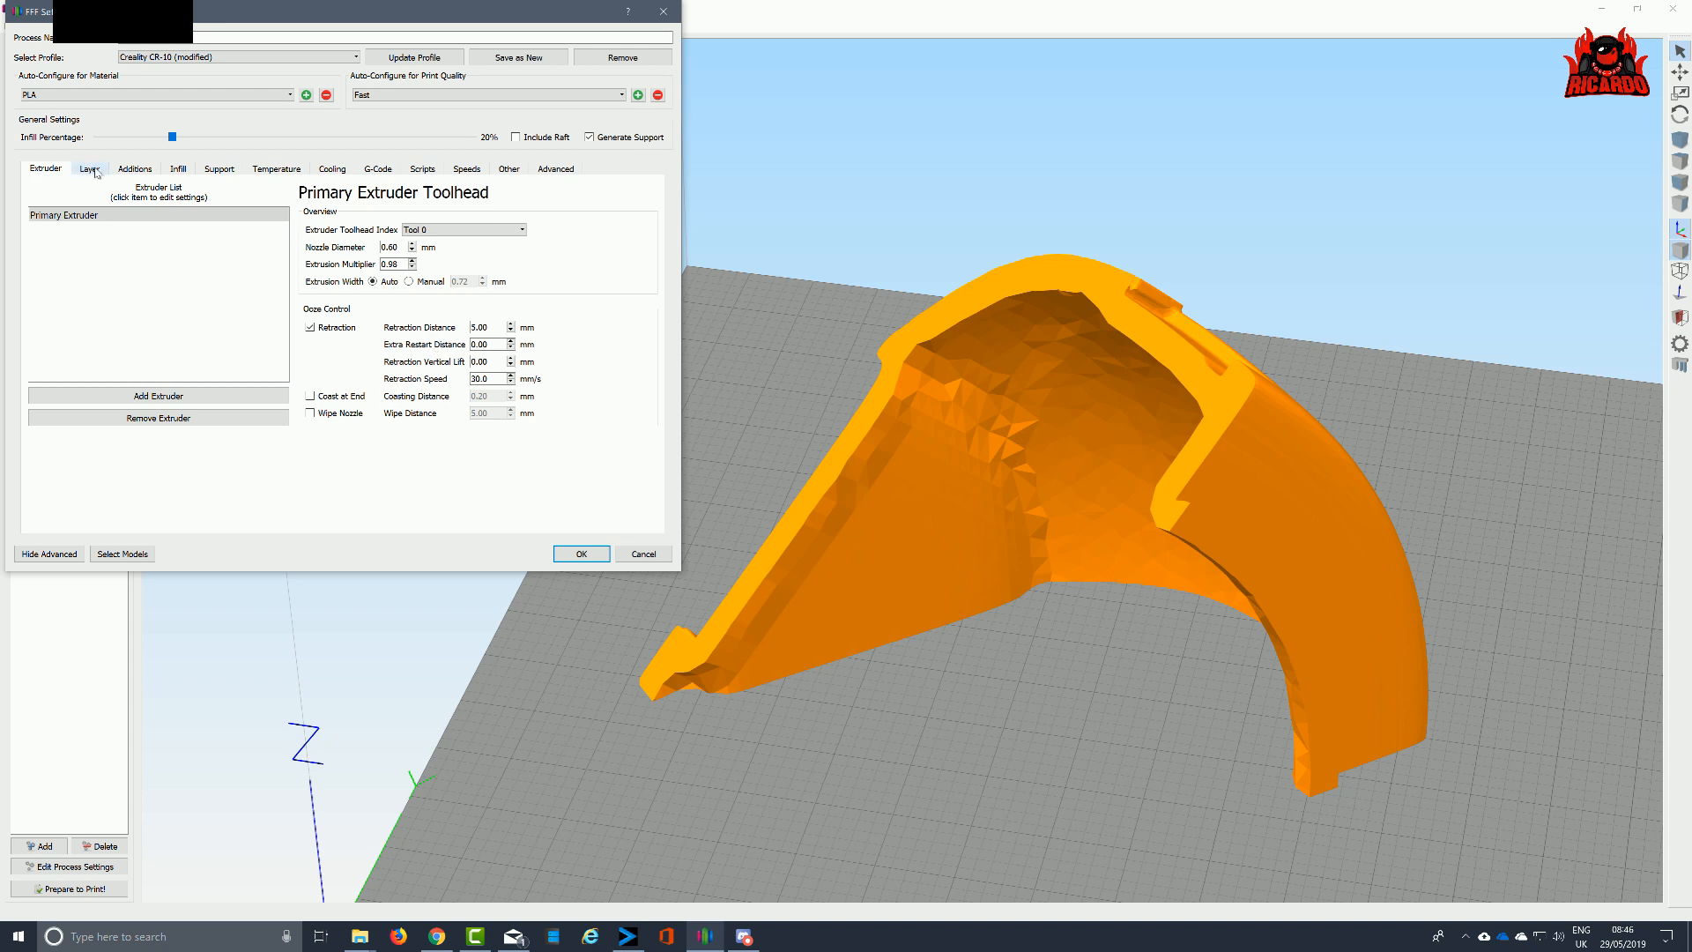
{"action": "left_click", "coordinate": [86, 168]}
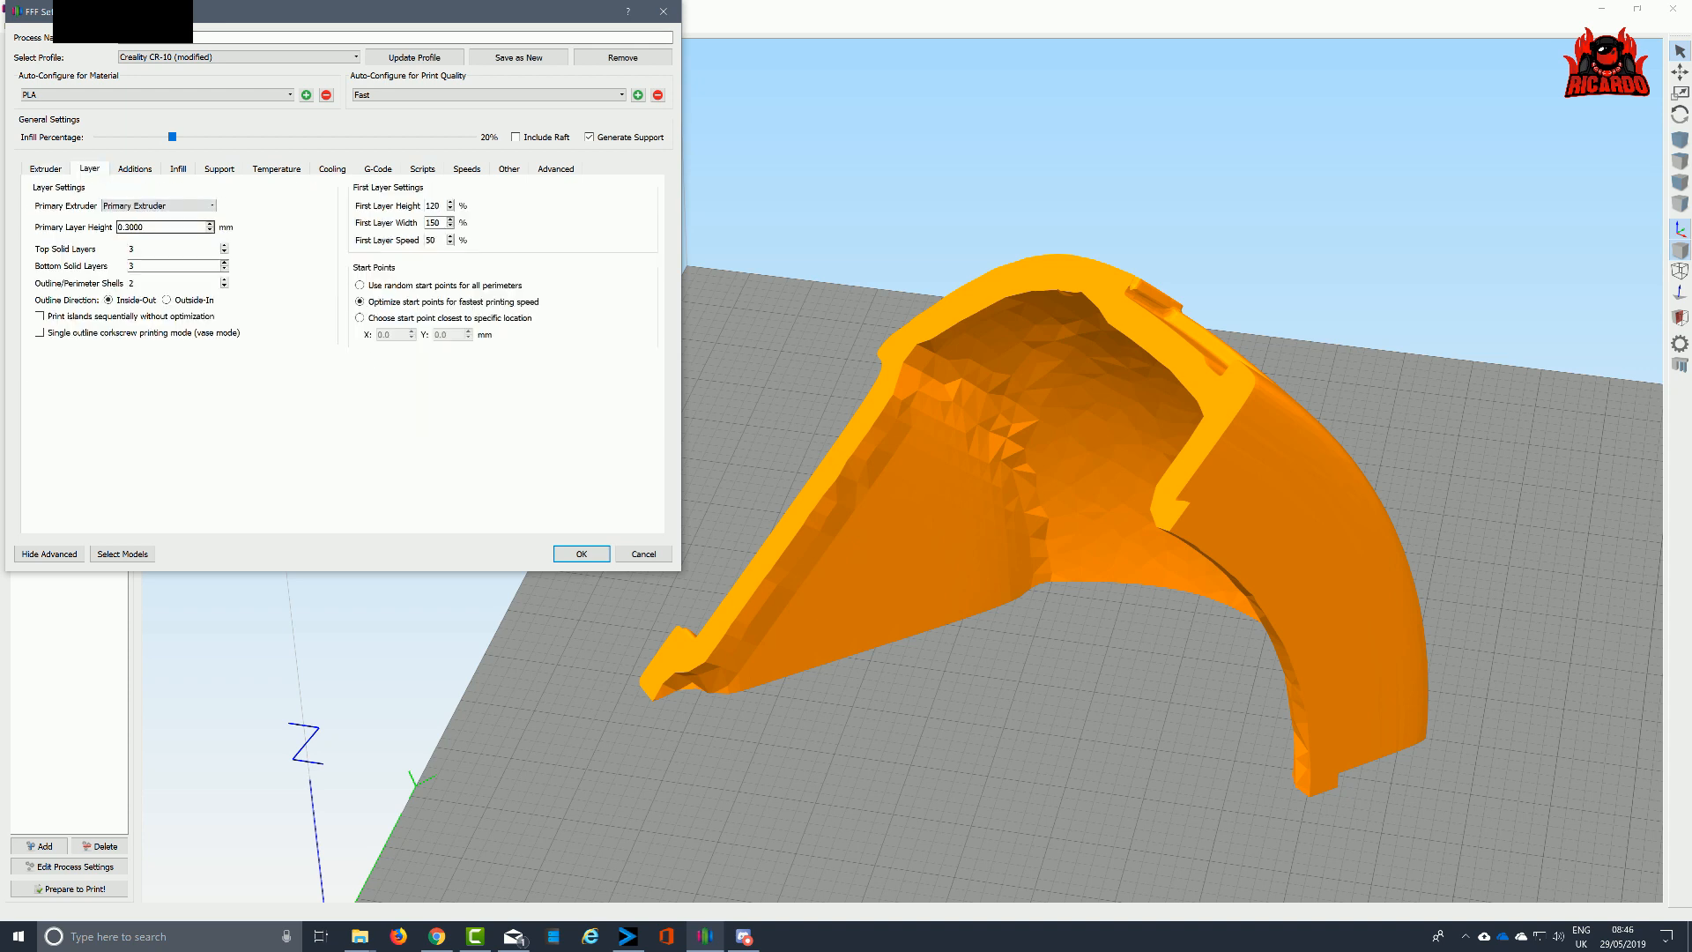
{"action": "mouse_move", "coordinate": [141, 226]}
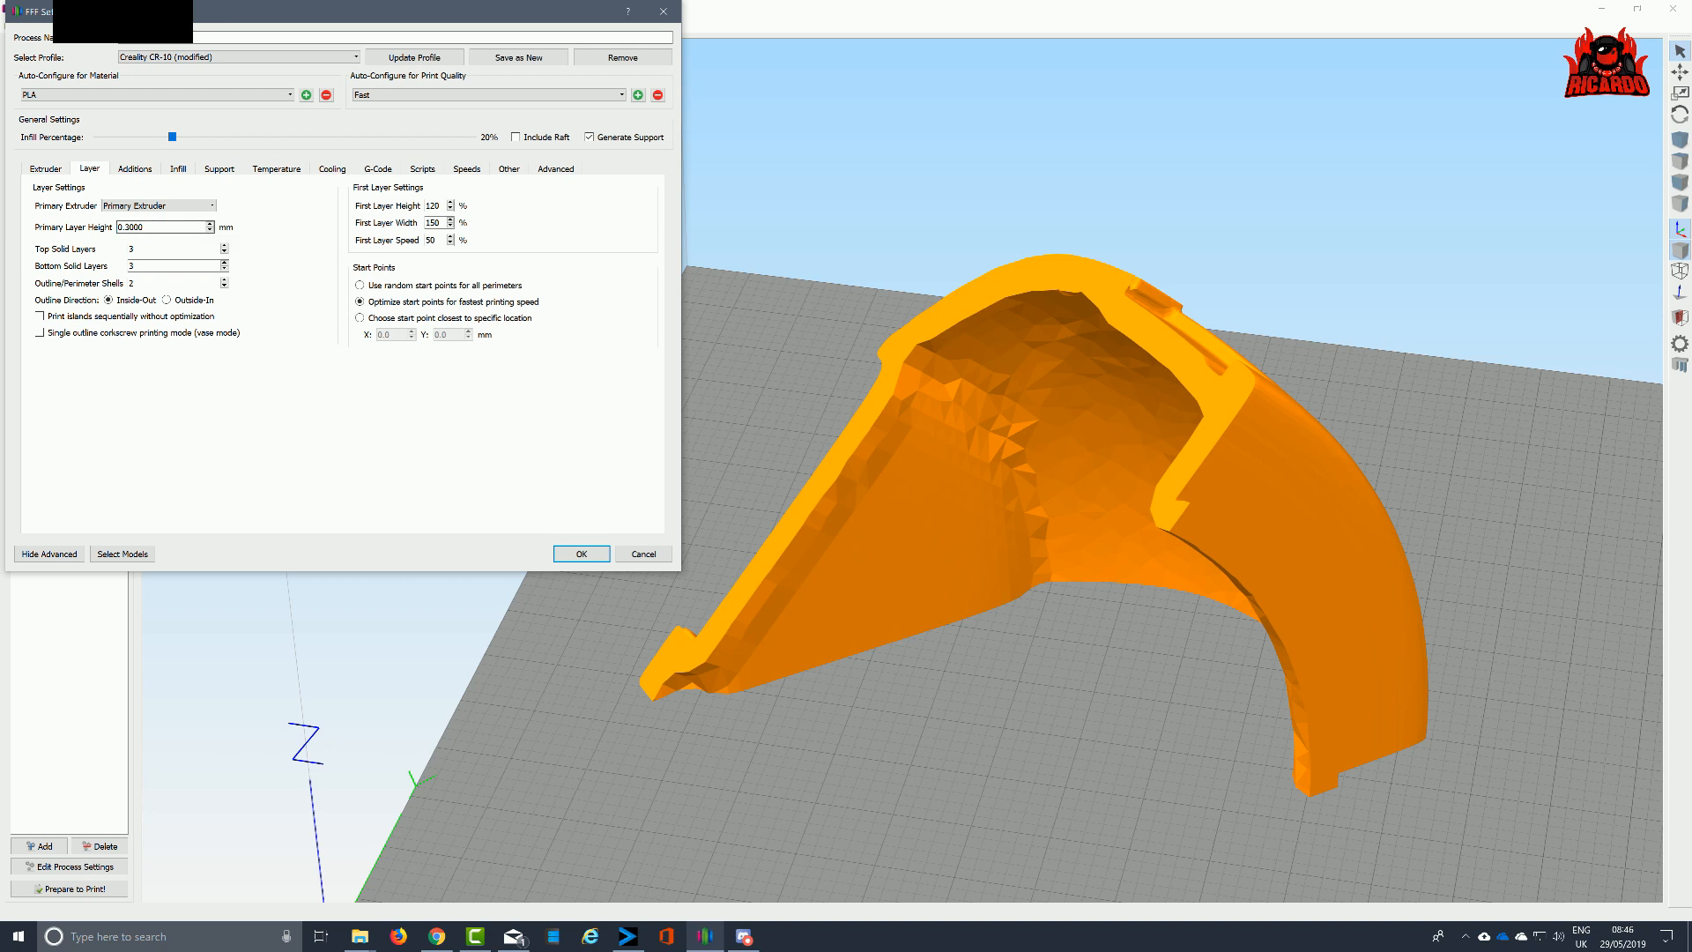
{"action": "mouse_move", "coordinate": [132, 248]}
{"action": "type", "text": "0.3900"}
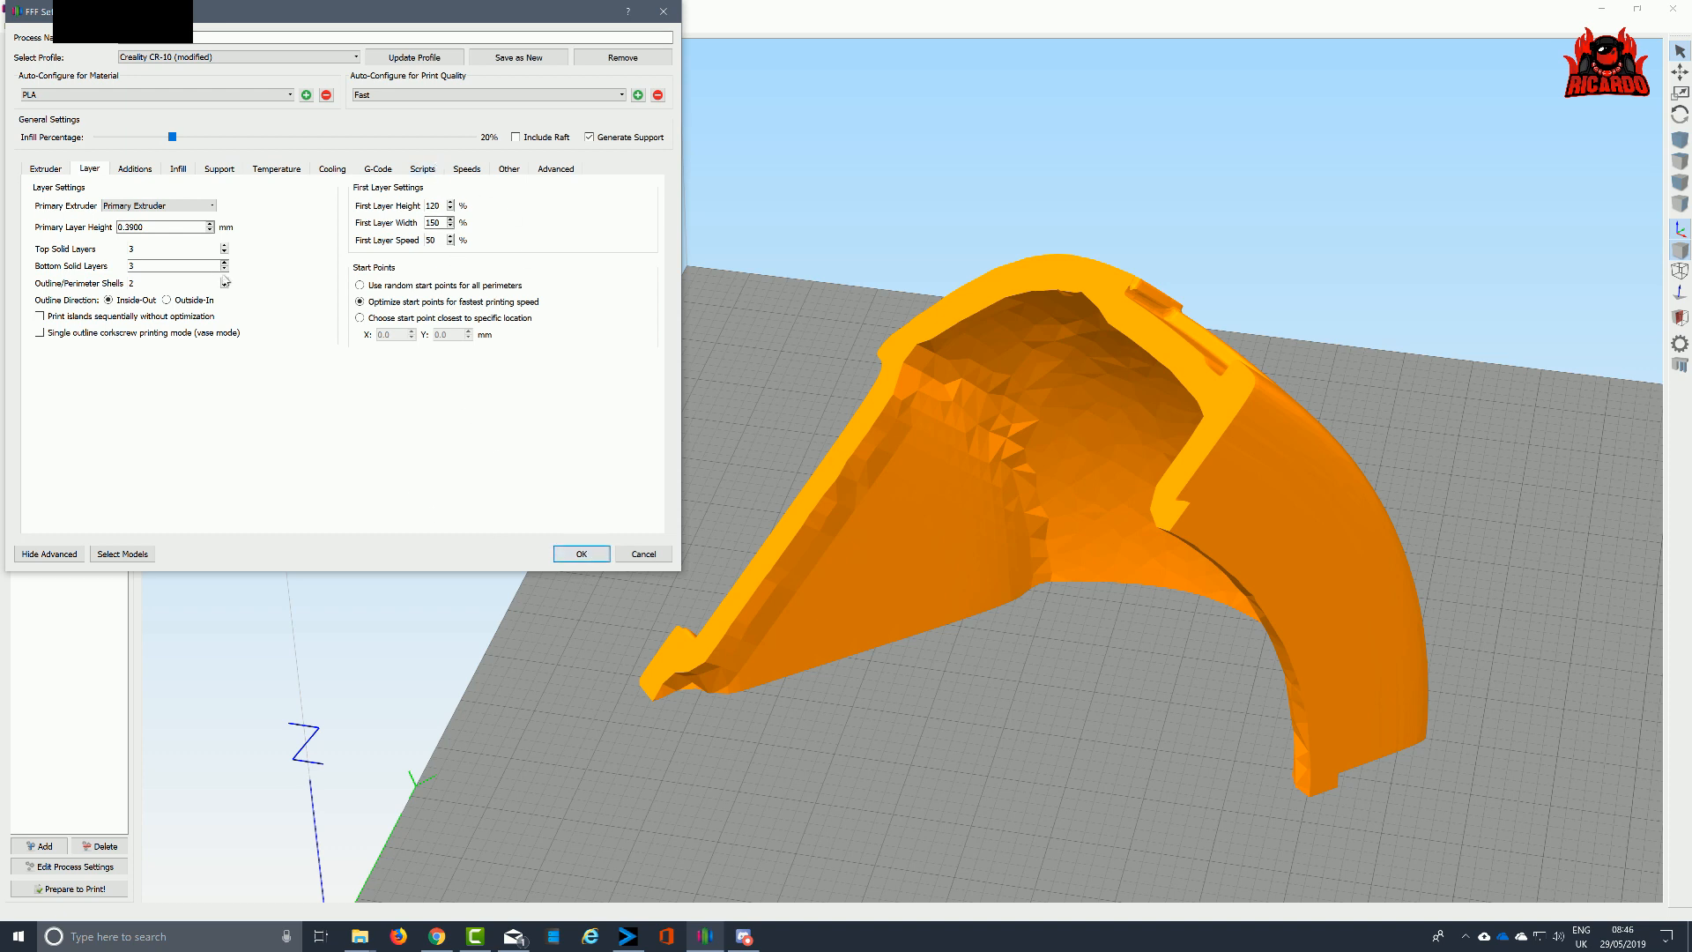
{"action": "left_click", "coordinate": [134, 168]}
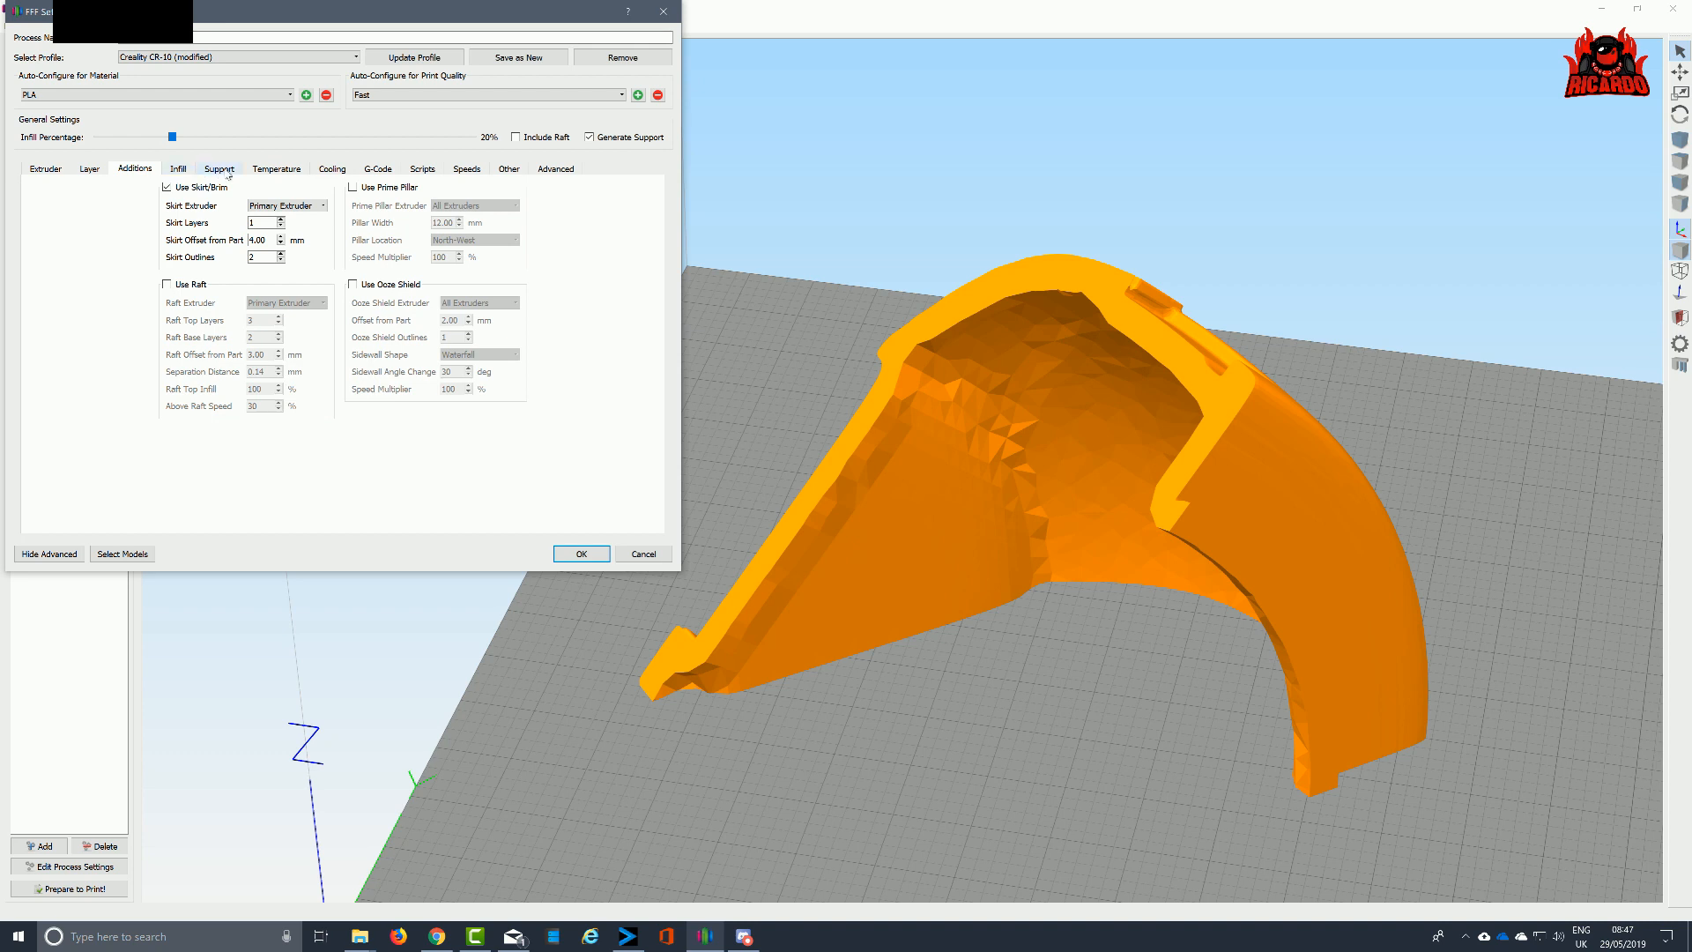
{"action": "left_click", "coordinate": [466, 169]}
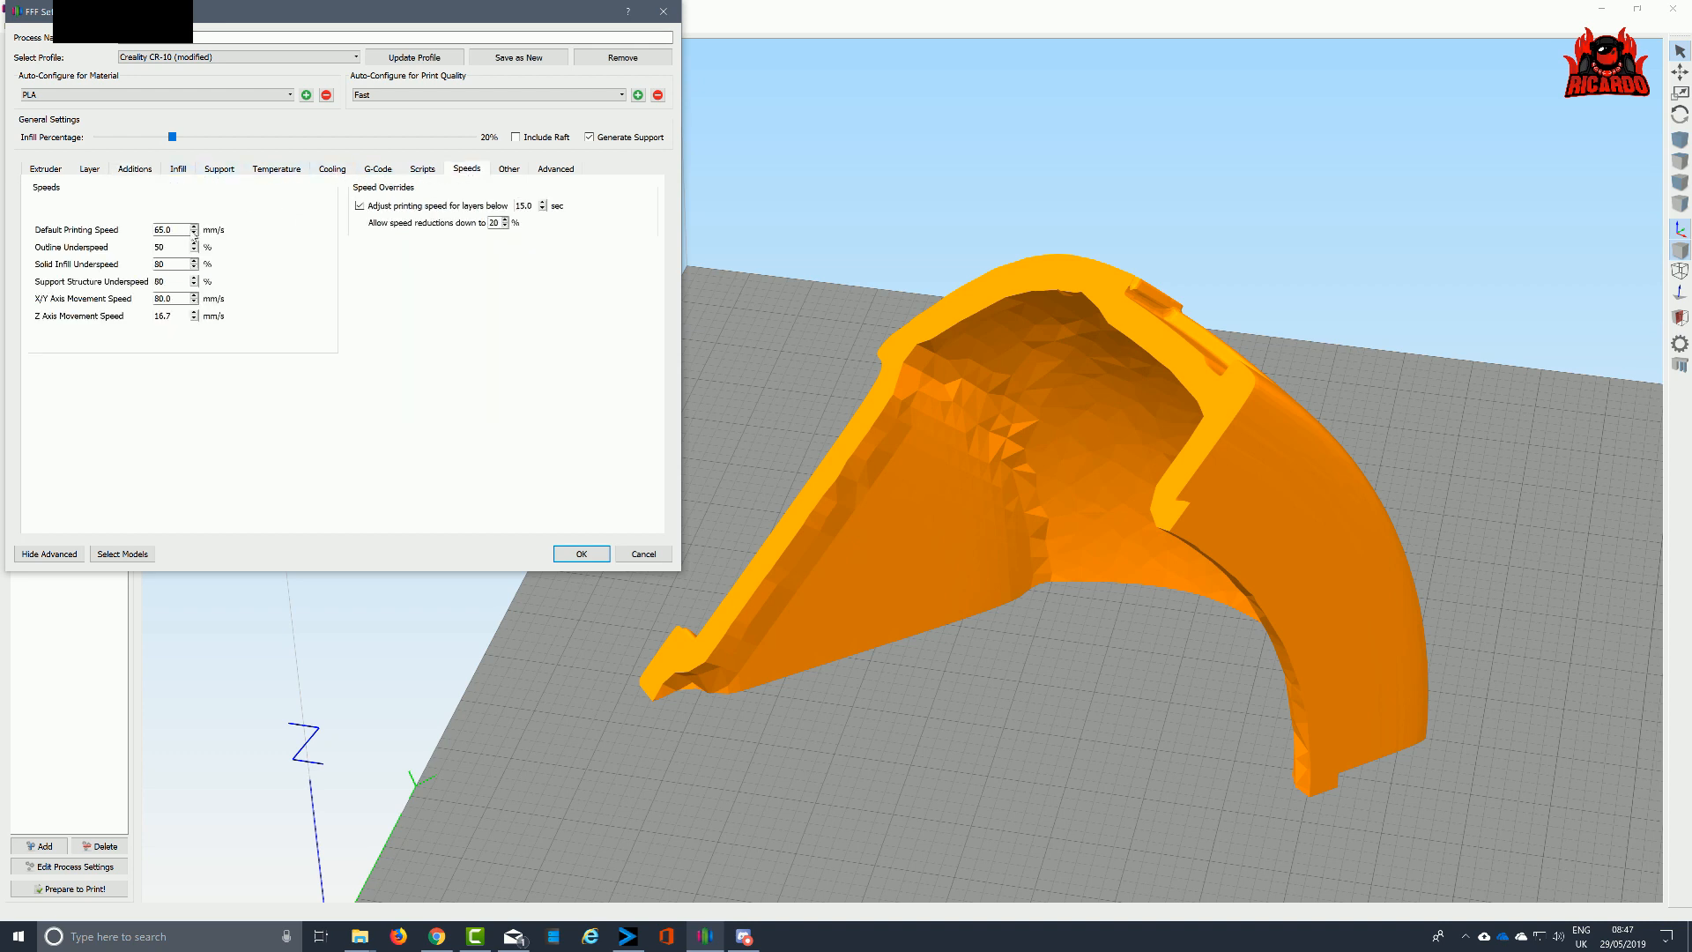
{"action": "mouse_move", "coordinate": [167, 229]}
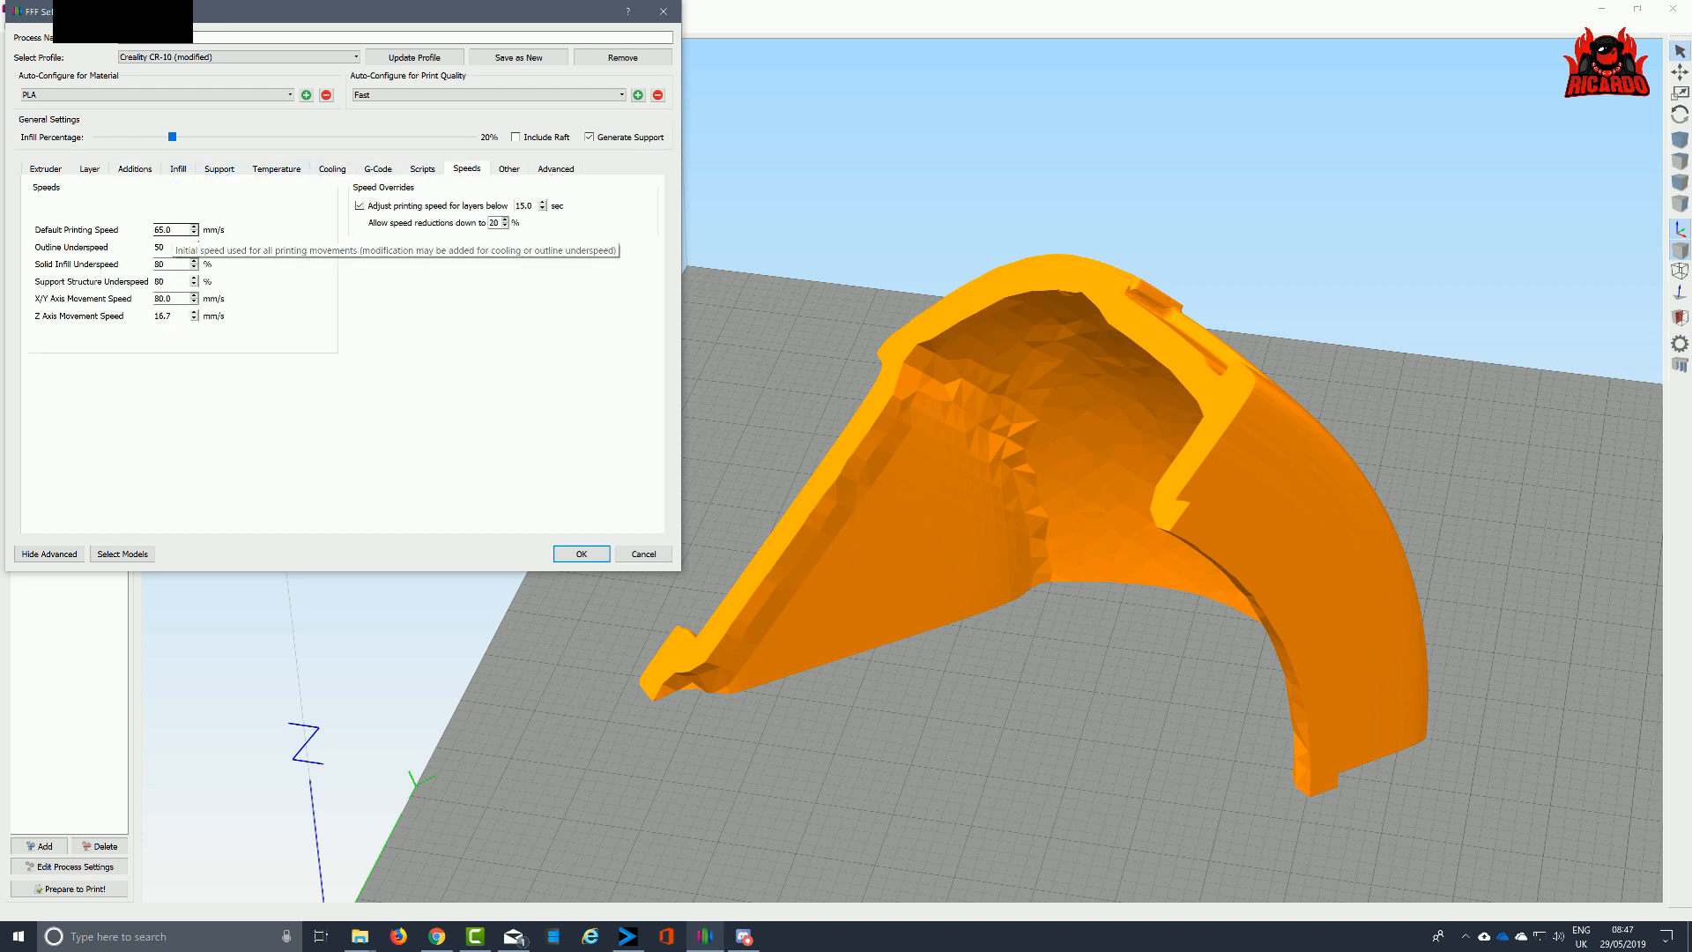
{"action": "mouse_move", "coordinate": [620, 141]}
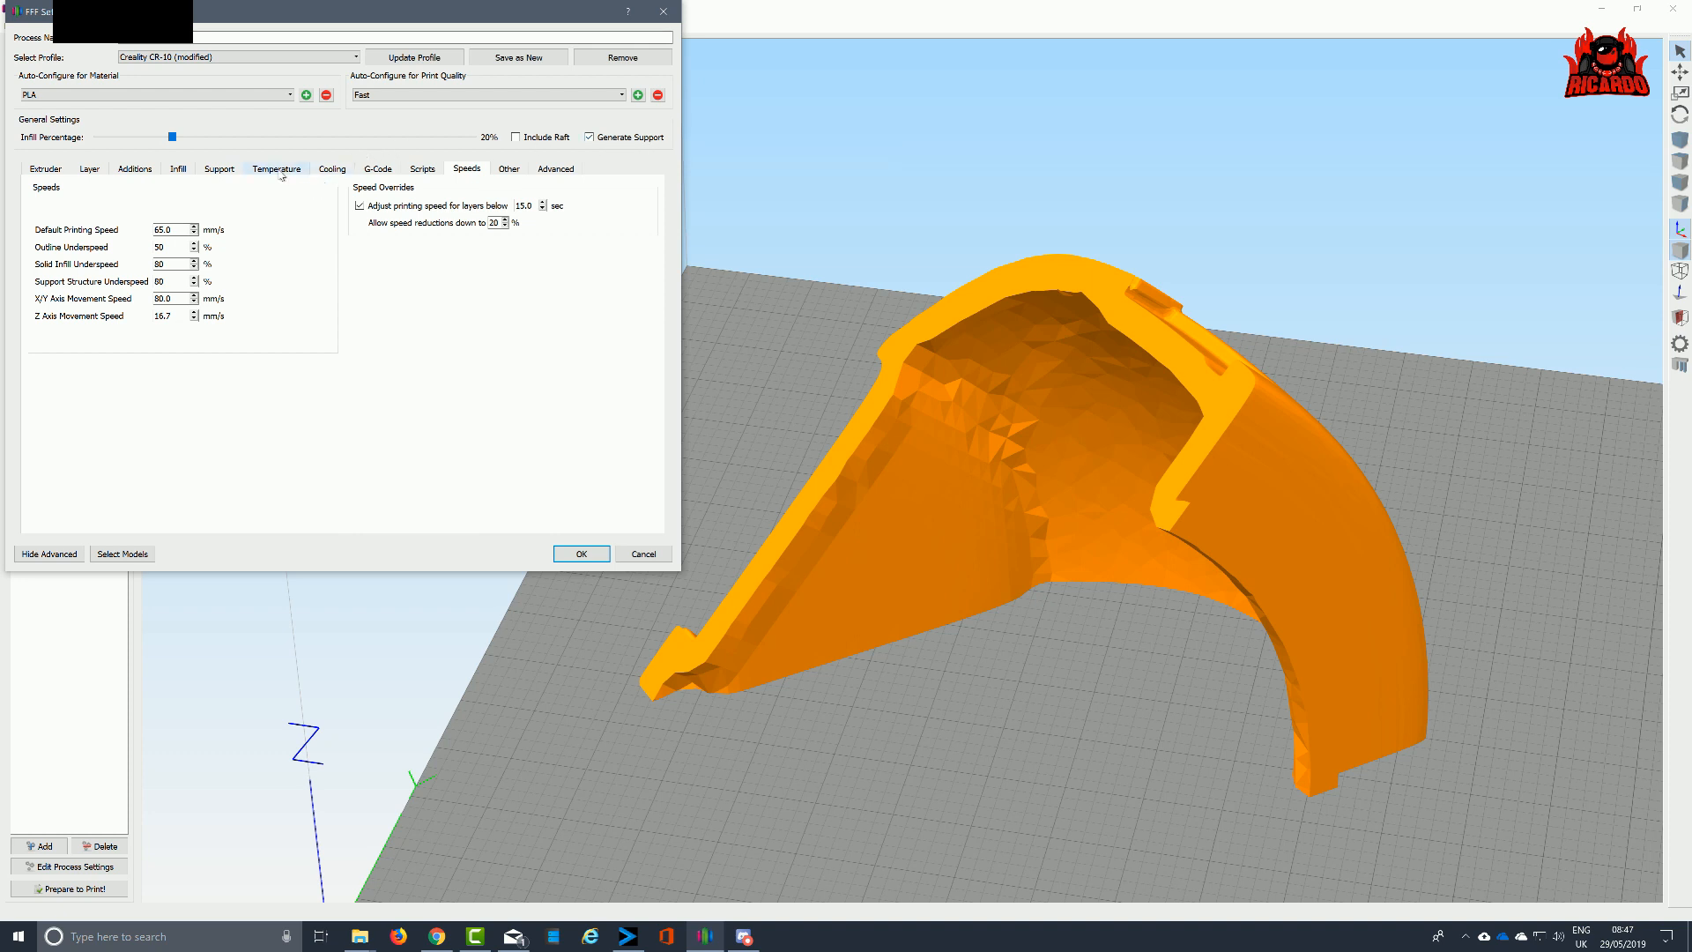
Set the extruder to 203 °C and add a heated bed setpoint for later layers
{"action": "left_click", "coordinate": [276, 167]}
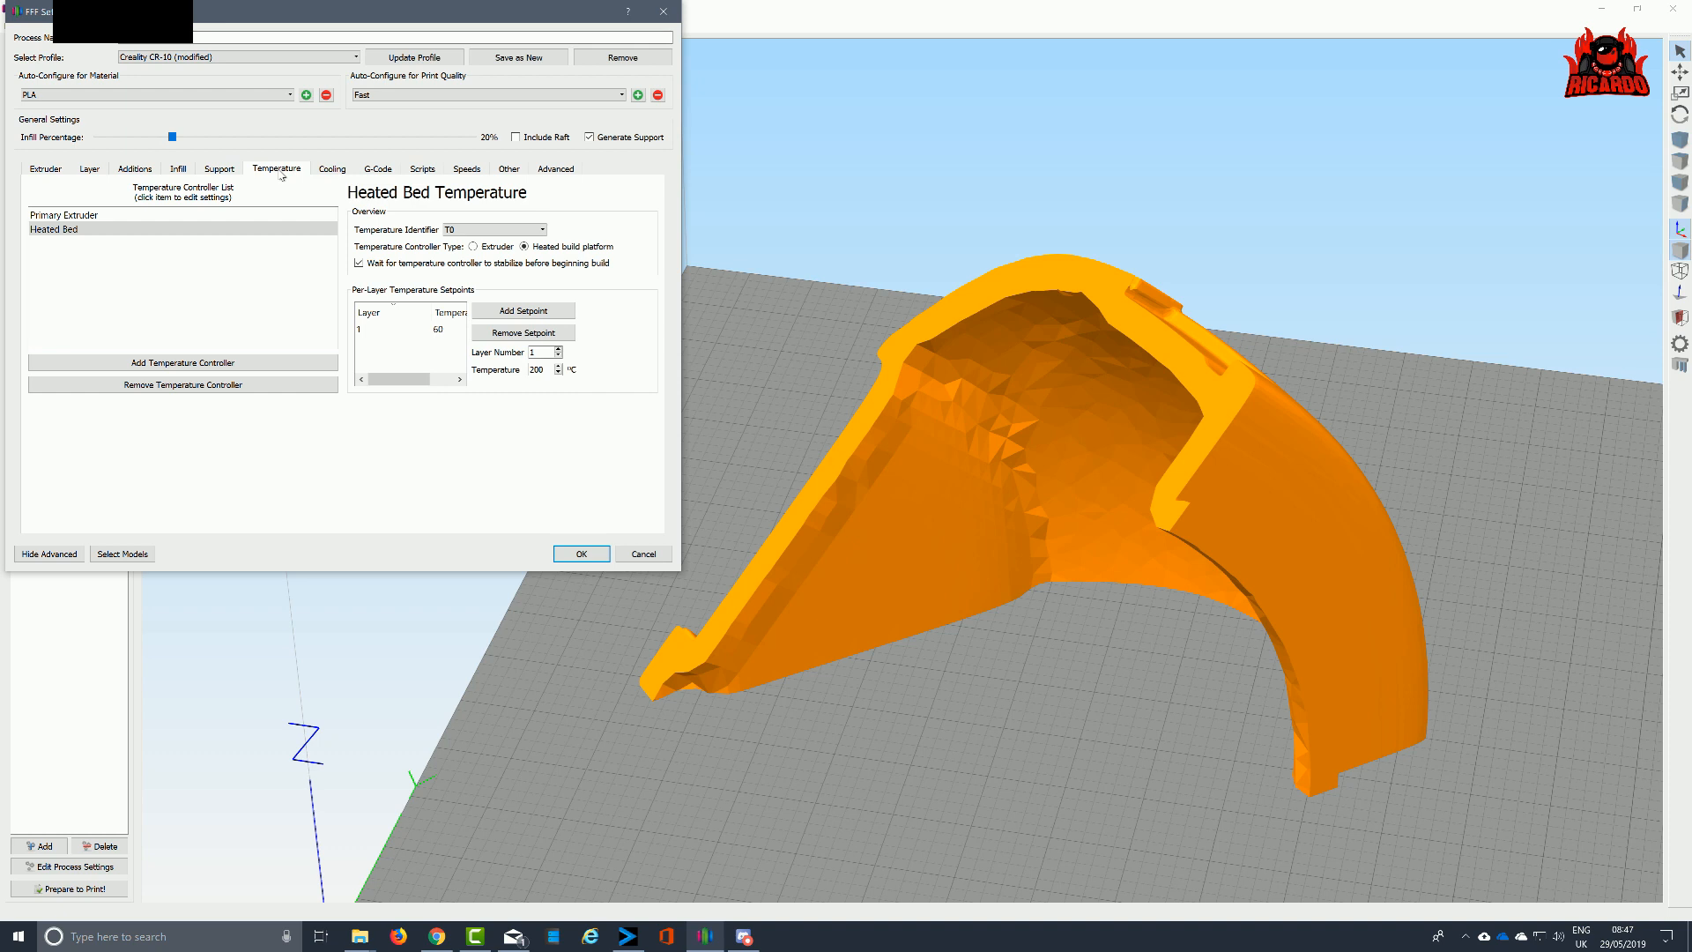
{"action": "left_click", "coordinate": [52, 239]}
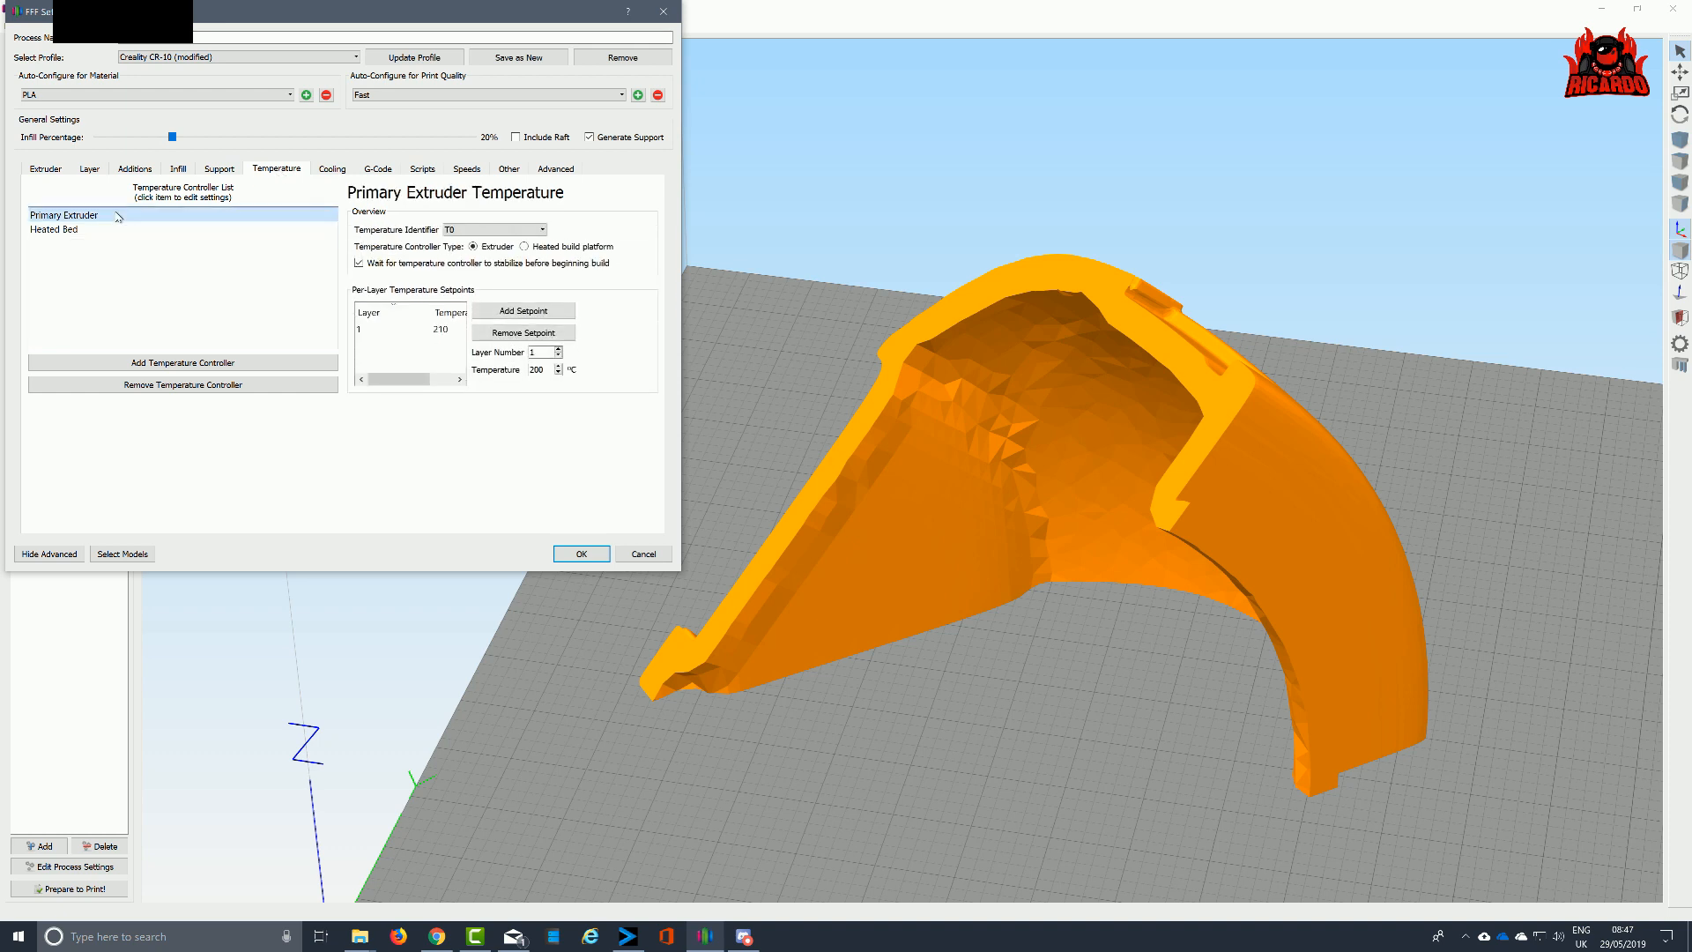
{"action": "double_click", "coordinate": [443, 329]}
{"action": "type", "text": "203"}
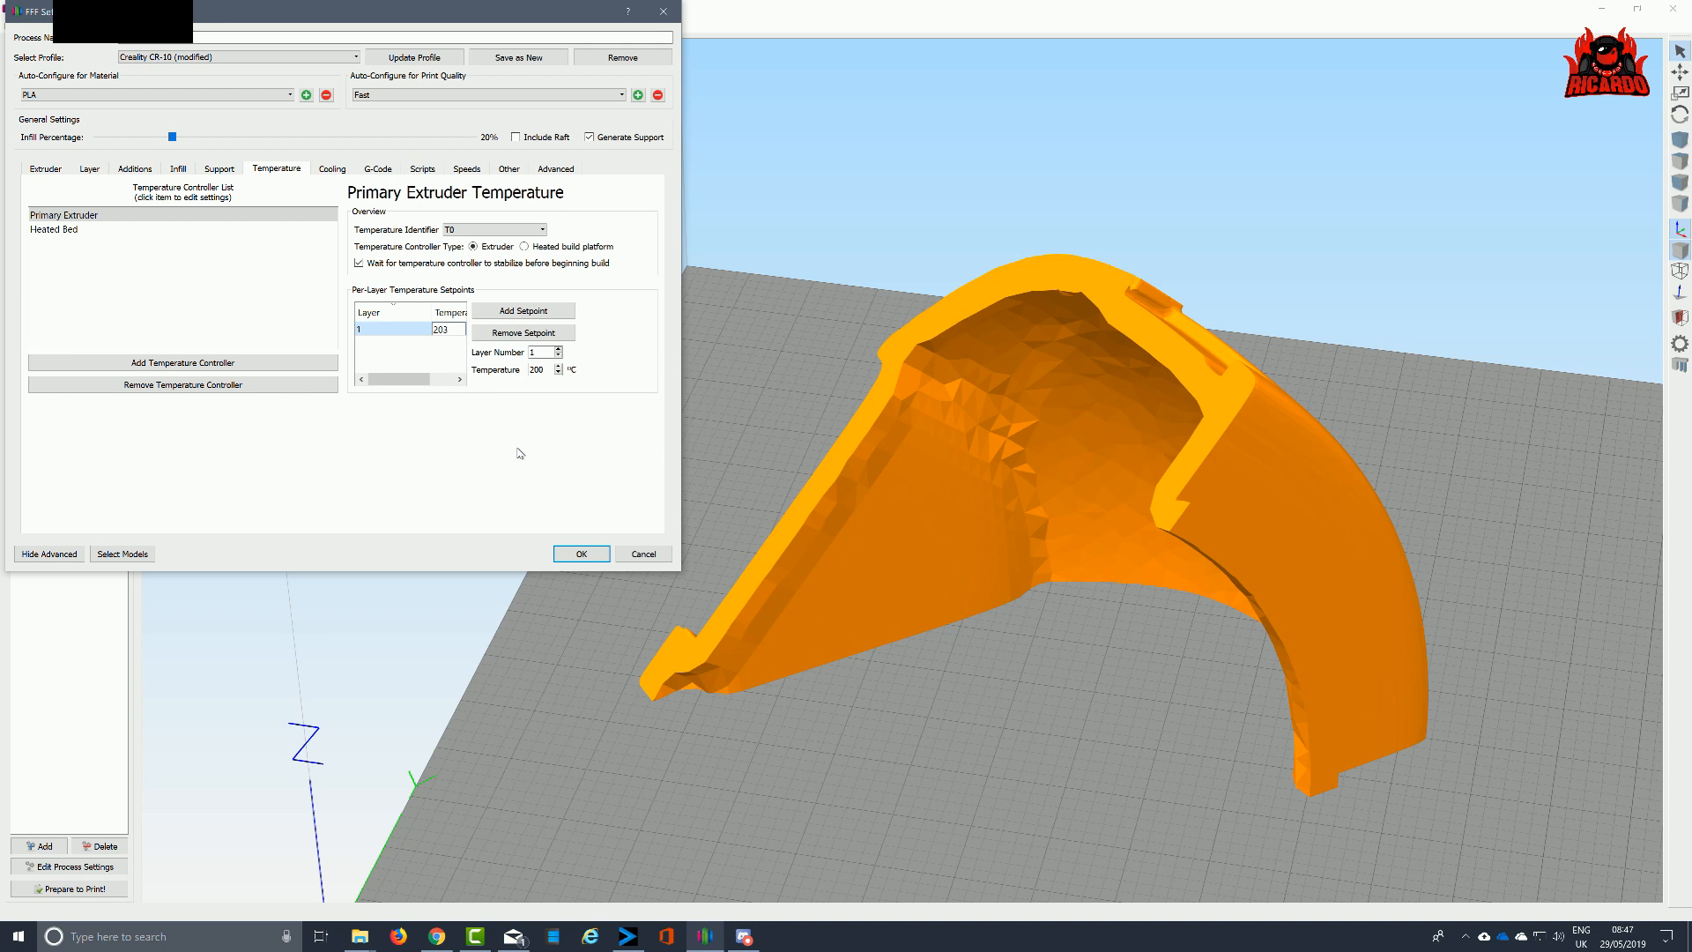
{"action": "left_click", "coordinate": [42, 250]}
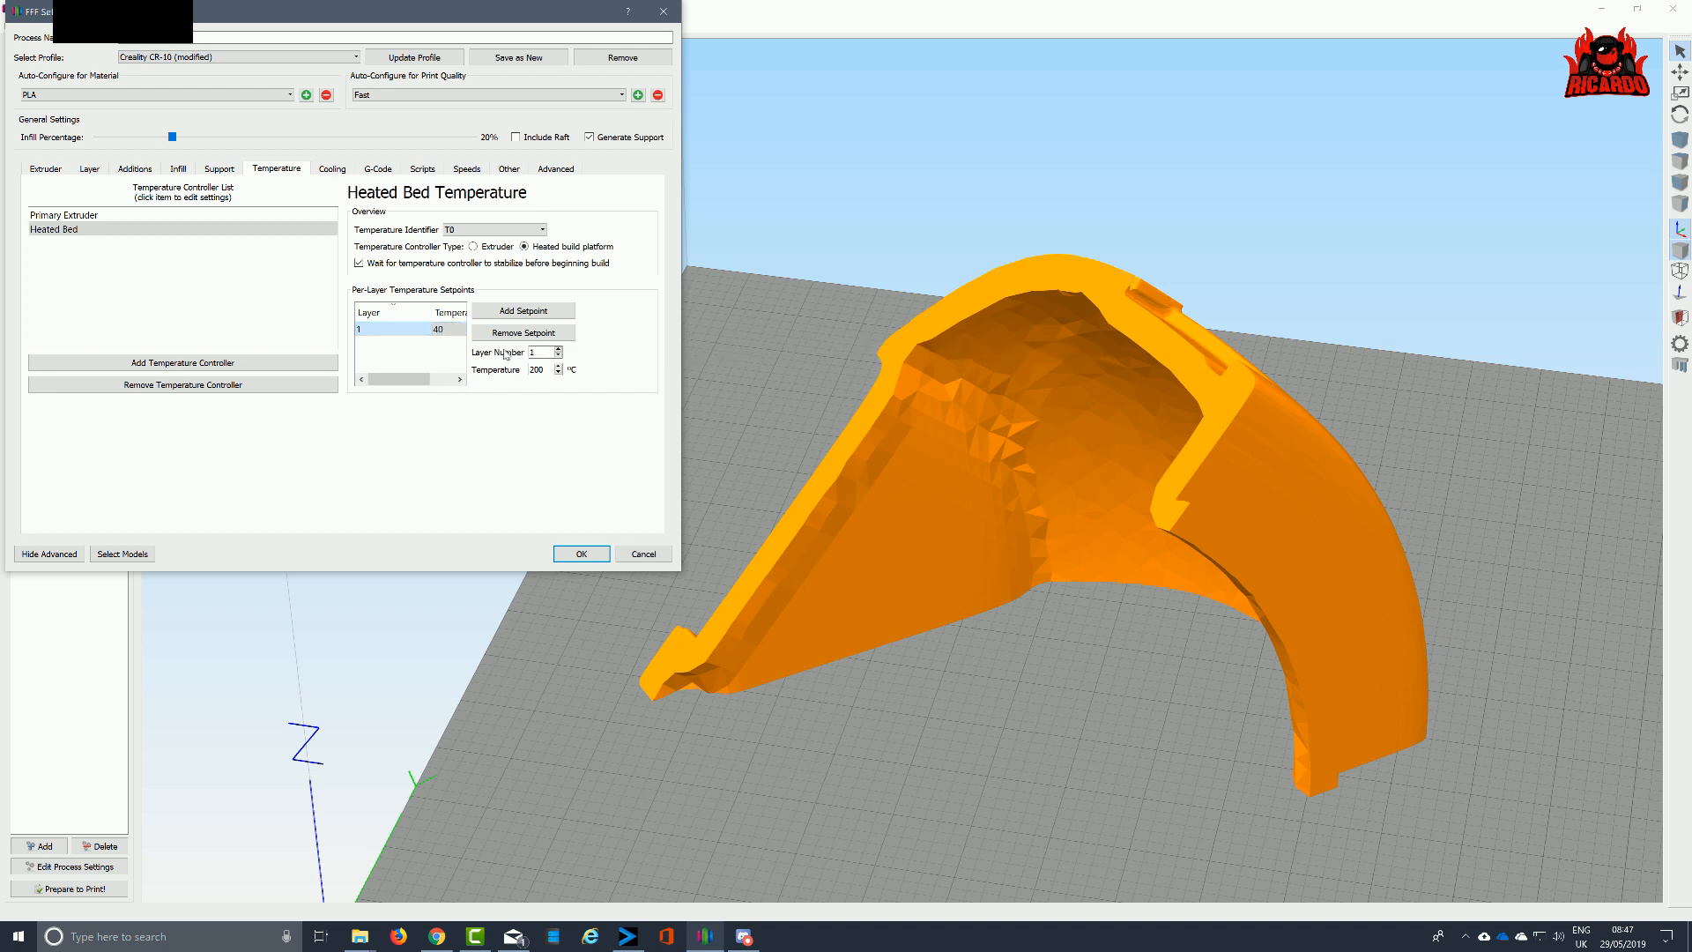
{"action": "left_click", "coordinate": [523, 310]}
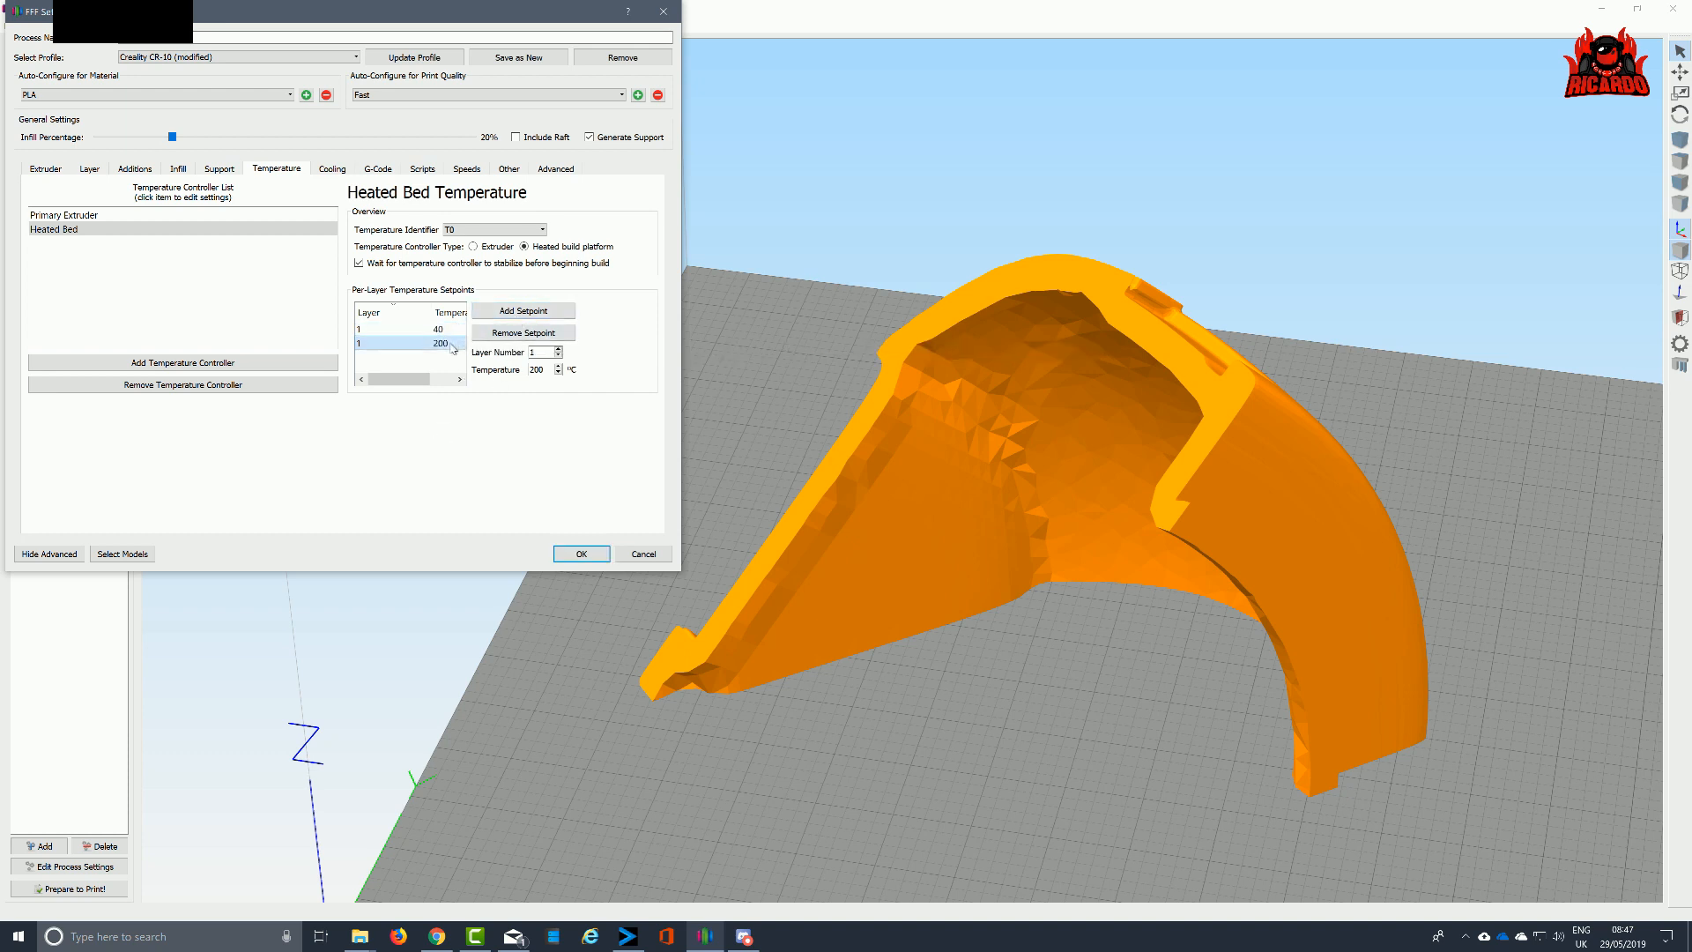
{"action": "left_click", "coordinate": [366, 343]}
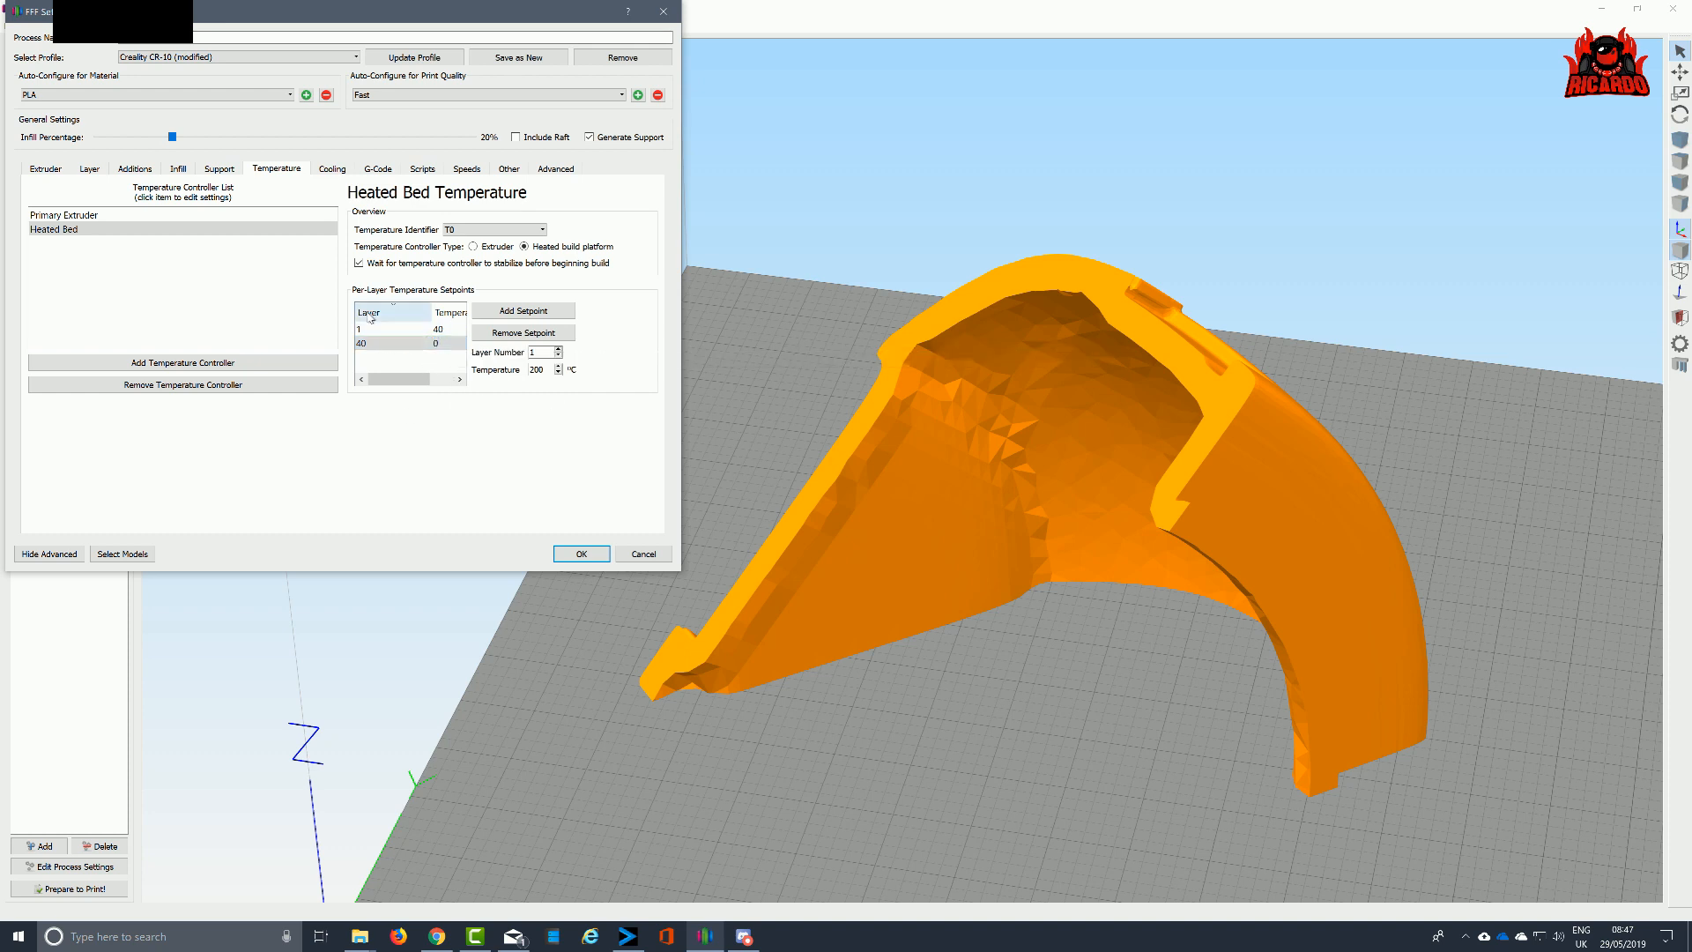
Edit fan setpoints to 0% at layer 1, 30% at layer 10 and 60% at layer 20
{"action": "left_click", "coordinate": [331, 169]}
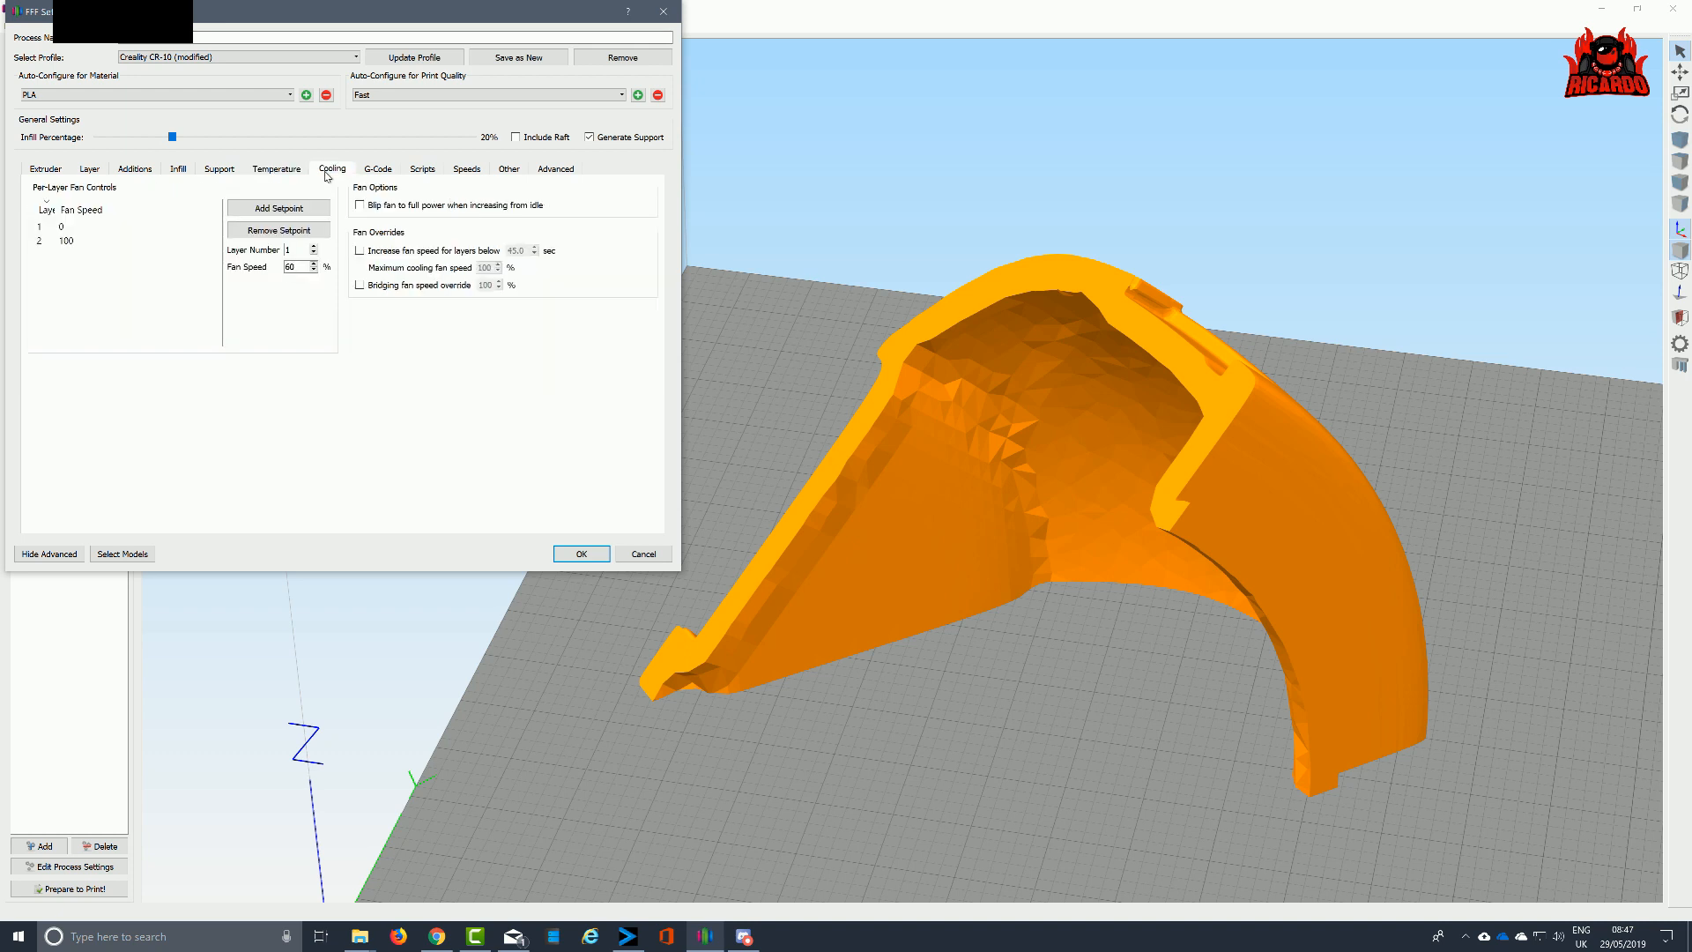
{"action": "left_click", "coordinate": [53, 229]}
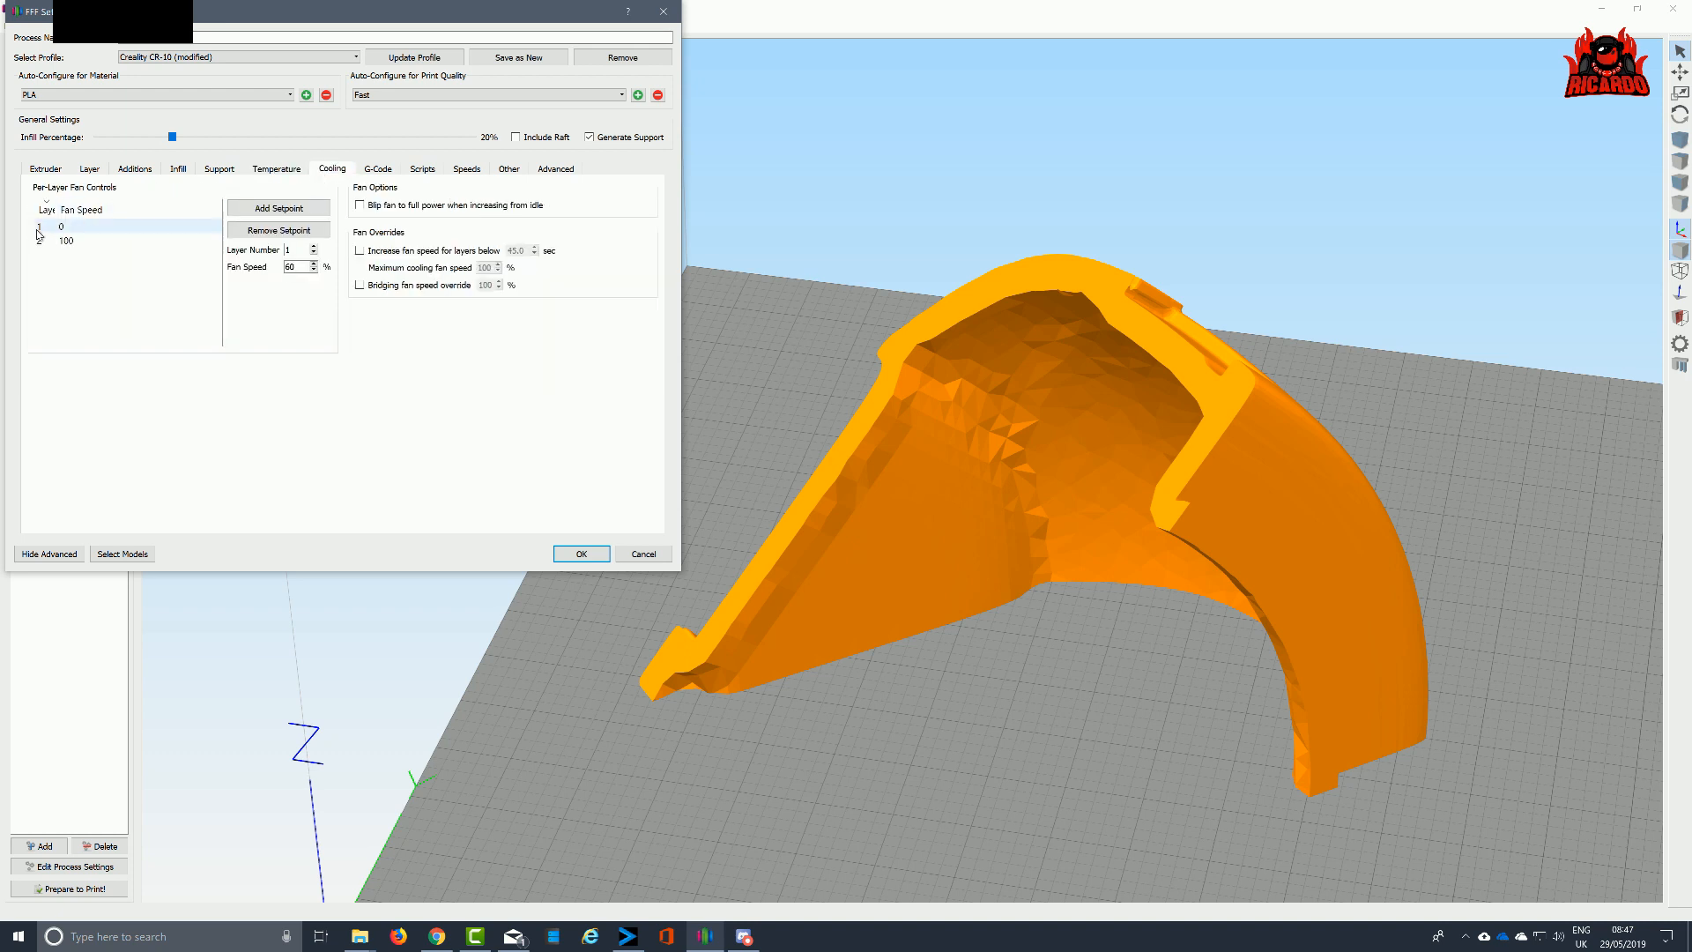
{"action": "left_click", "coordinate": [66, 243]}
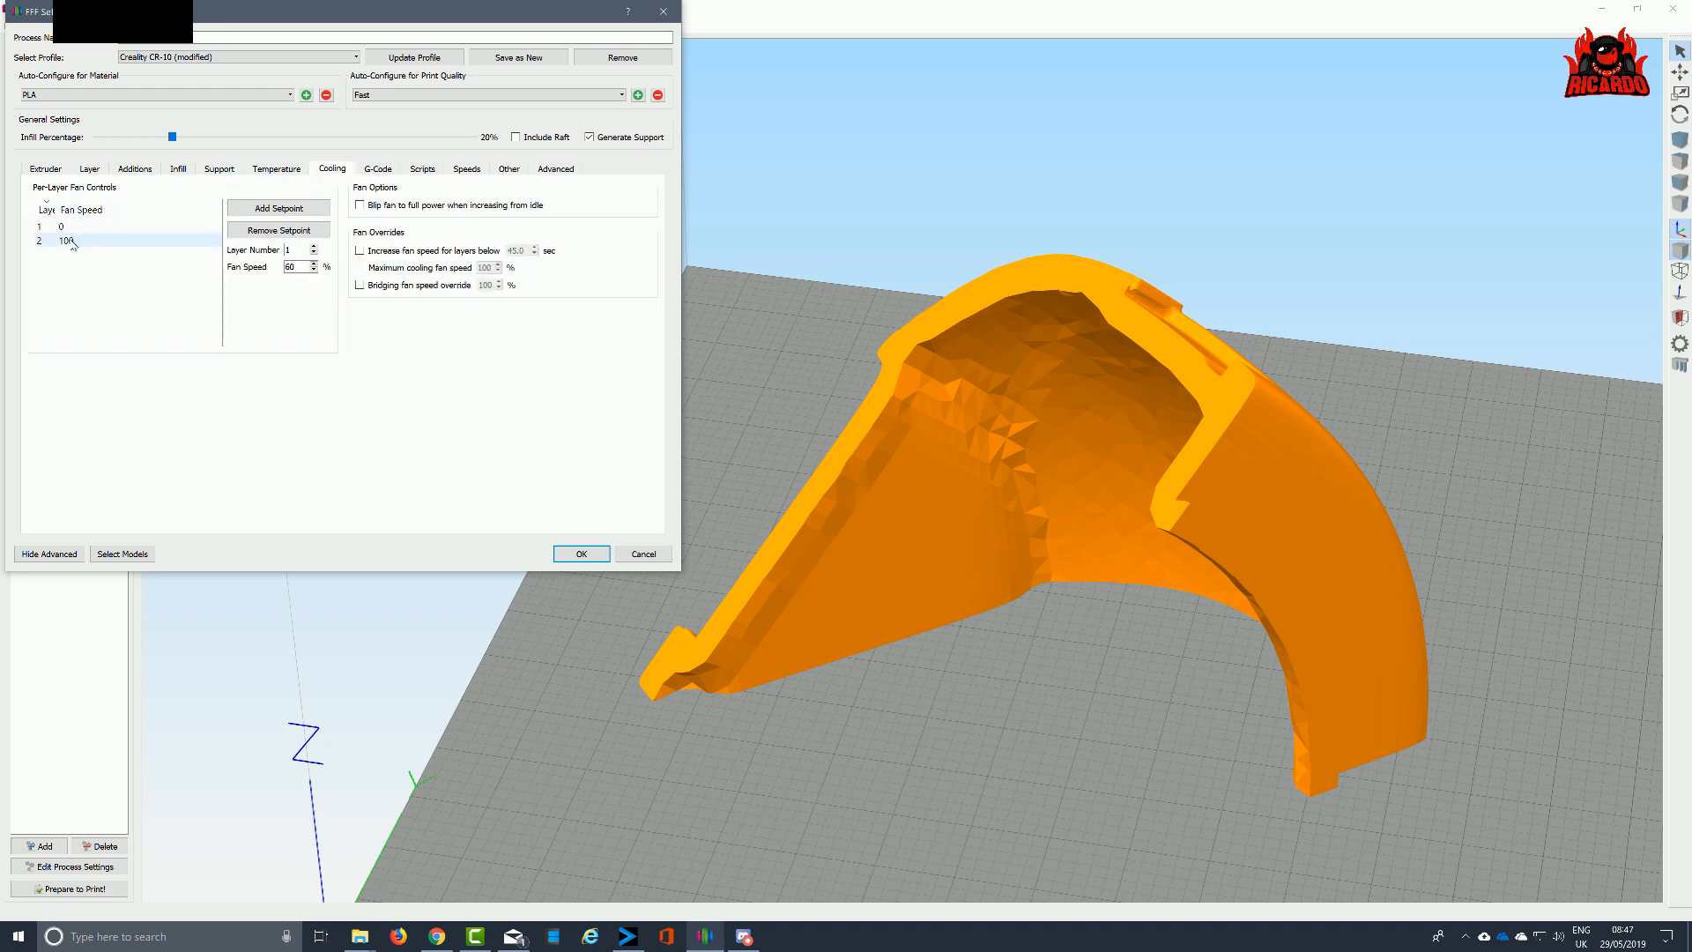
{"action": "double_click", "coordinate": [59, 240]}
{"action": "type", "text": "30"}
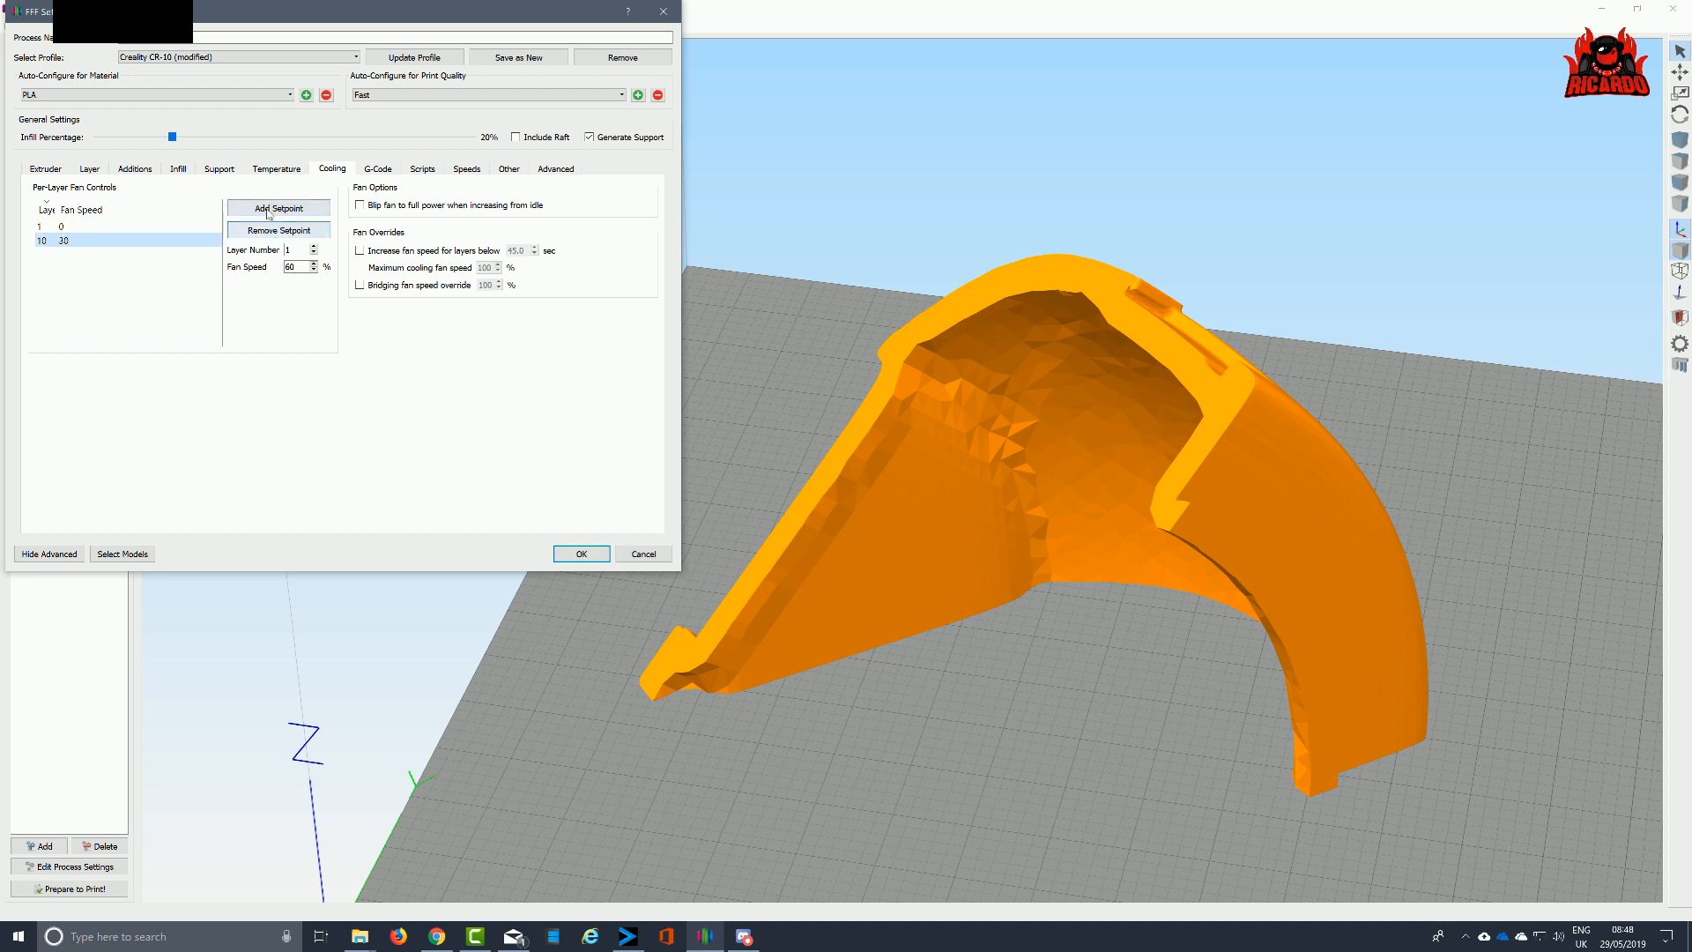
{"action": "left_click", "coordinate": [277, 207]}
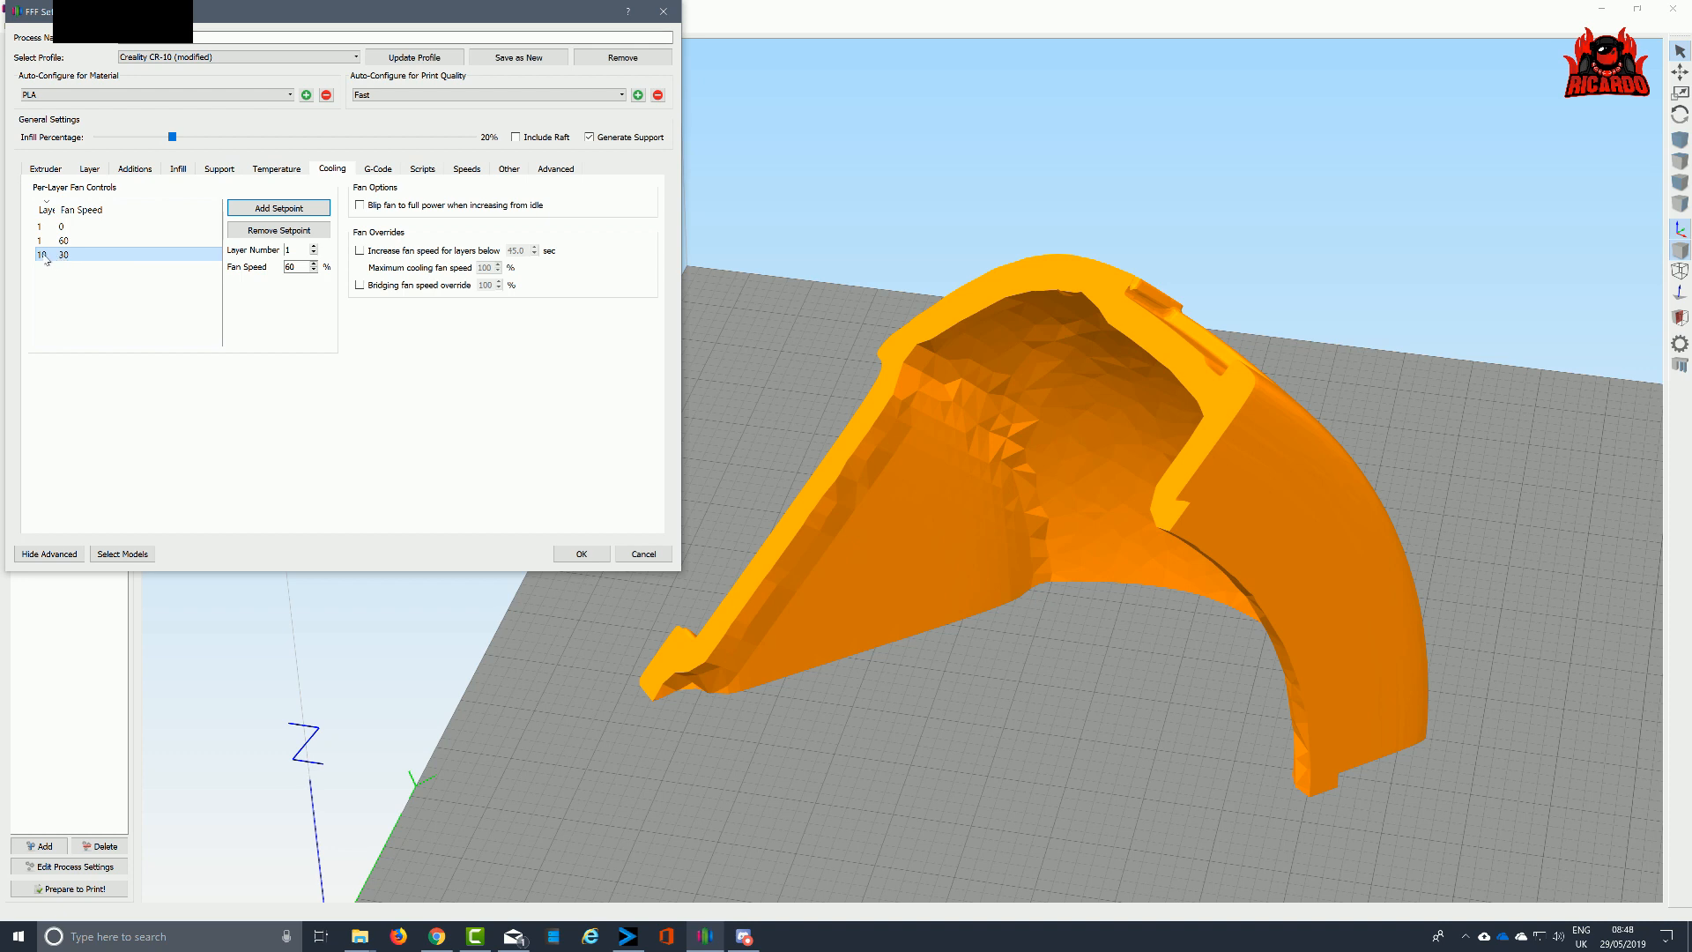
{"action": "left_click", "coordinate": [53, 231]}
{"action": "type", "text": "20"}
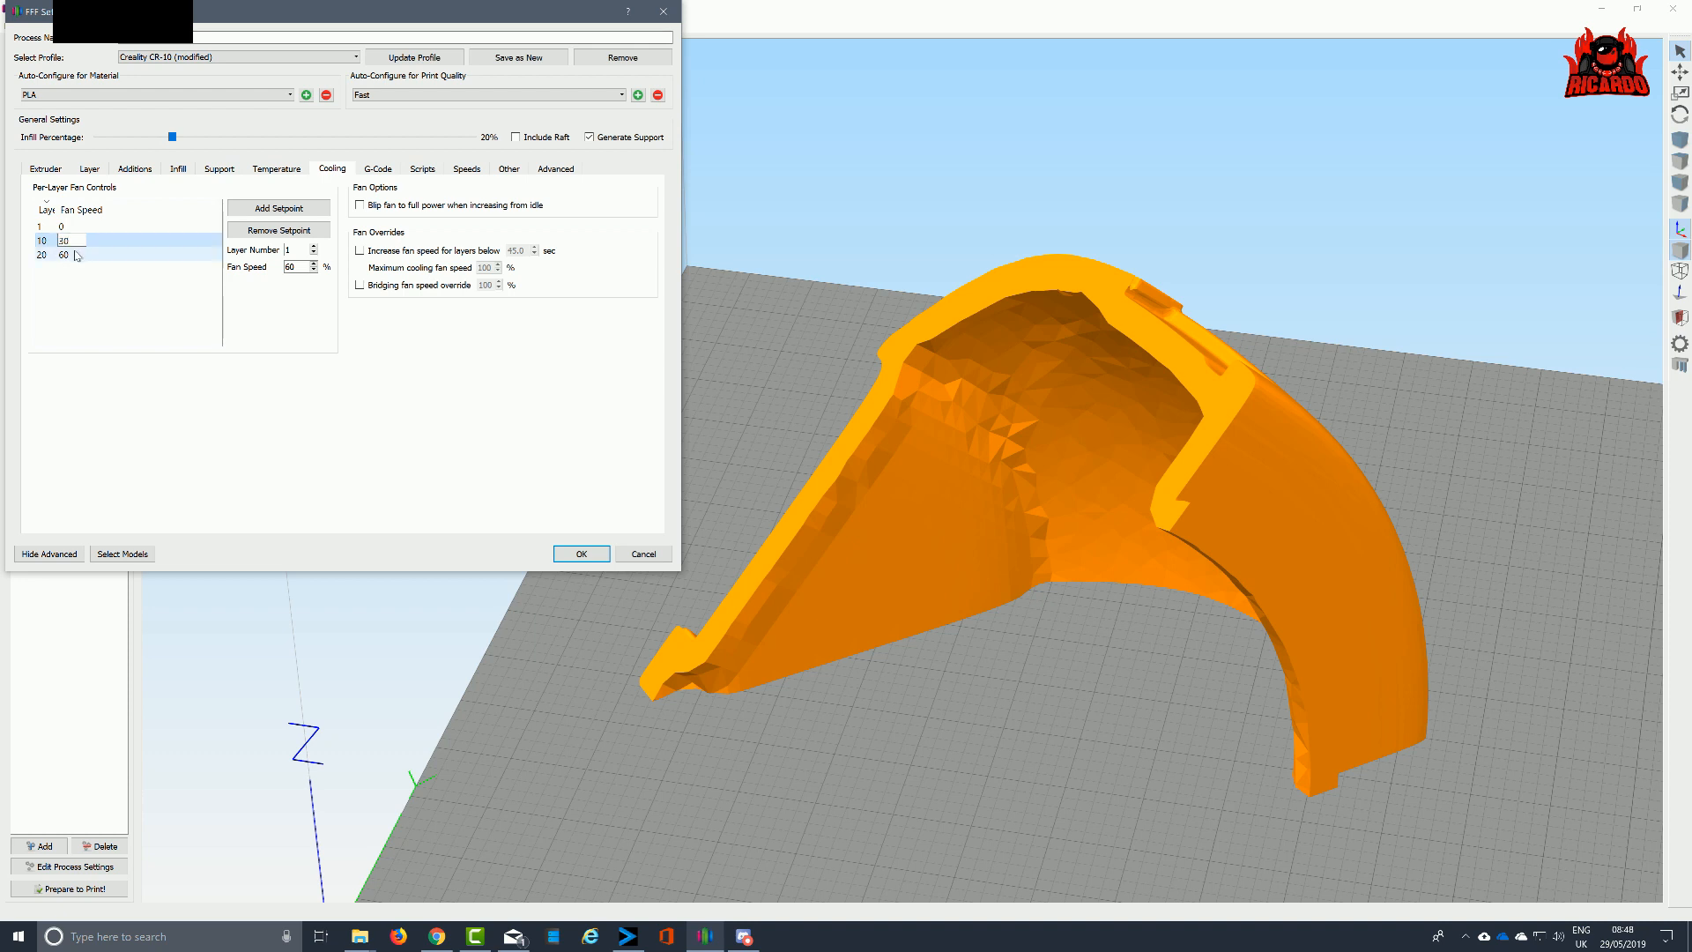
{"action": "left_click", "coordinate": [56, 257]}
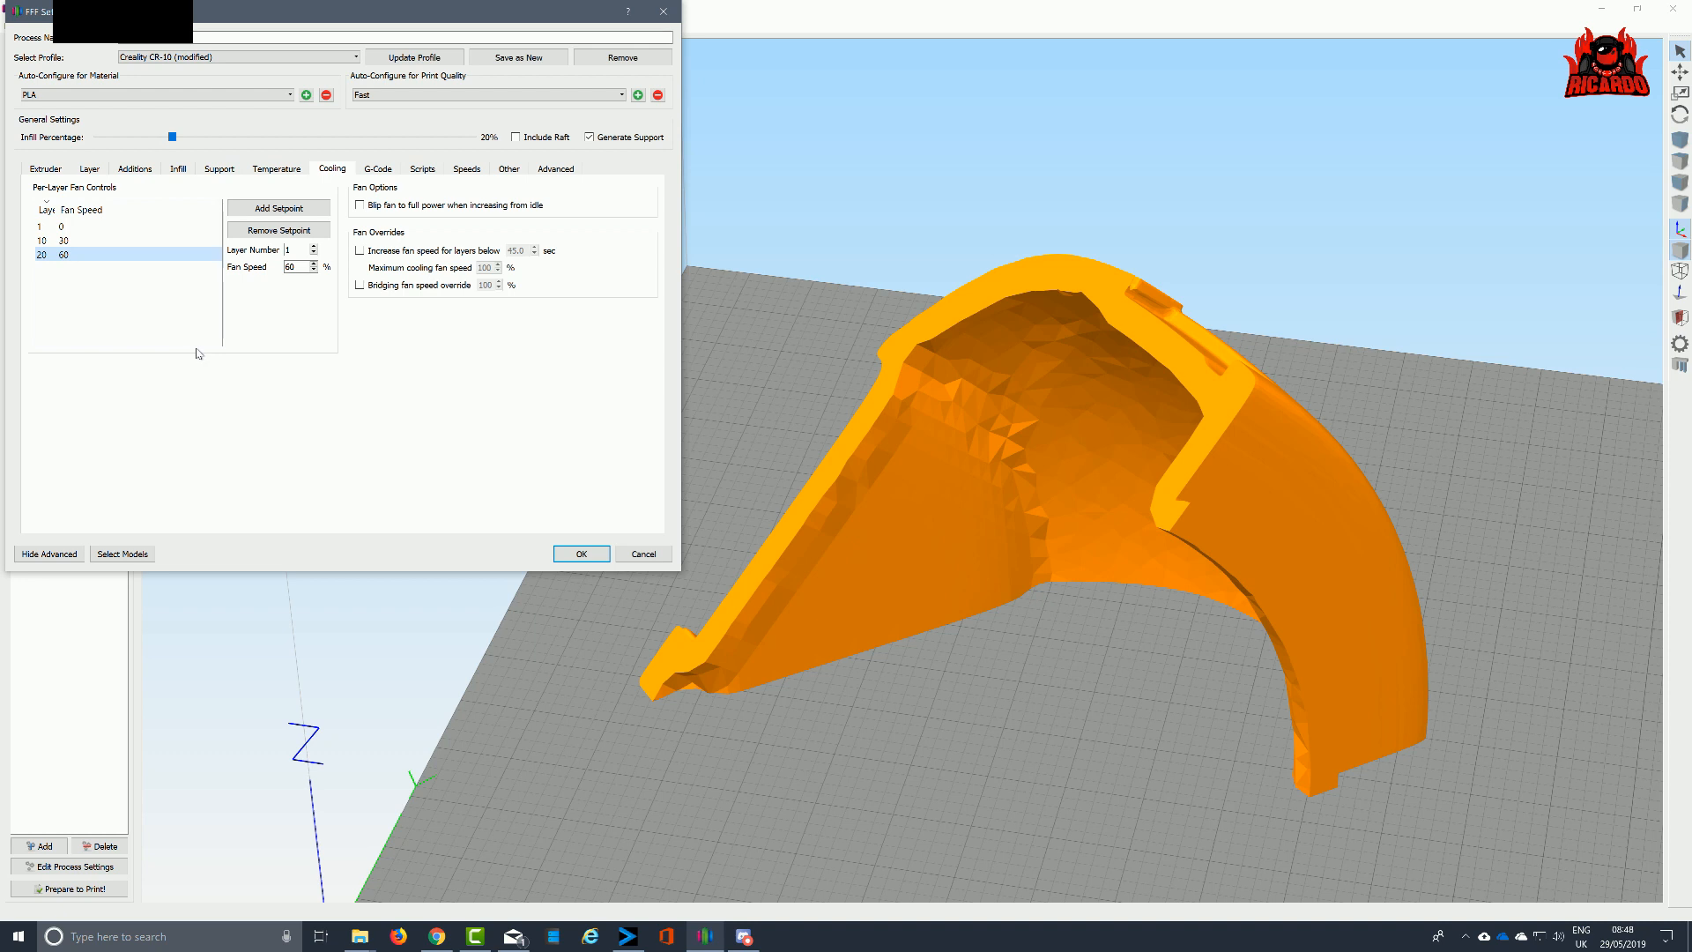
Move from the extruder settings to the layer settings
{"action": "left_click", "coordinate": [42, 168]}
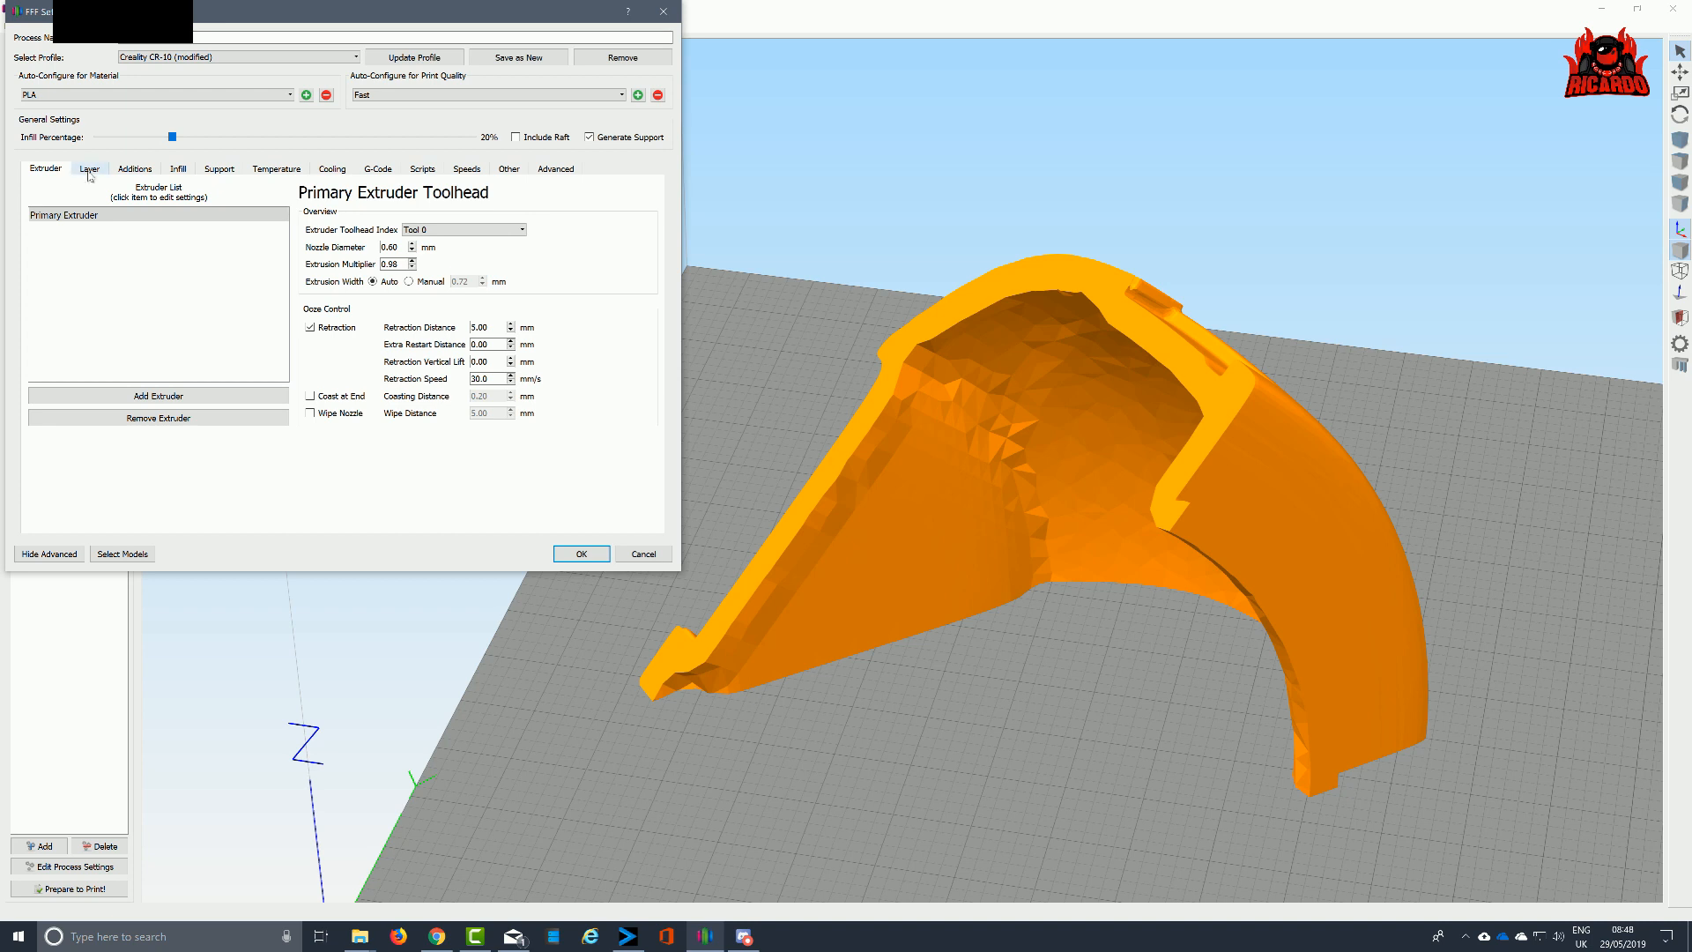
{"action": "left_click", "coordinate": [84, 168]}
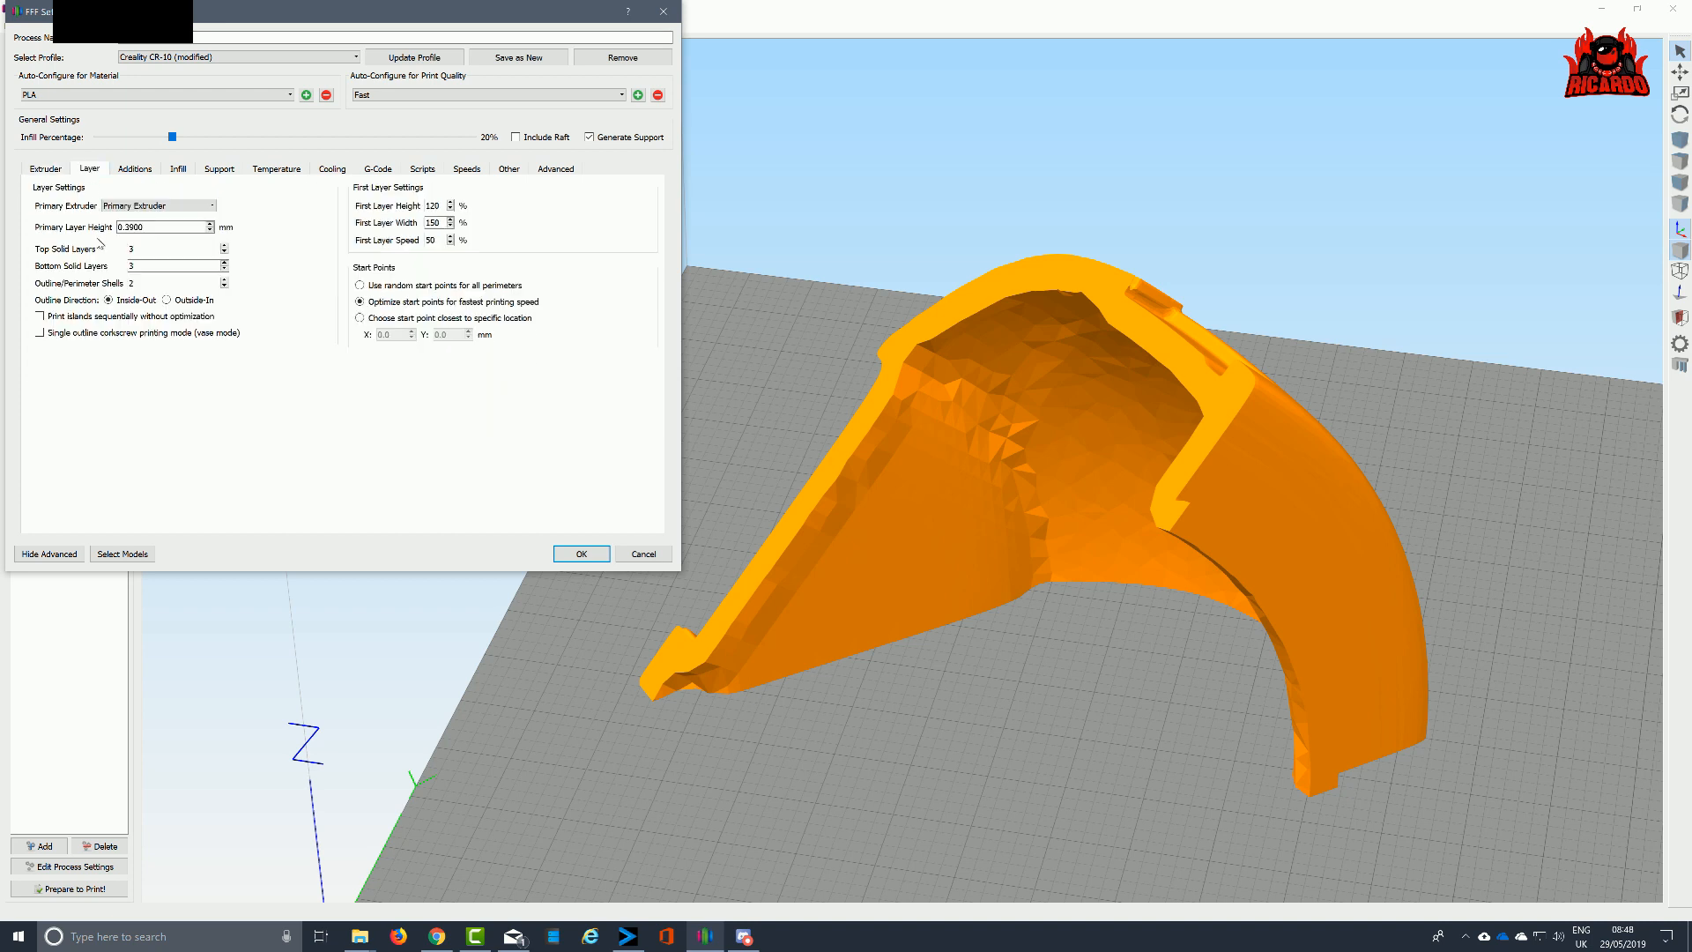
{"action": "mouse_move", "coordinate": [150, 262]}
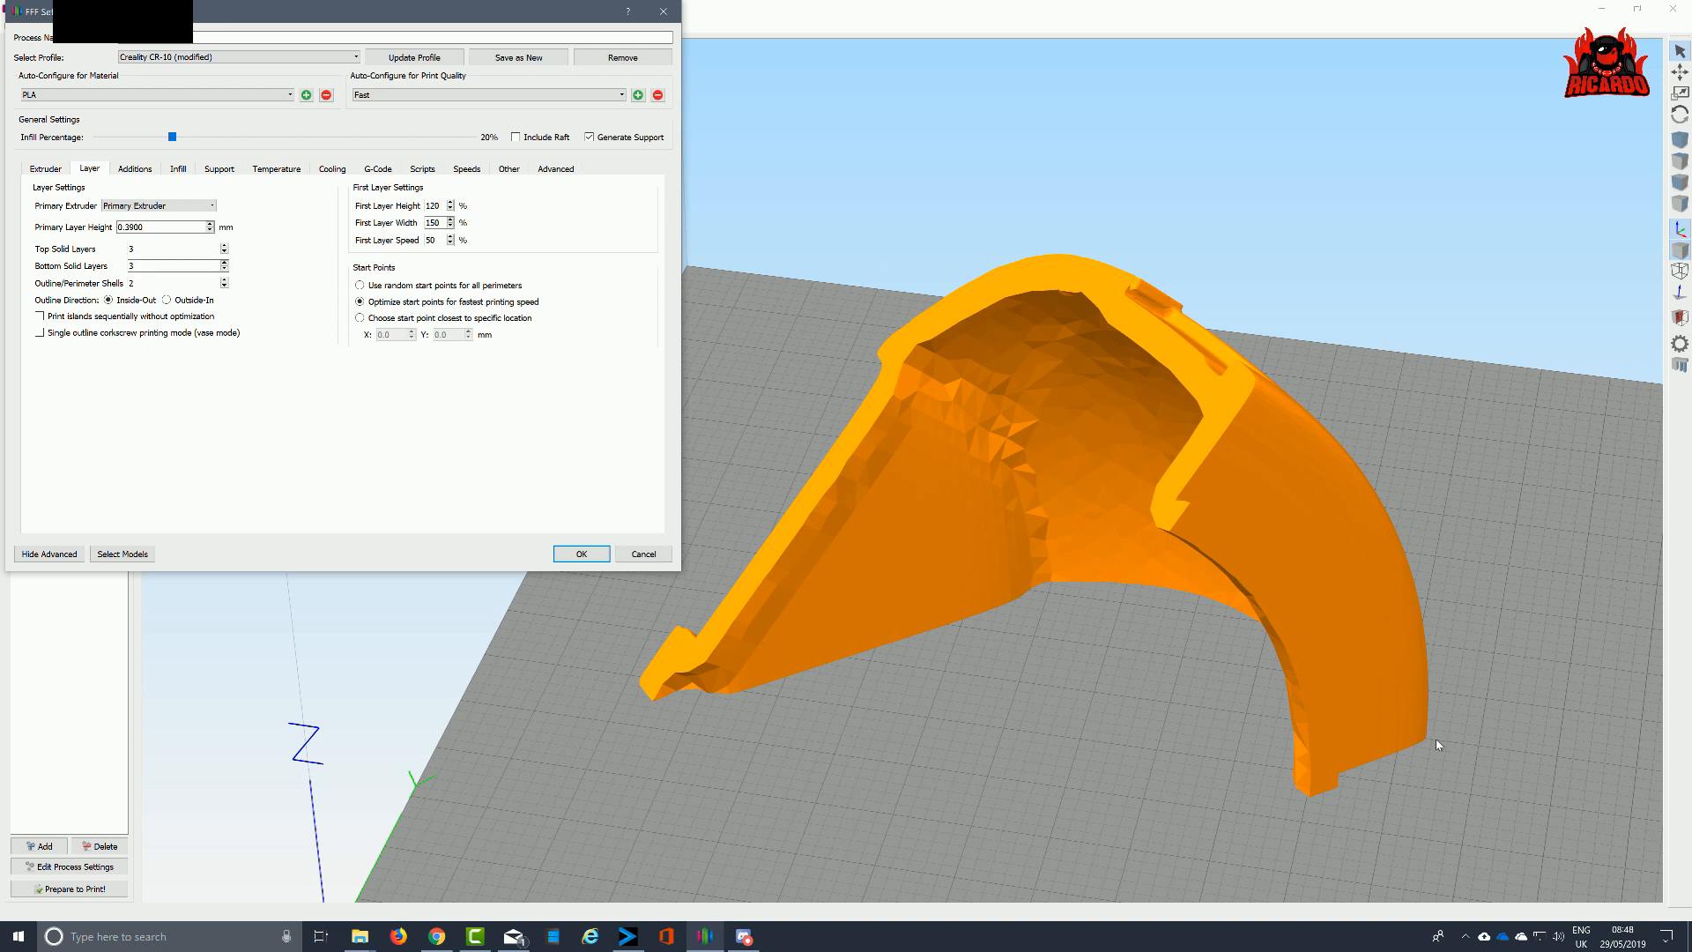
{"action": "mouse_move", "coordinate": [266, 304]}
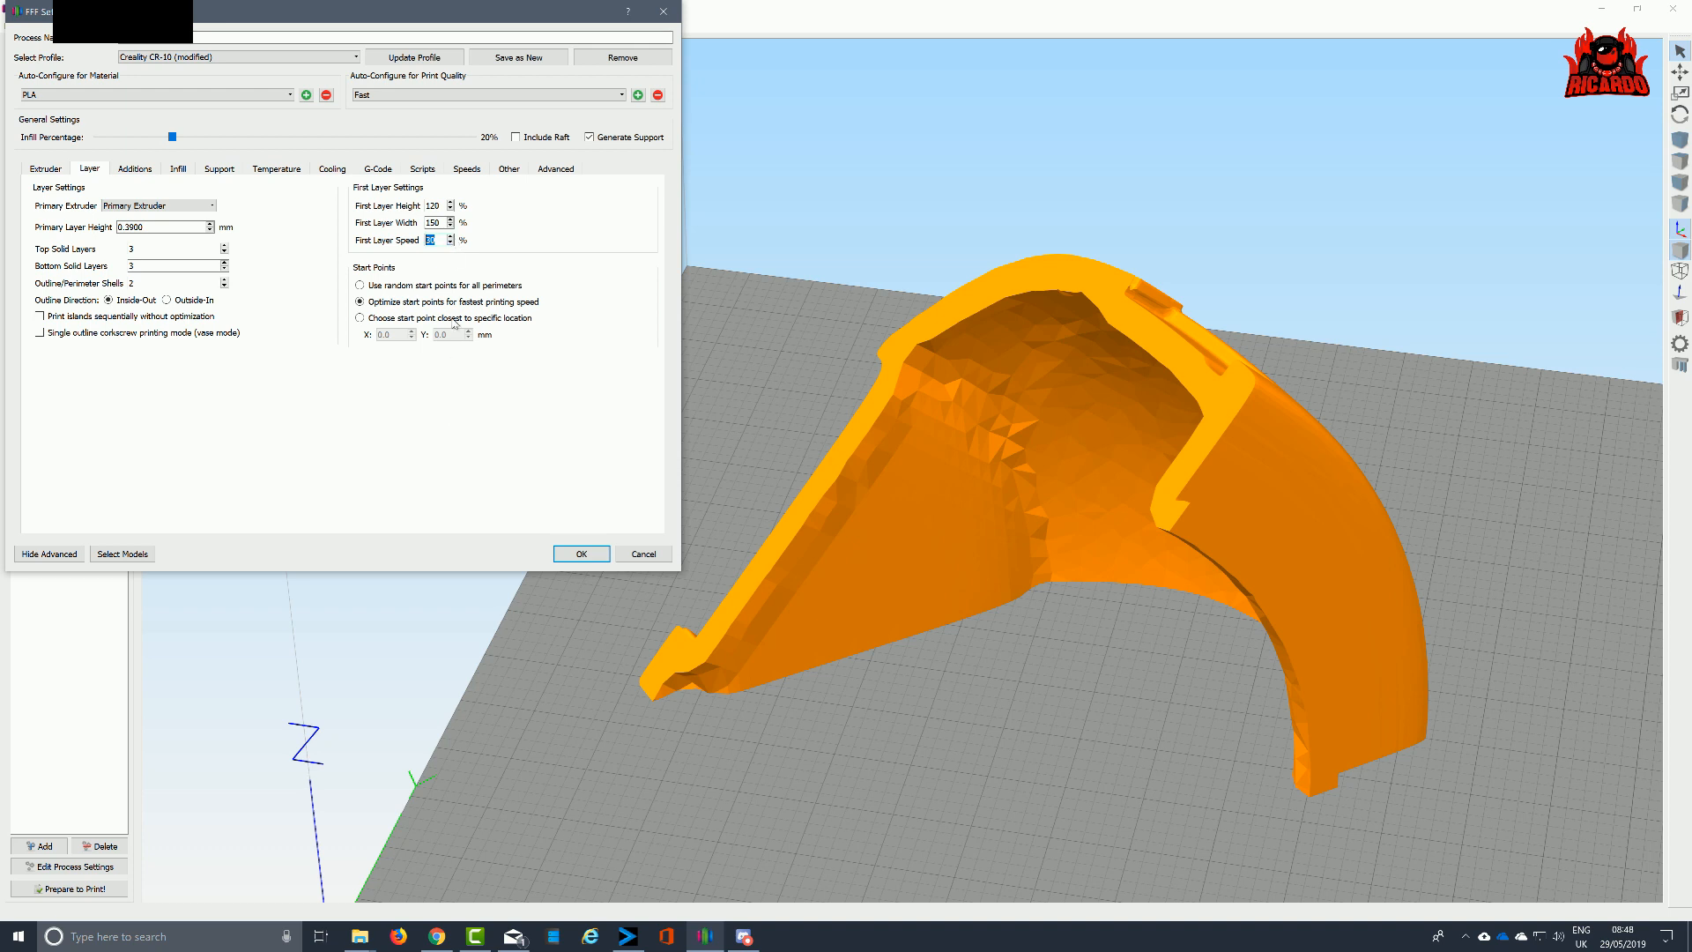
{"action": "mouse_move", "coordinate": [500, 99]}
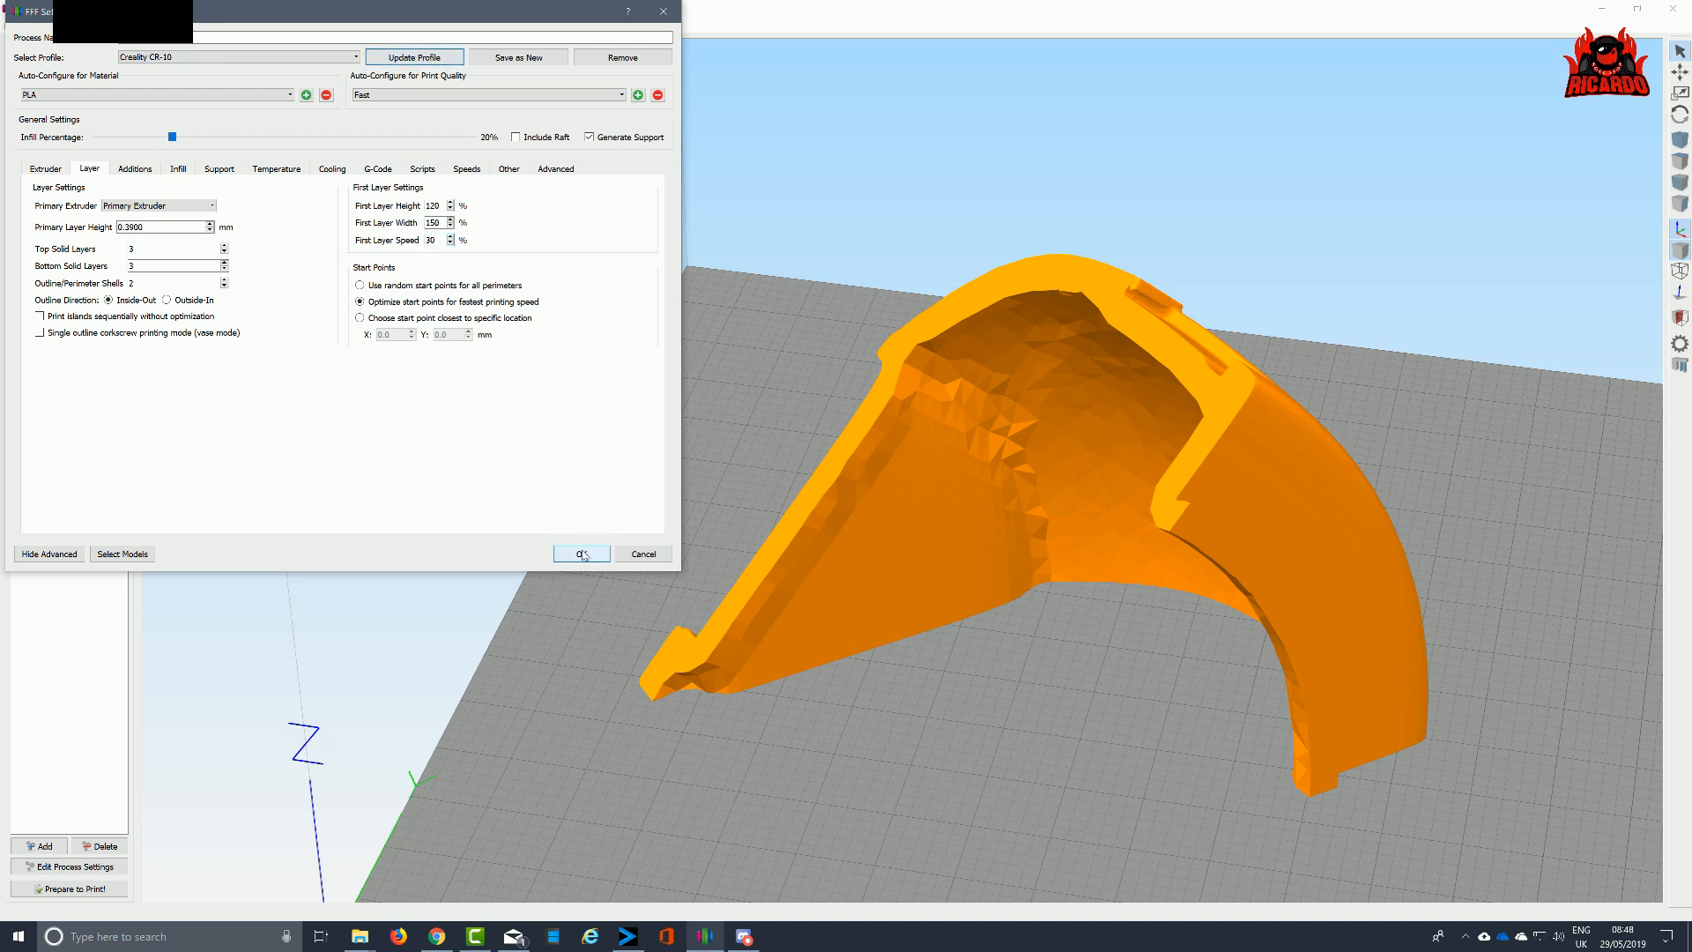
Save the process settings and slice the helmet quadrant, previewing its toolpath (about 6.5 hours, 300 g)
{"action": "left_click", "coordinate": [582, 553]}
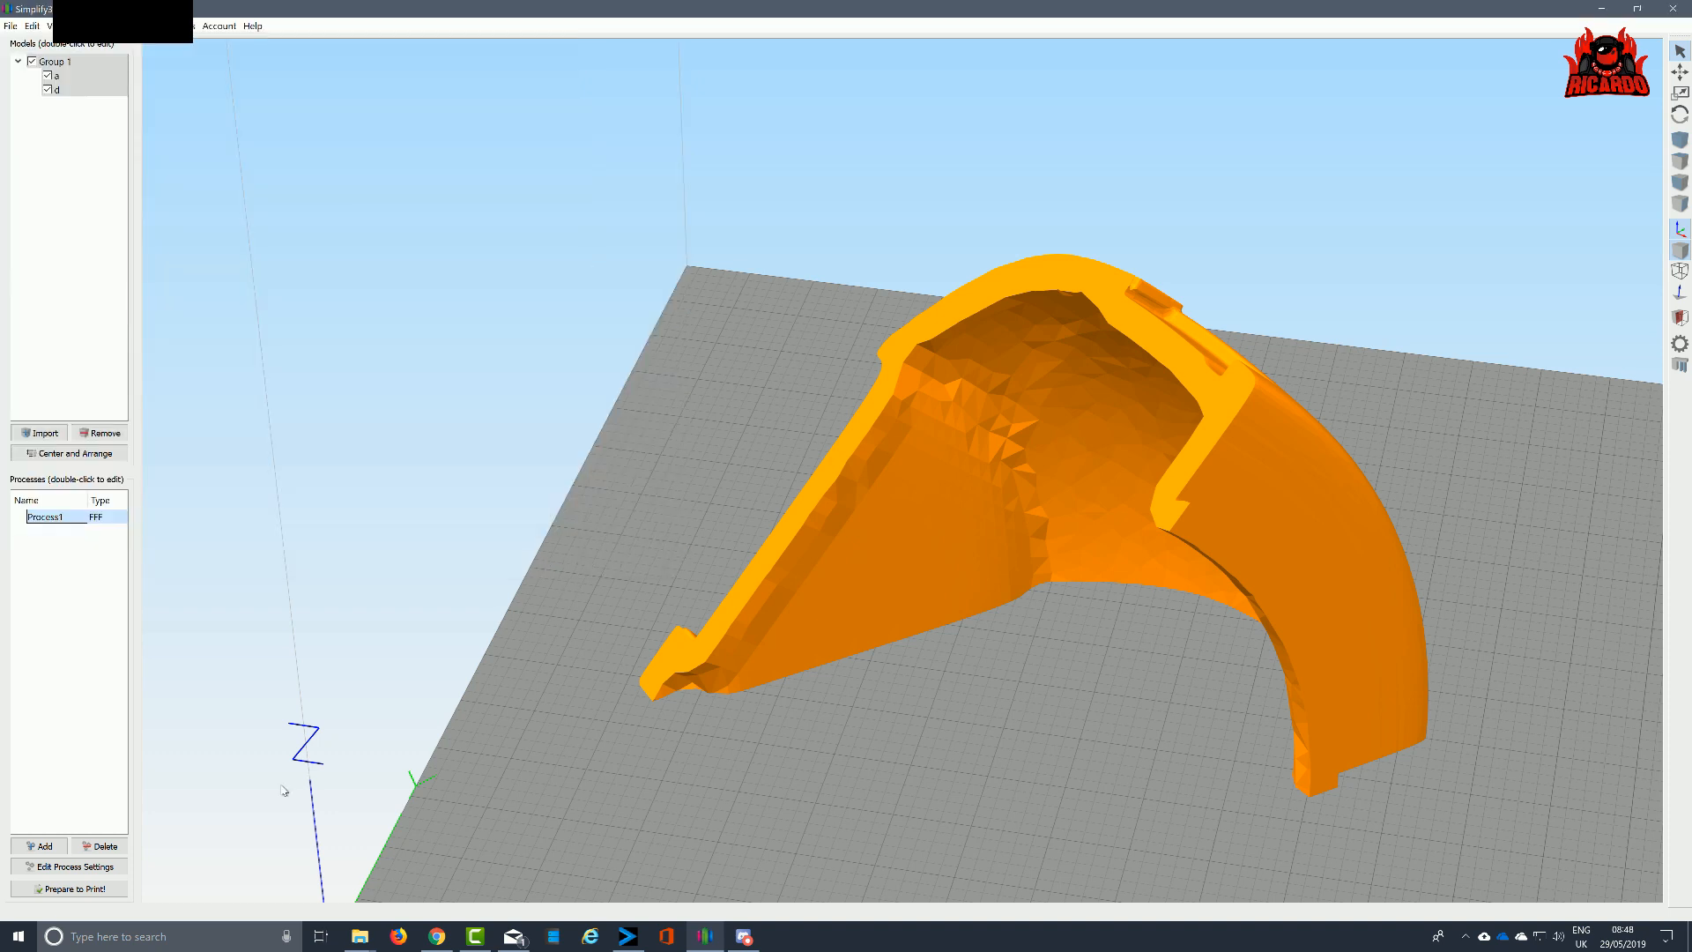
{"action": "left_click", "coordinate": [74, 889]}
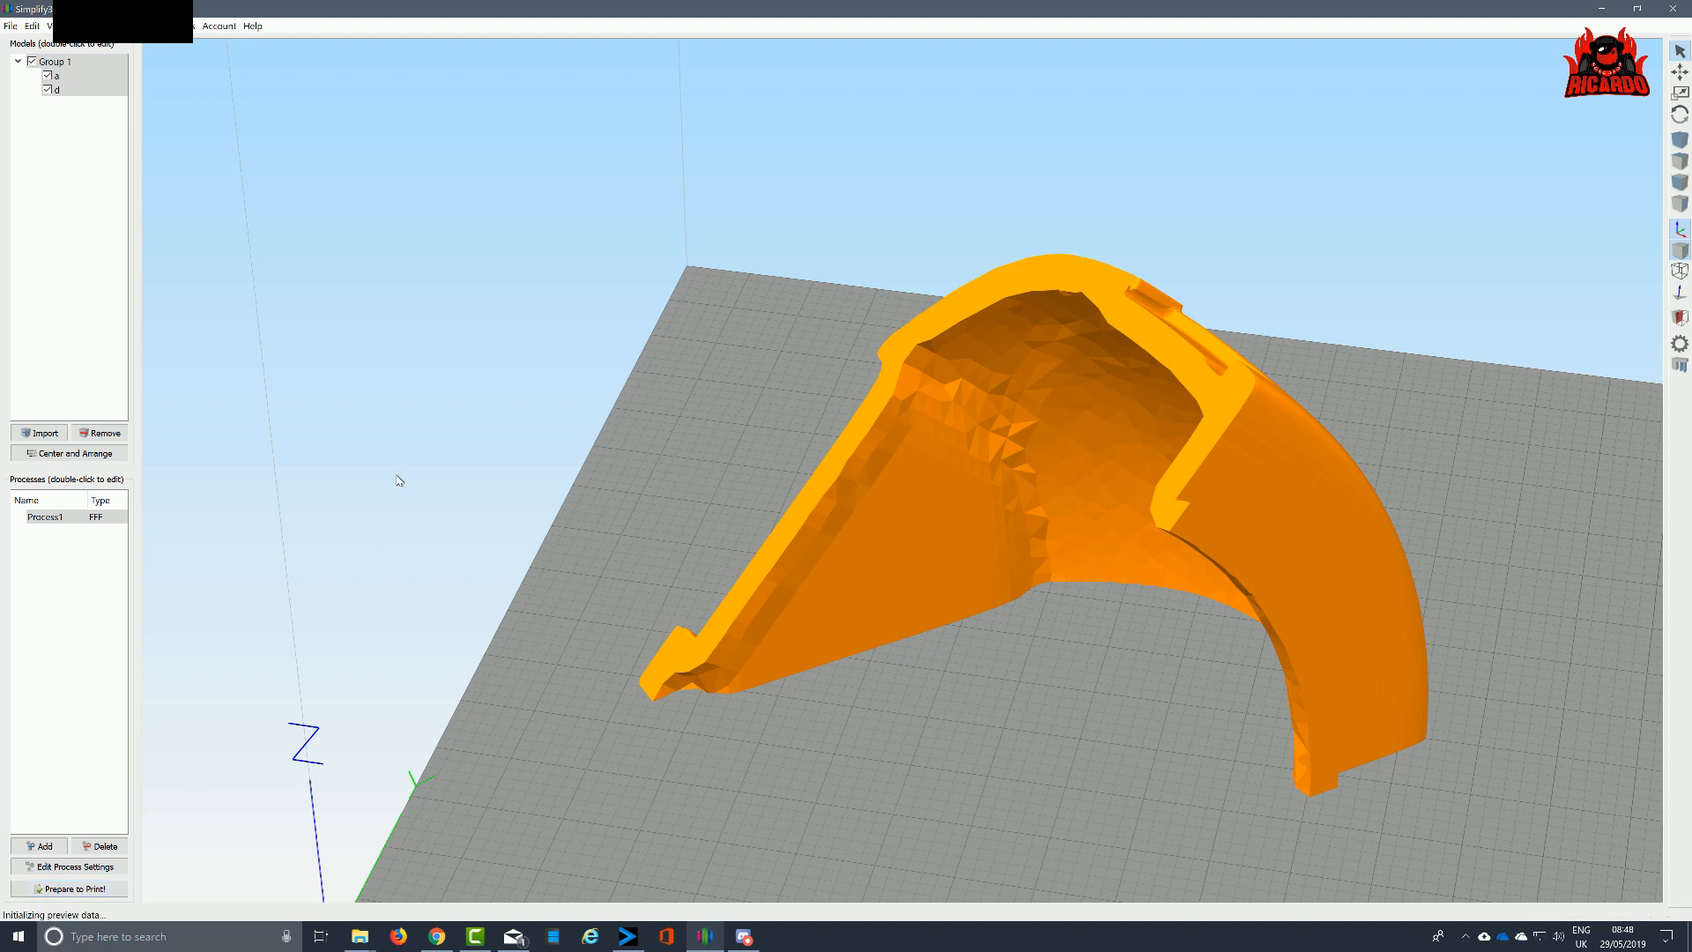
{"action": "left_click", "coordinate": [70, 889]}
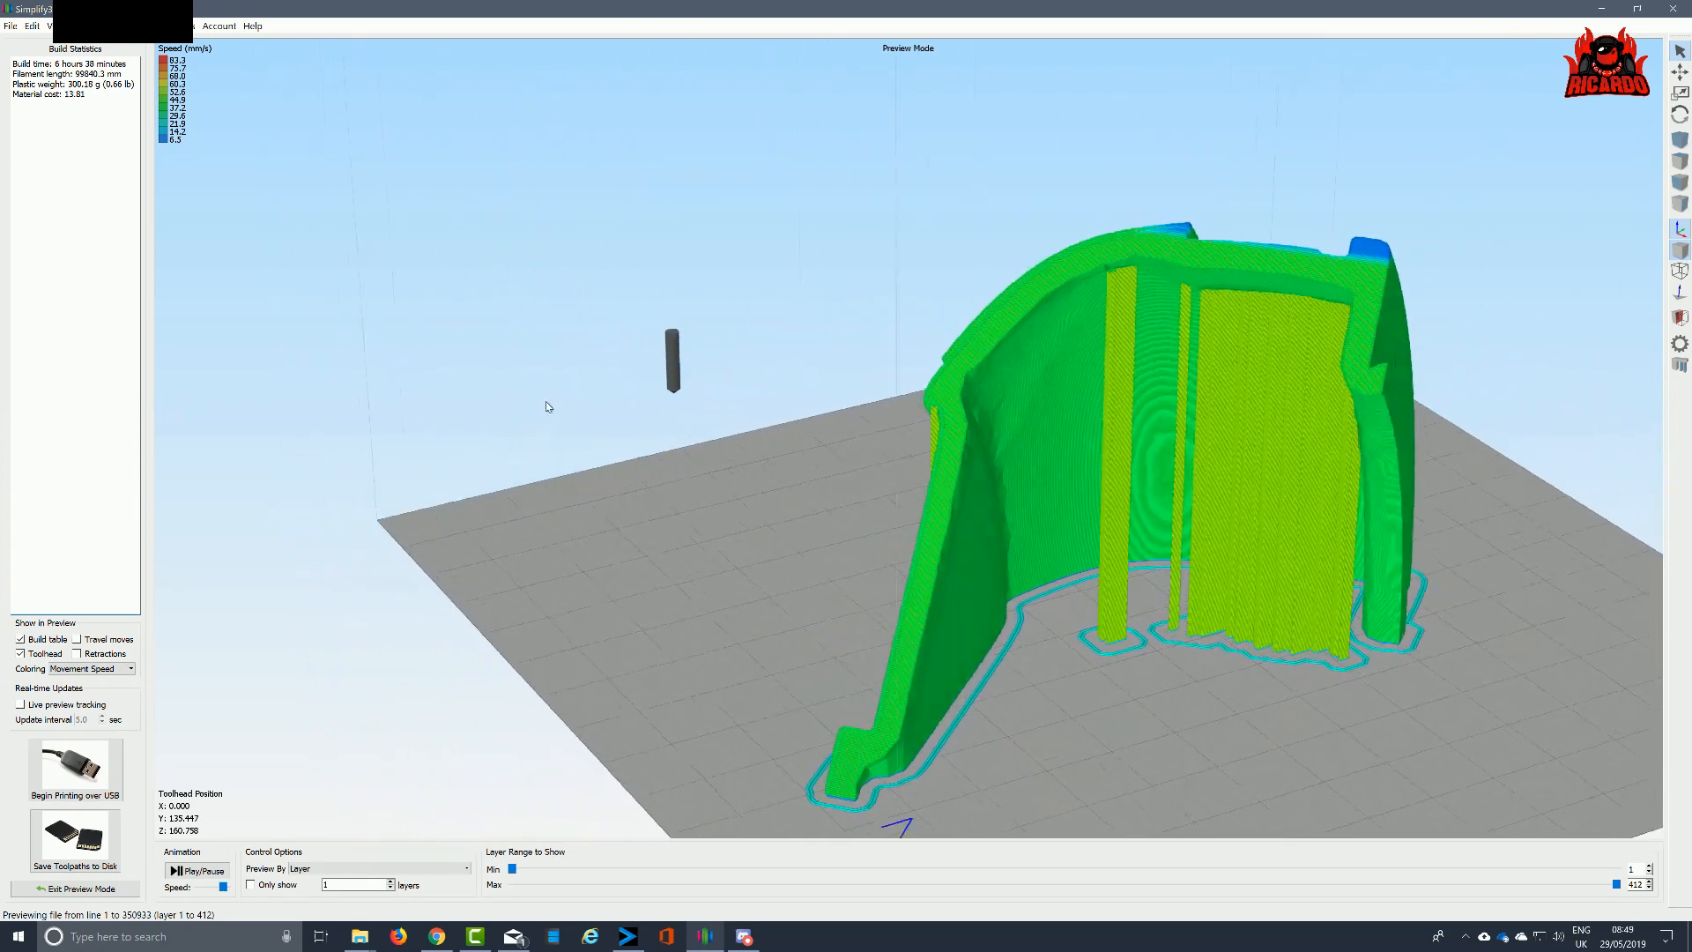
{"action": "left_click_drag", "start_coordinate": [544, 407], "coordinate": [419, 402]}
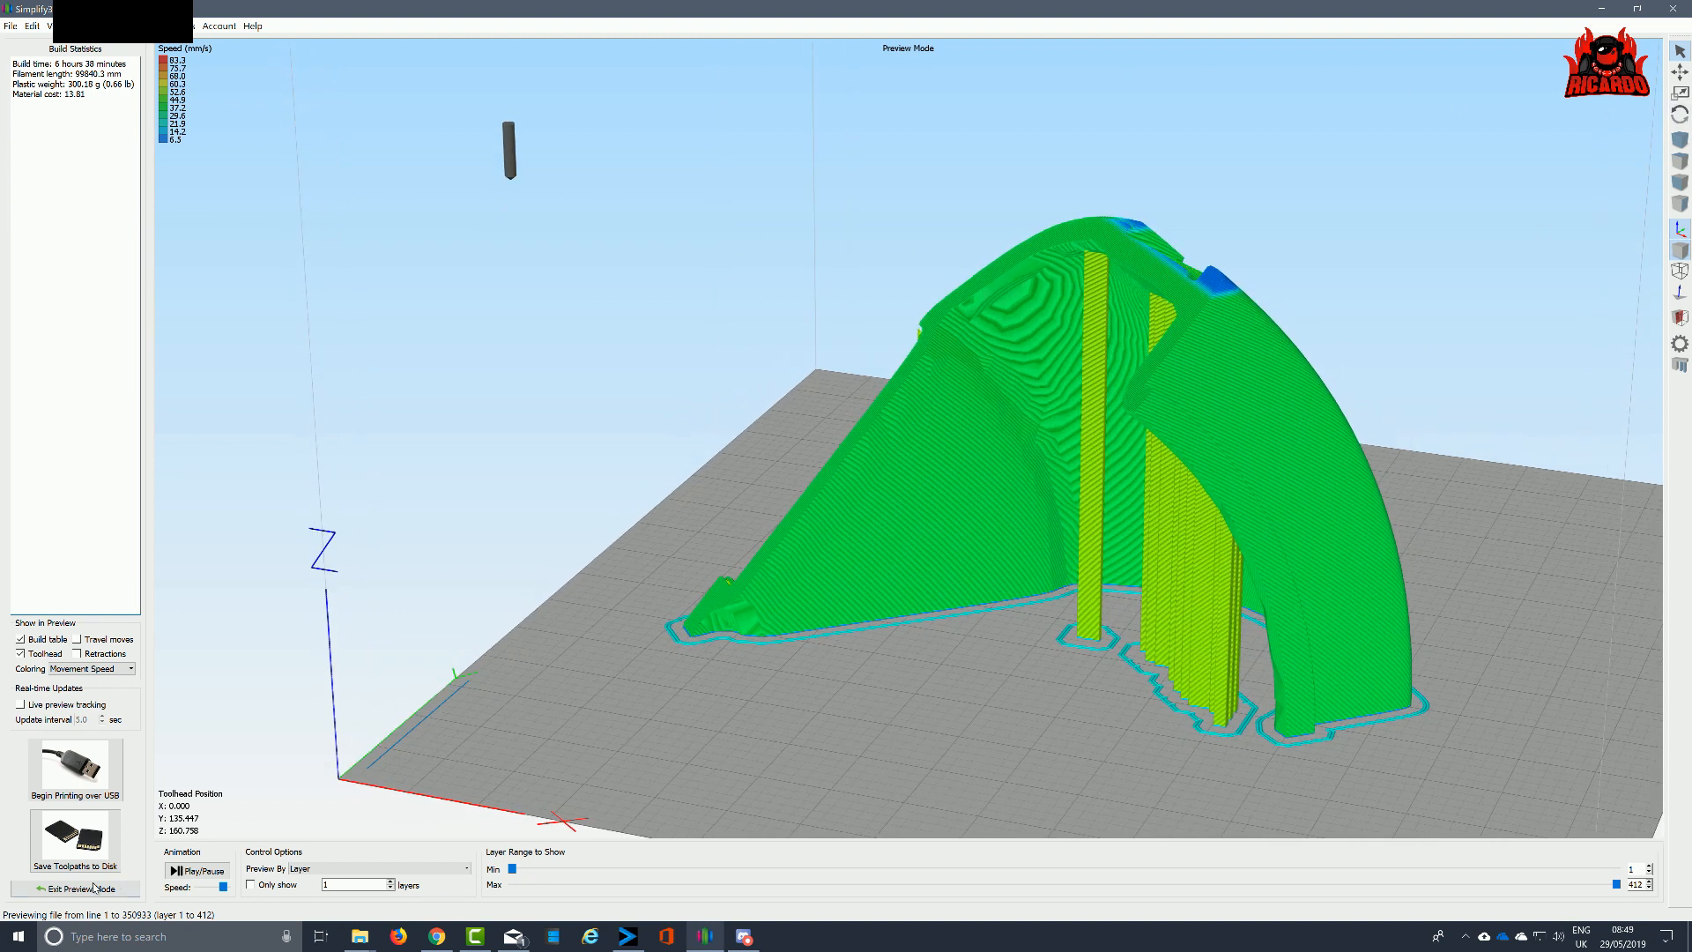
Exit the toolpath preview and rotate the grouped helmet quadrant into a new orientation on the bed
{"action": "left_click", "coordinate": [81, 888]}
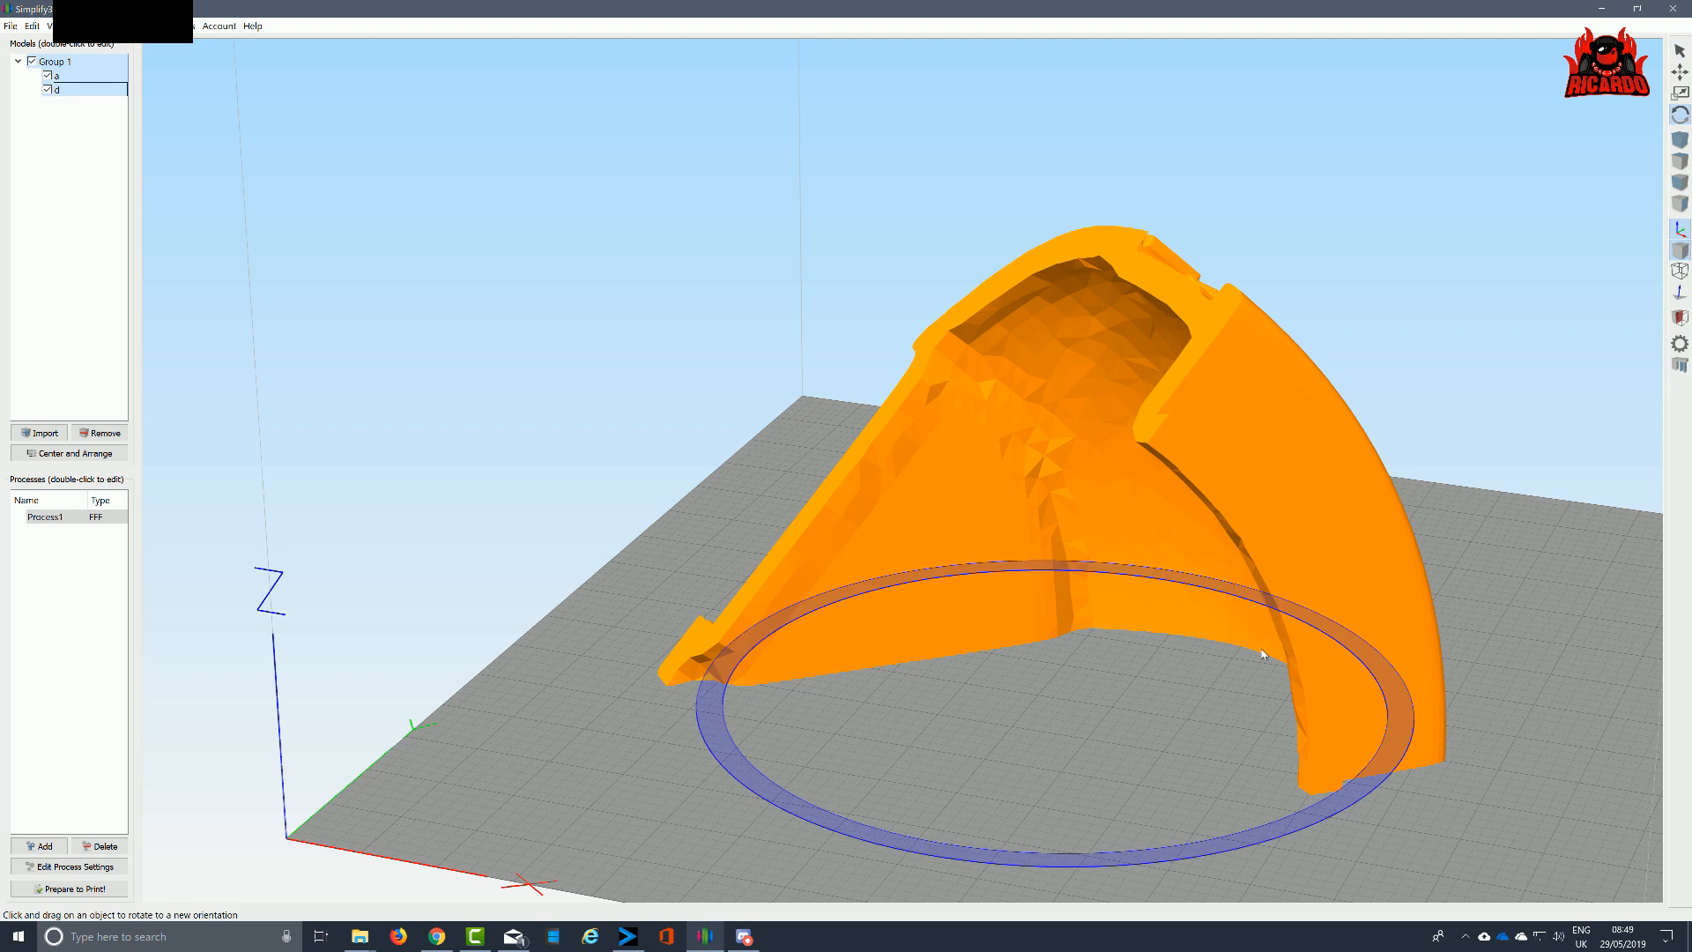
{"action": "left_click_drag", "start_coordinate": [1263, 654], "coordinate": [837, 537]}
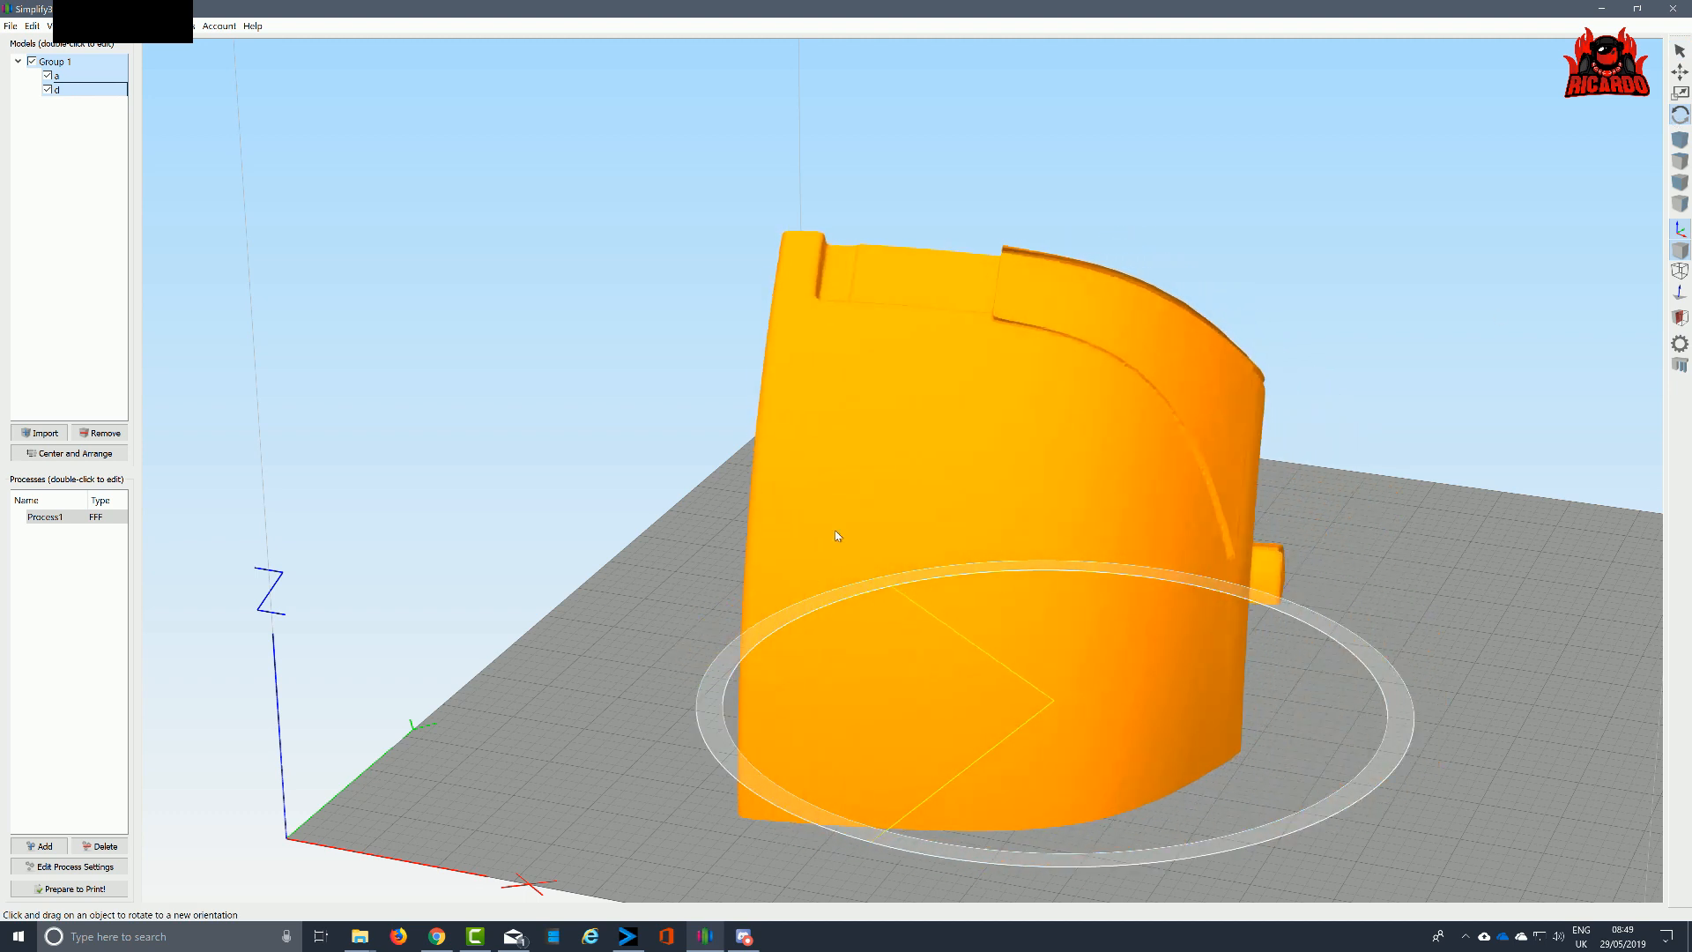
{"action": "left_click_drag", "start_coordinate": [837, 537], "coordinate": [932, 425]}
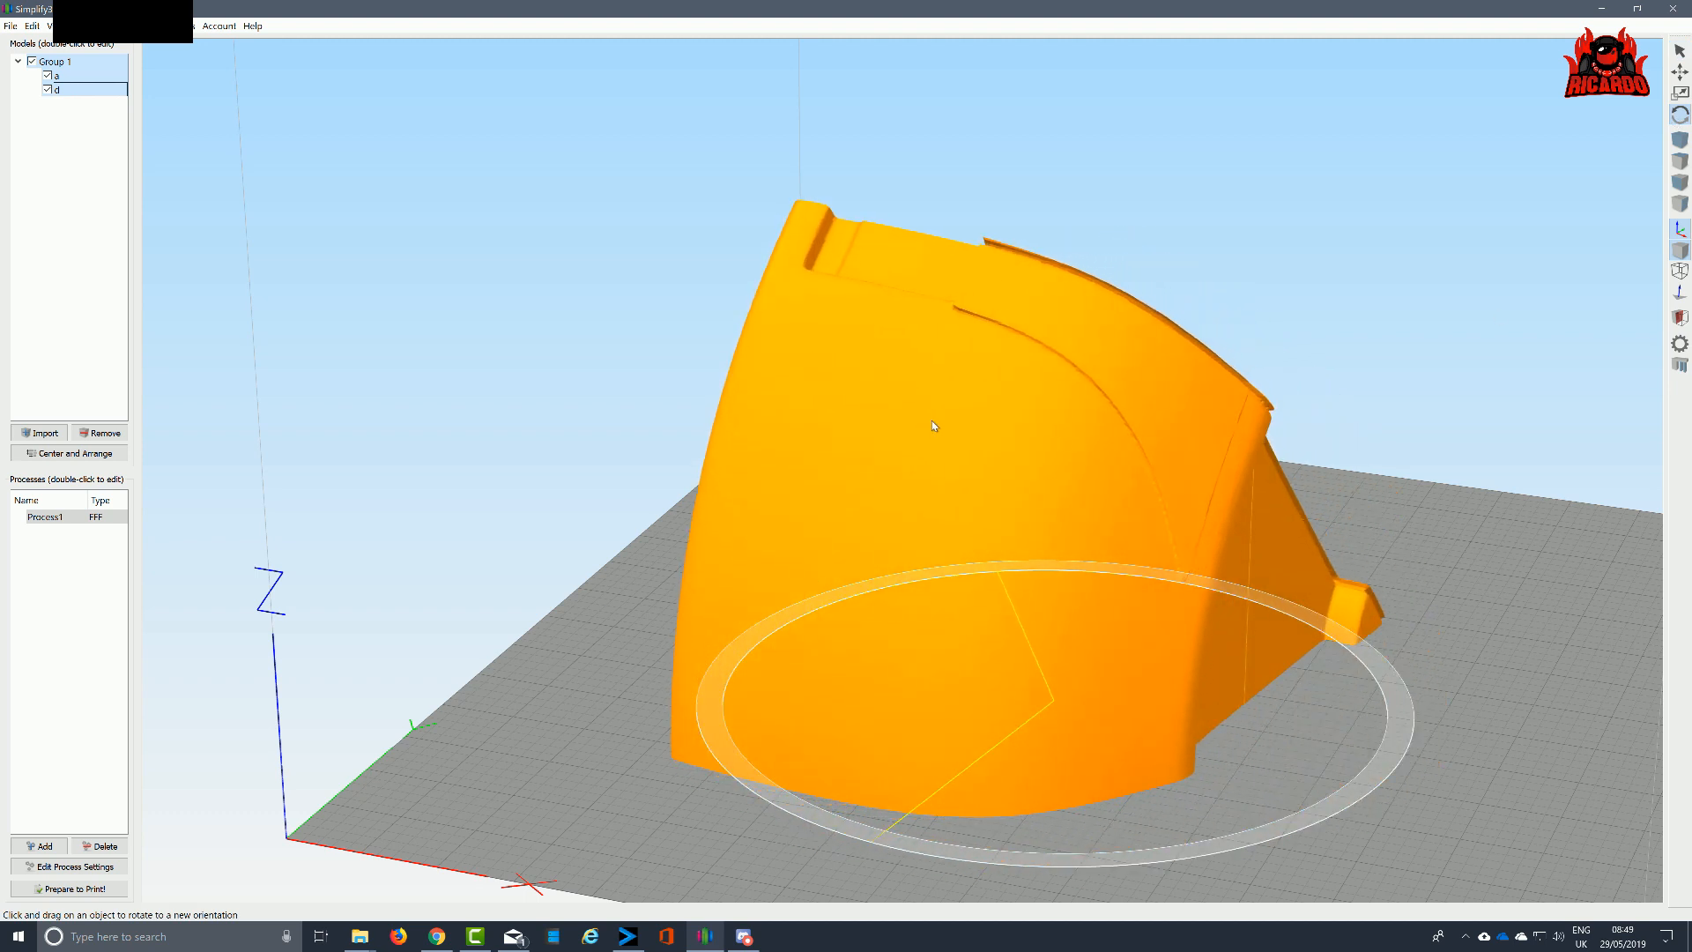
{"action": "left_click_drag", "start_coordinate": [932, 425], "coordinate": [883, 479]}
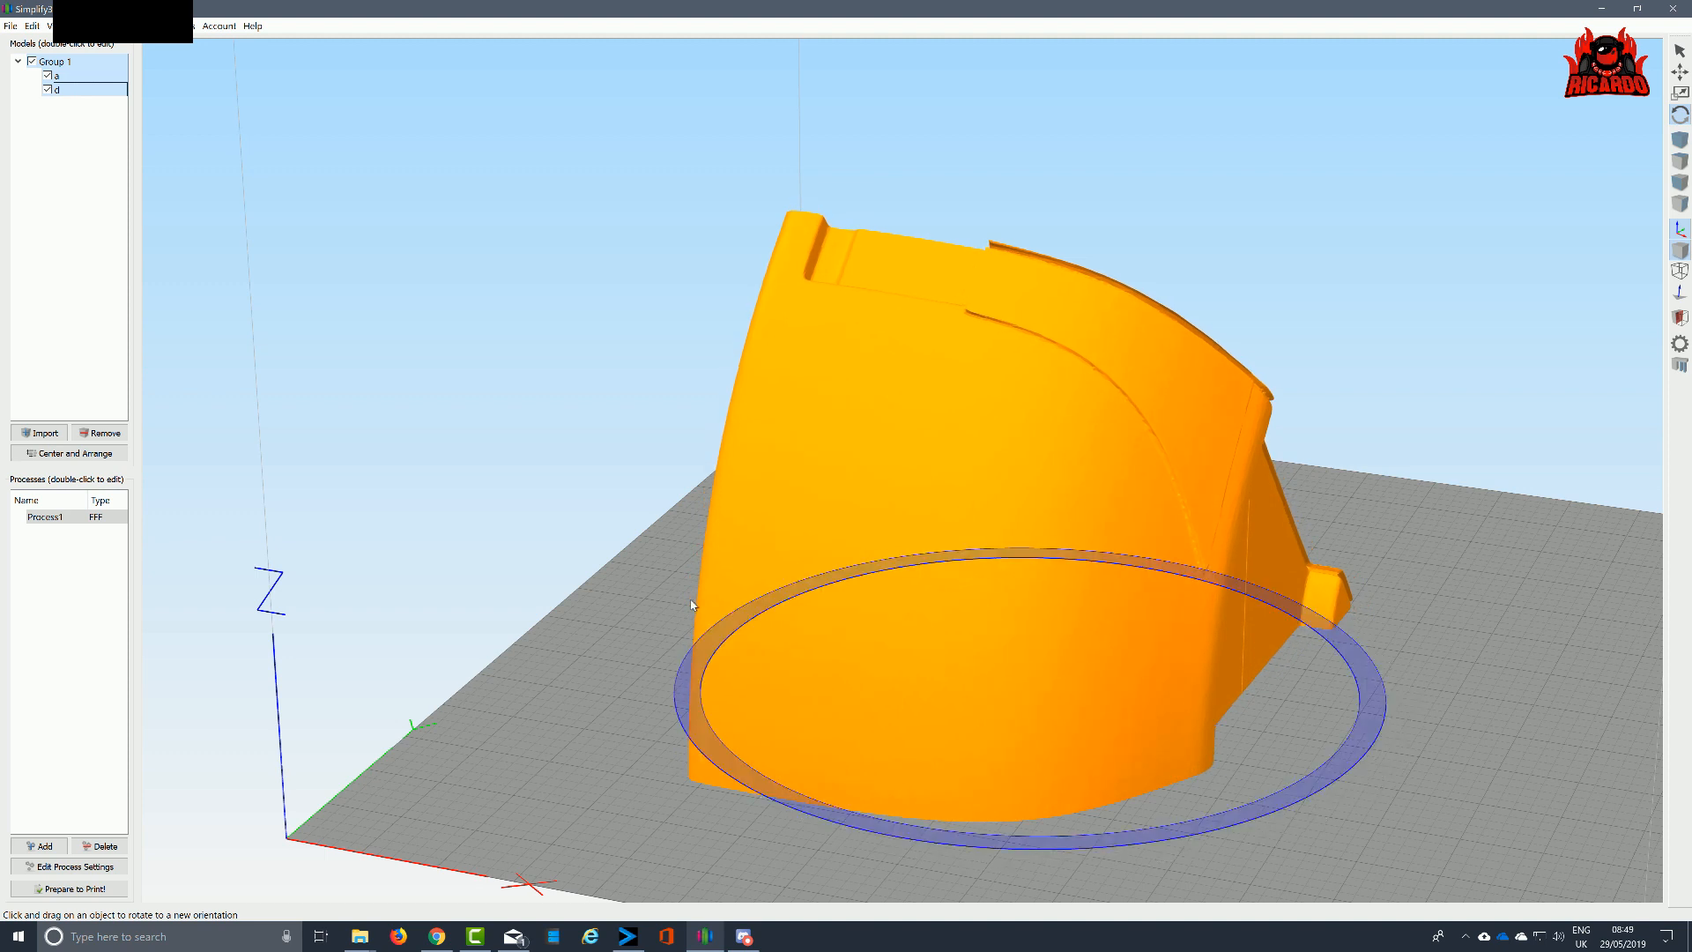
{"action": "left_click_drag", "start_coordinate": [691, 604], "coordinate": [995, 738]}
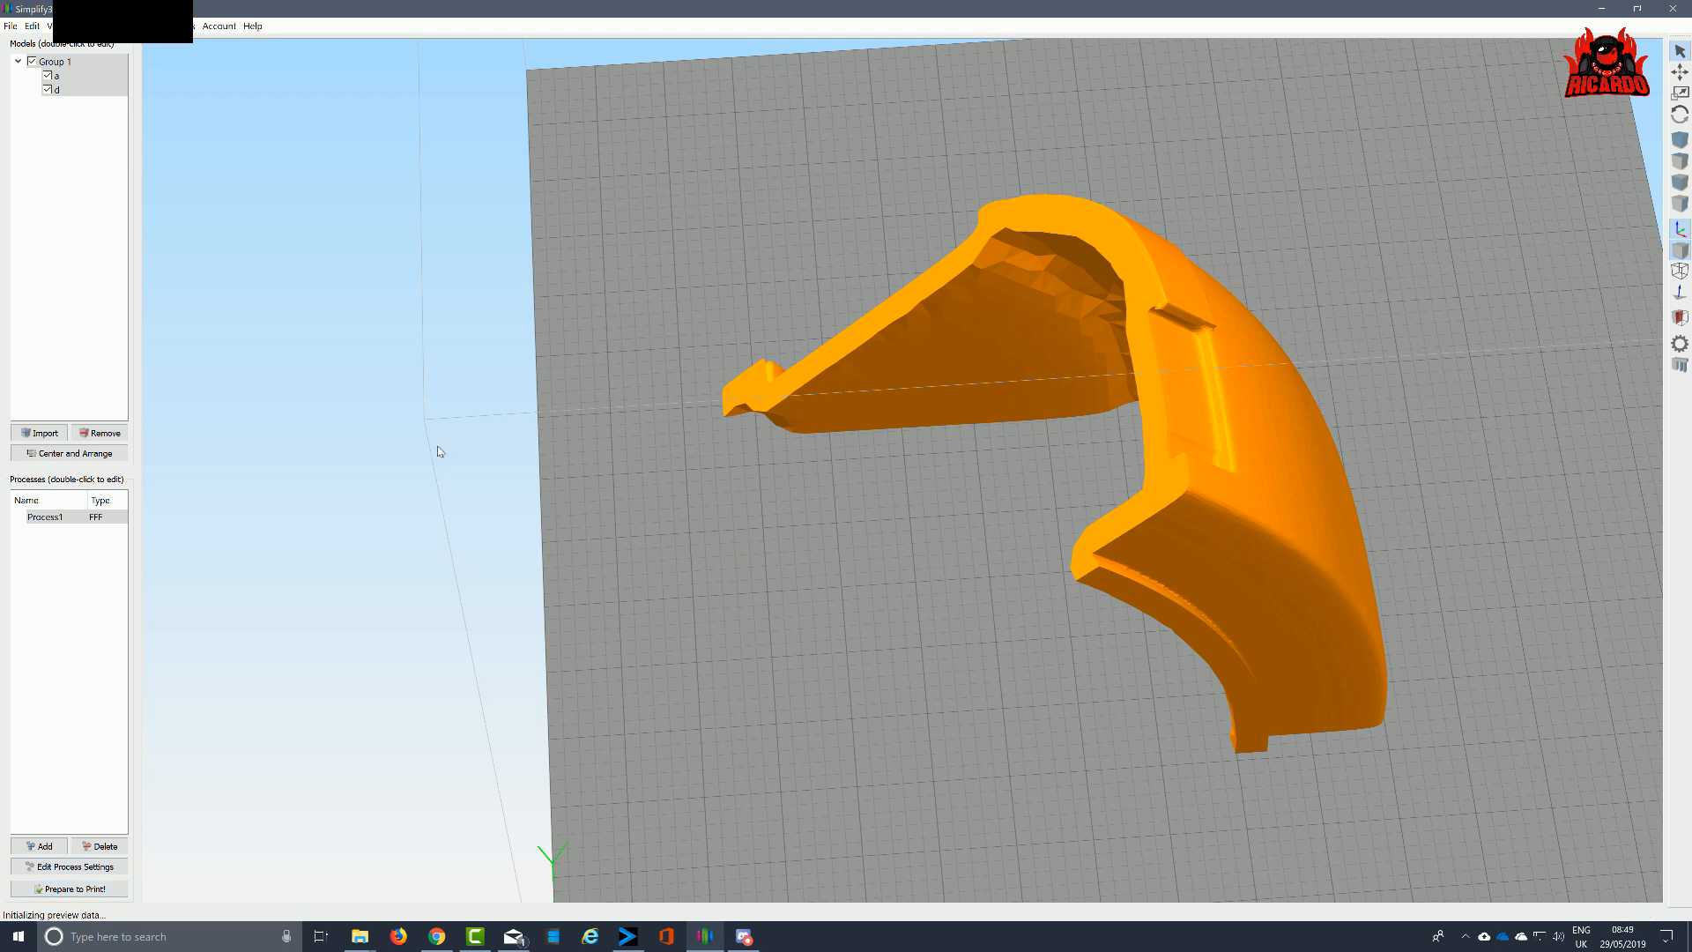
{"action": "left_click", "coordinate": [69, 888]}
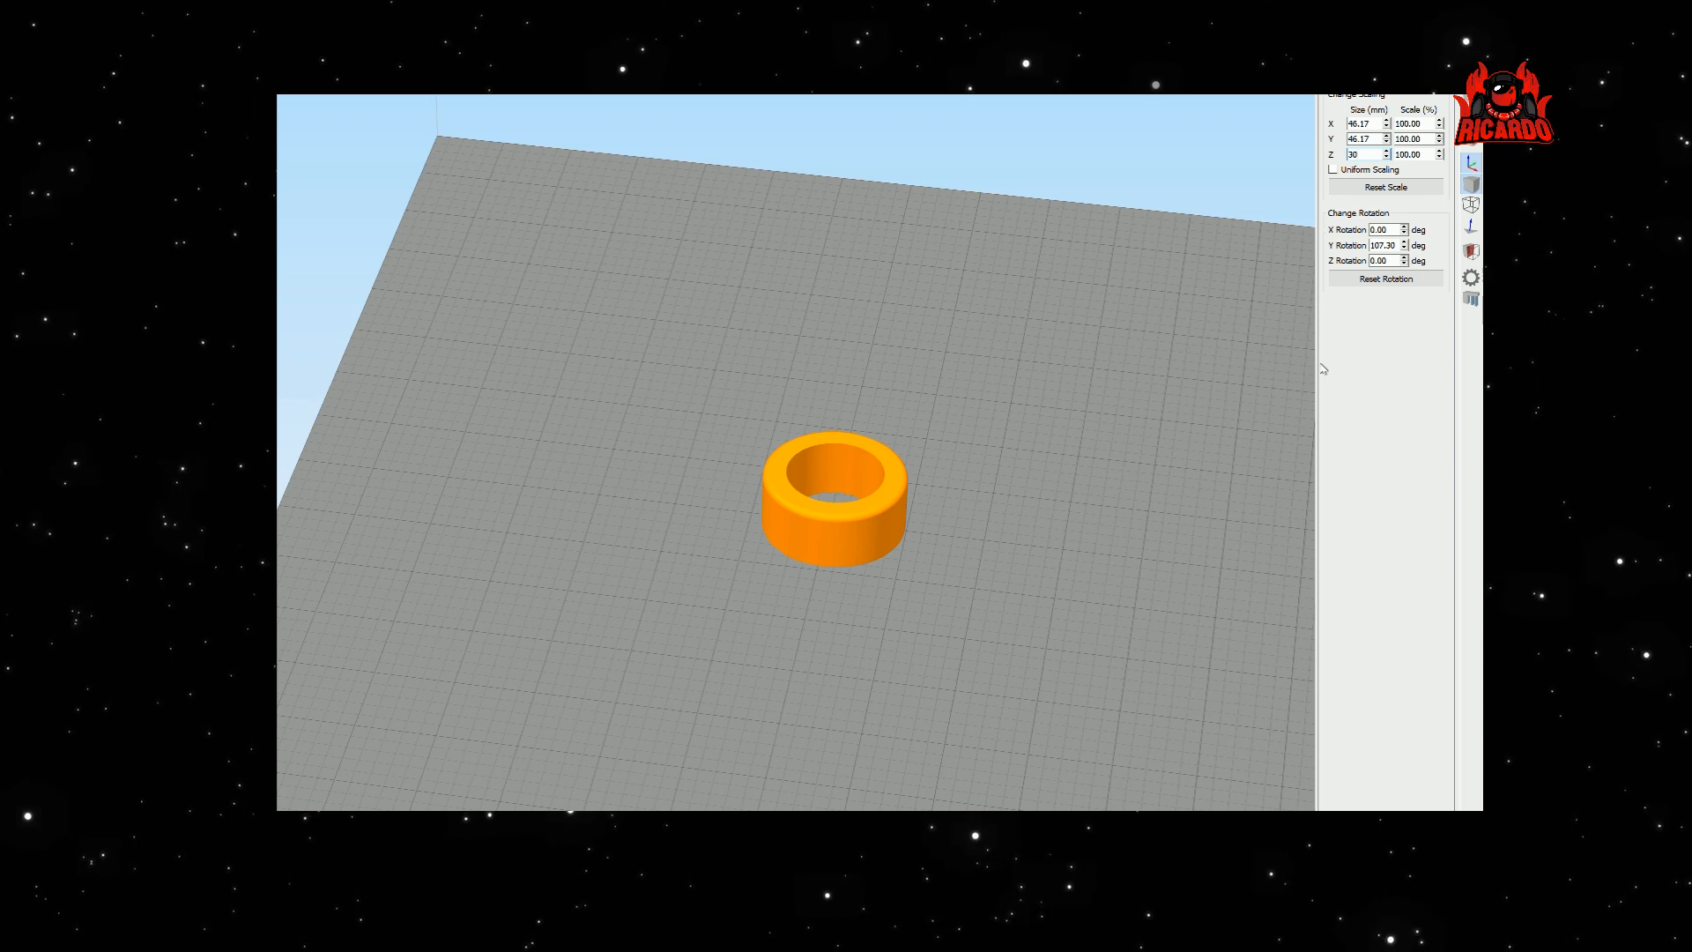
{"action": "mouse_move", "coordinate": [1301, 391]}
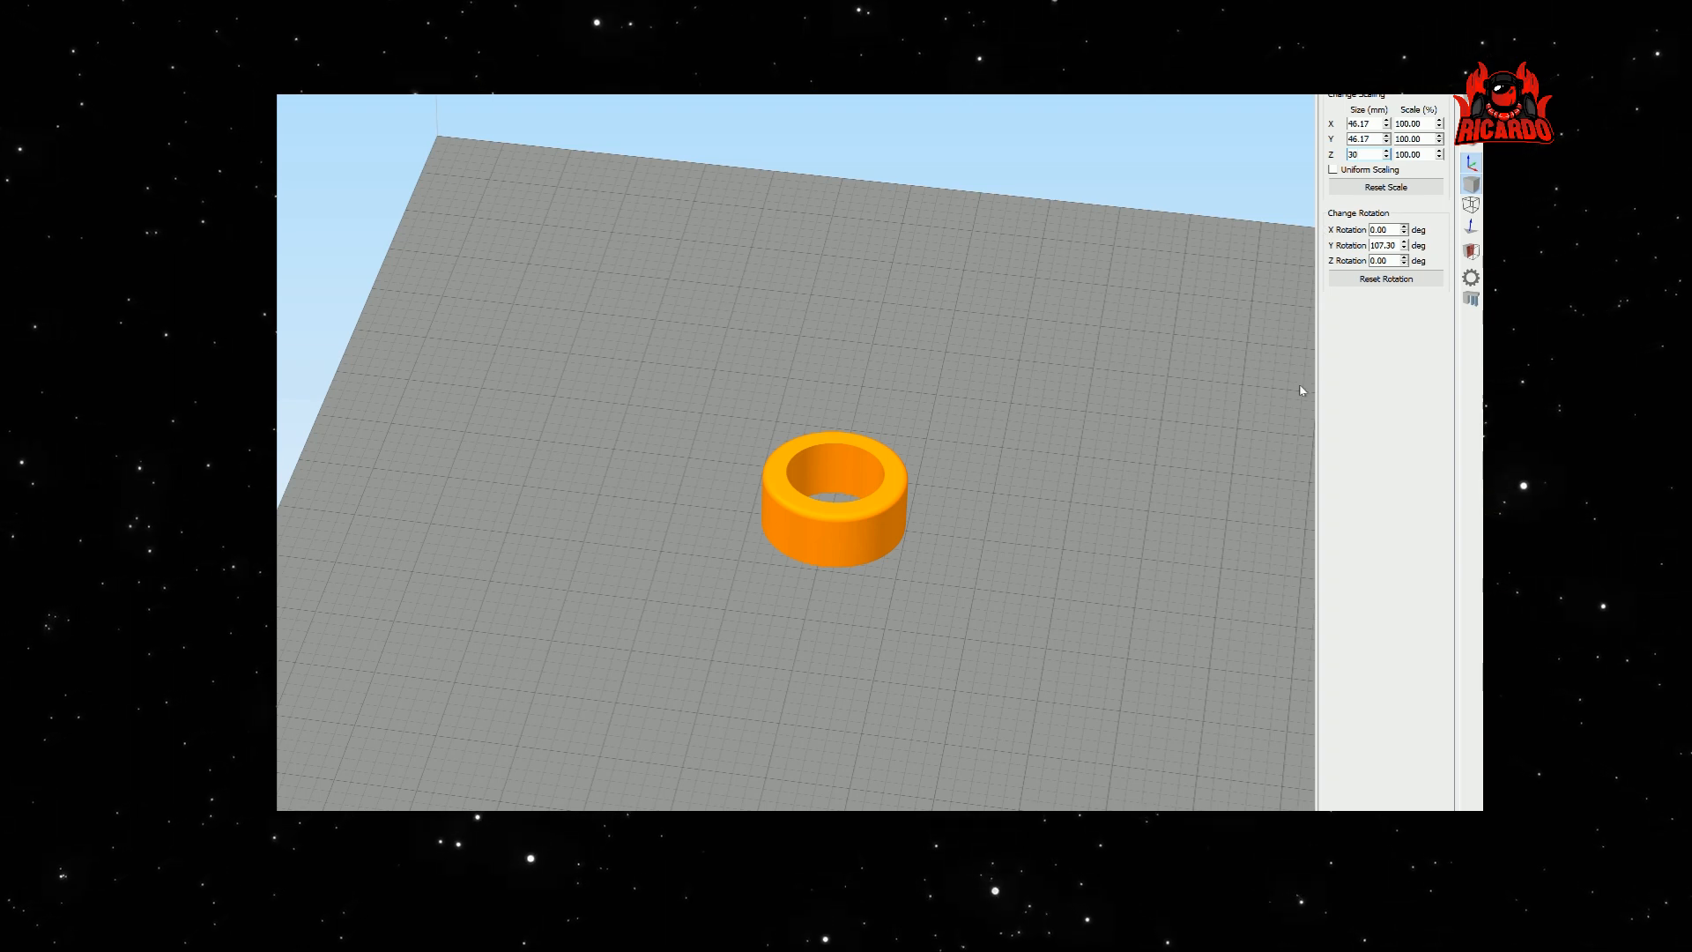